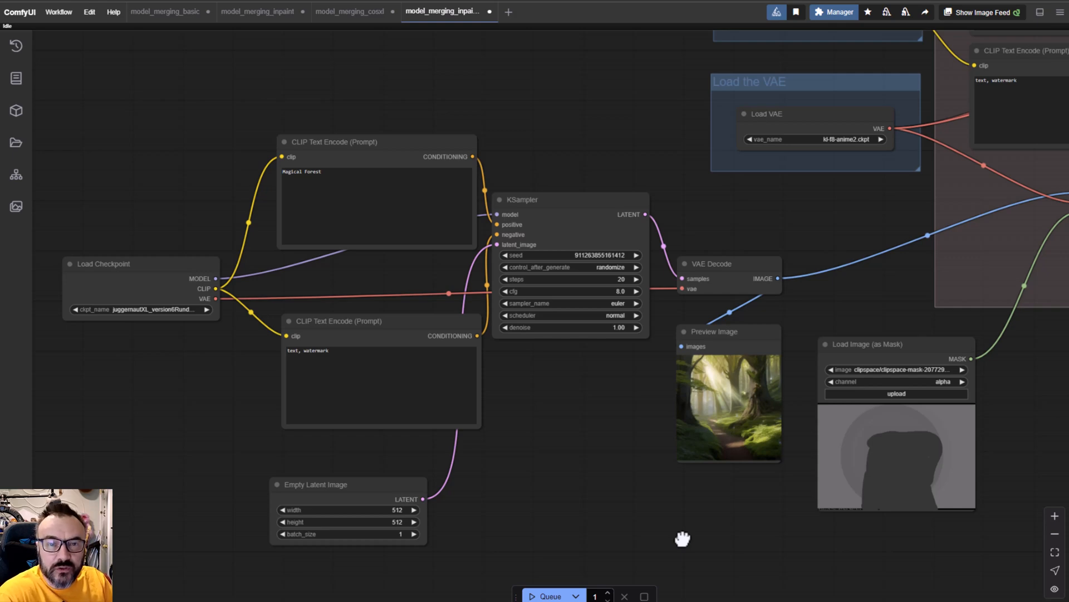
mouse_move(578, 461)
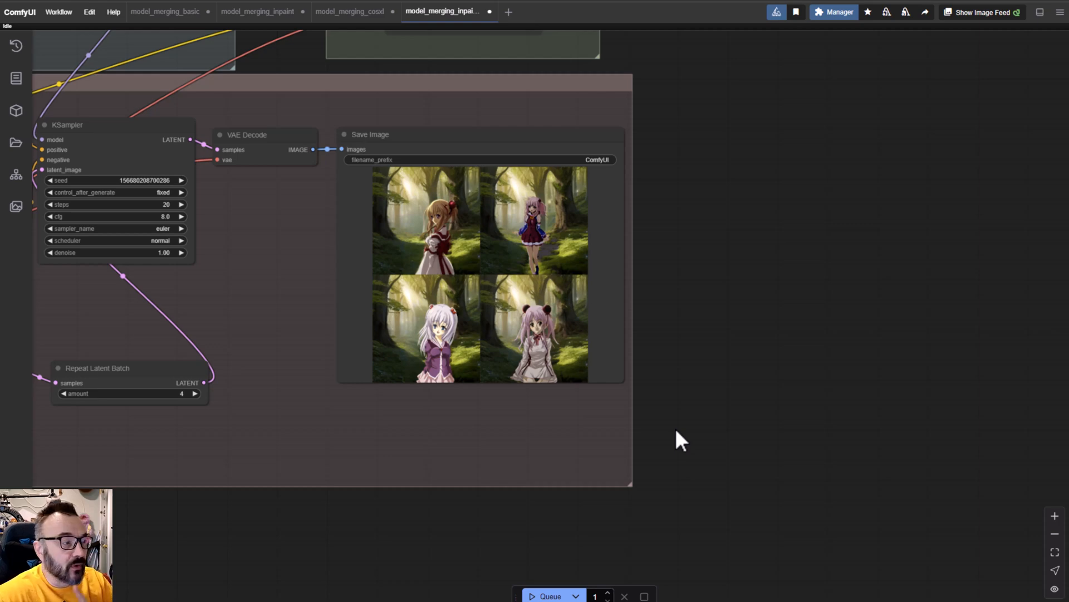
Step: Bring up the model_merging_basic workflow and look over its checkpoint, merge and save groups
click(165, 11)
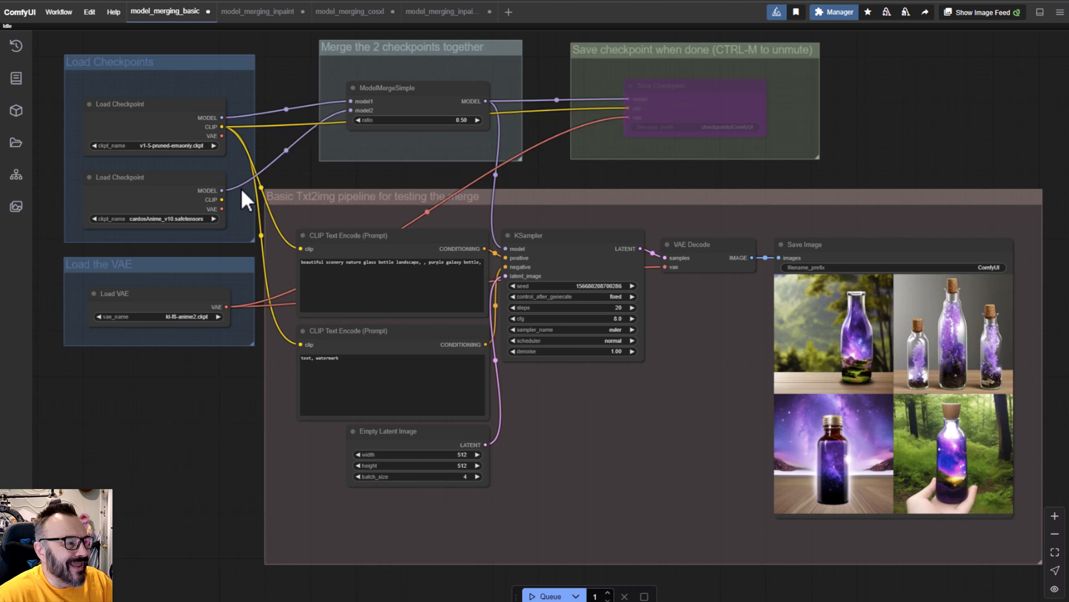
scroll(up, 3)
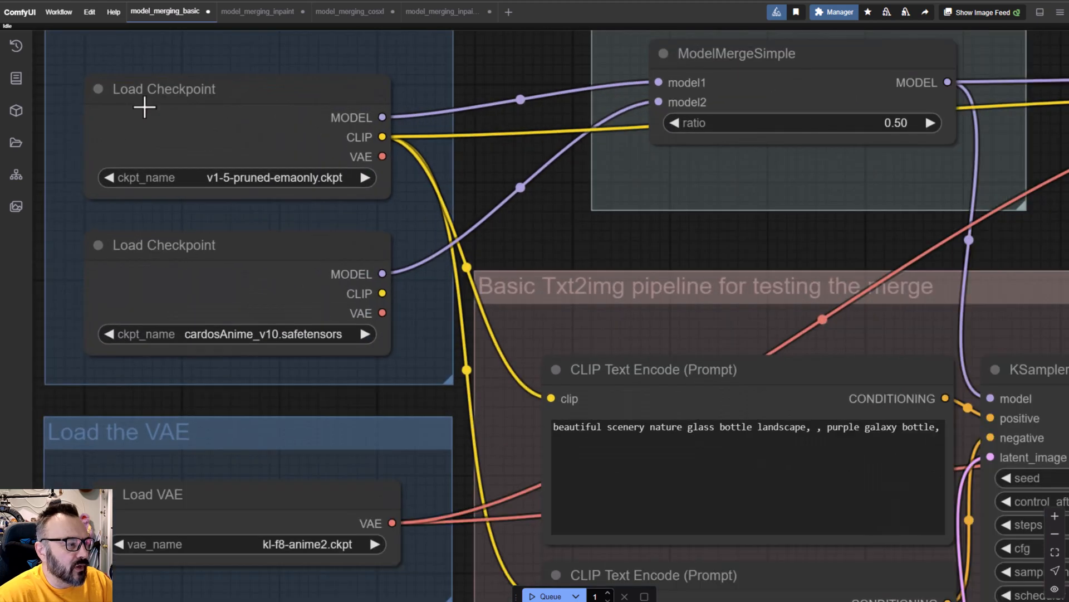
mouse_move(395, 405)
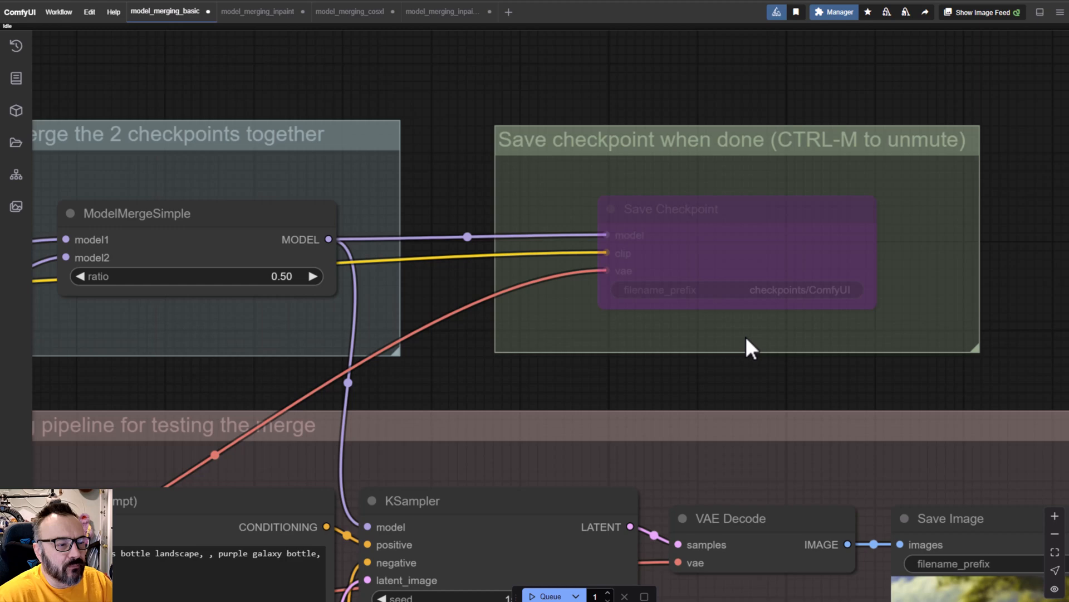
mouse_move(774, 409)
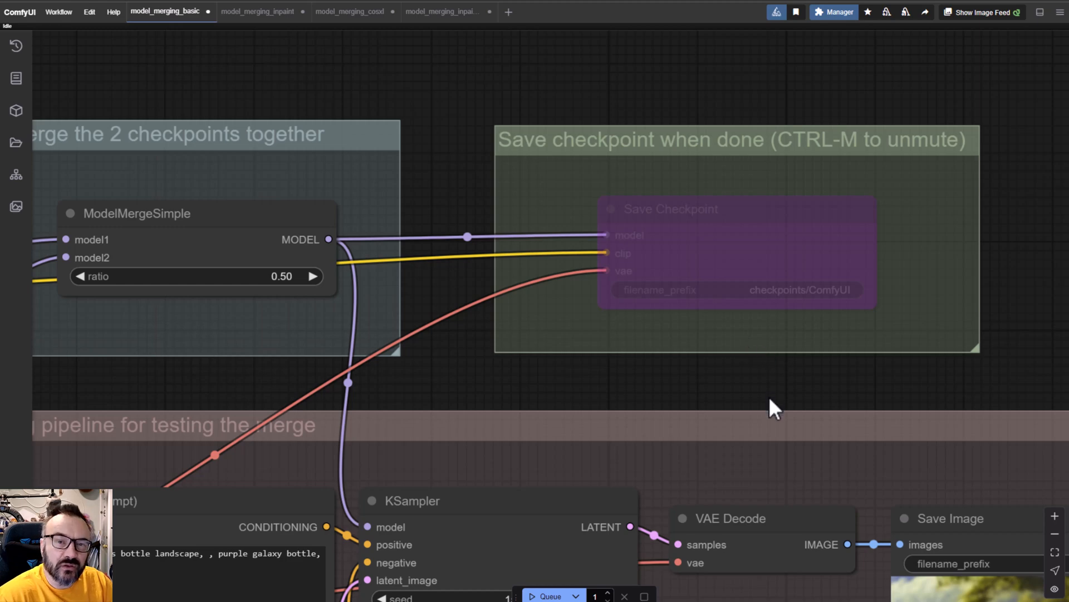
scroll(down, 3)
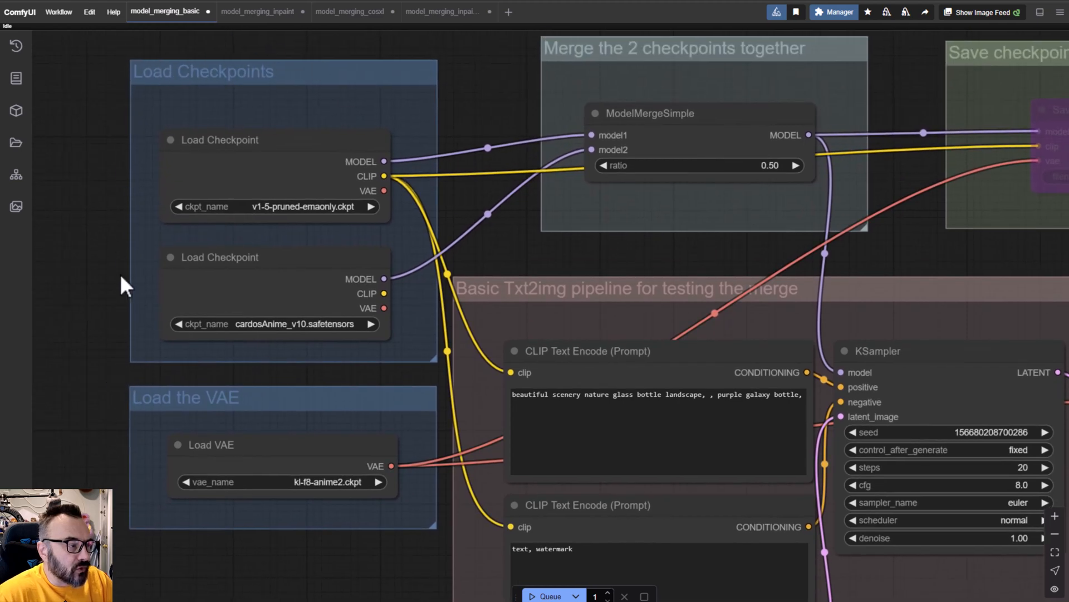
mouse_move(202, 583)
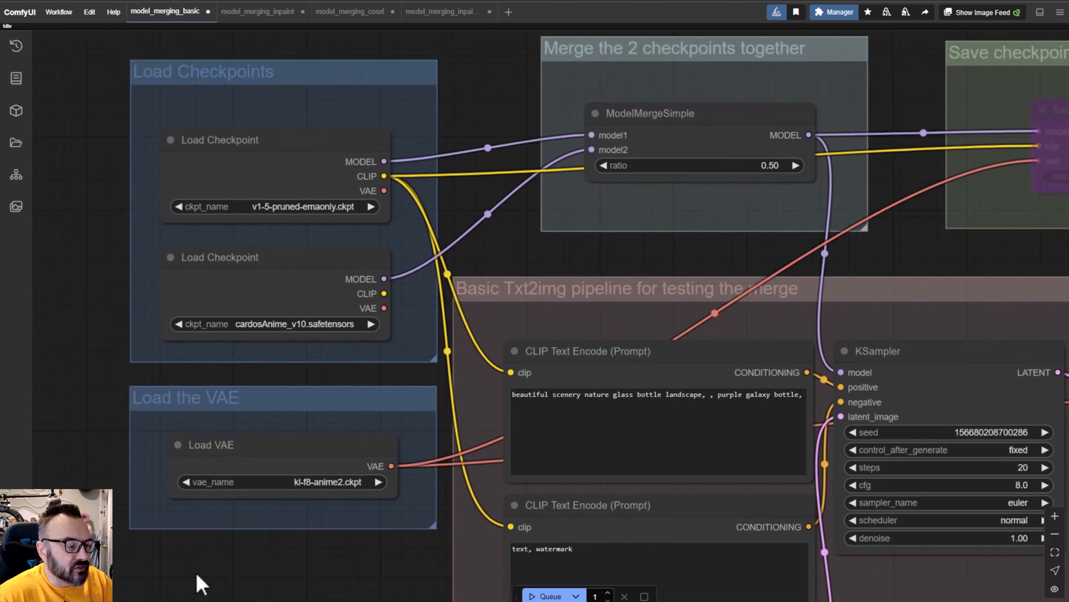
mouse_move(524, 342)
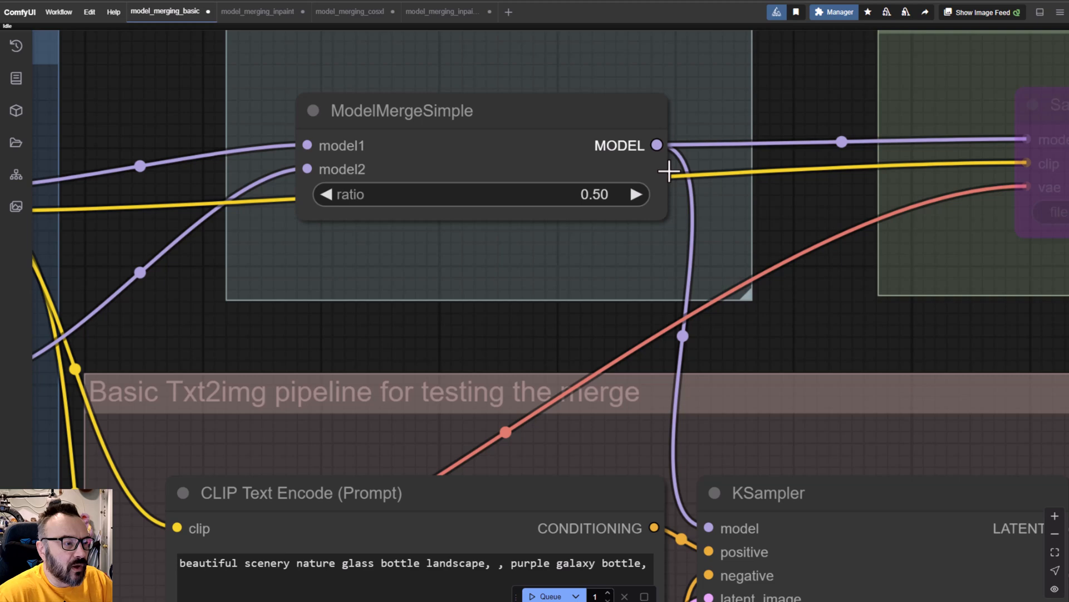
mouse_move(378, 265)
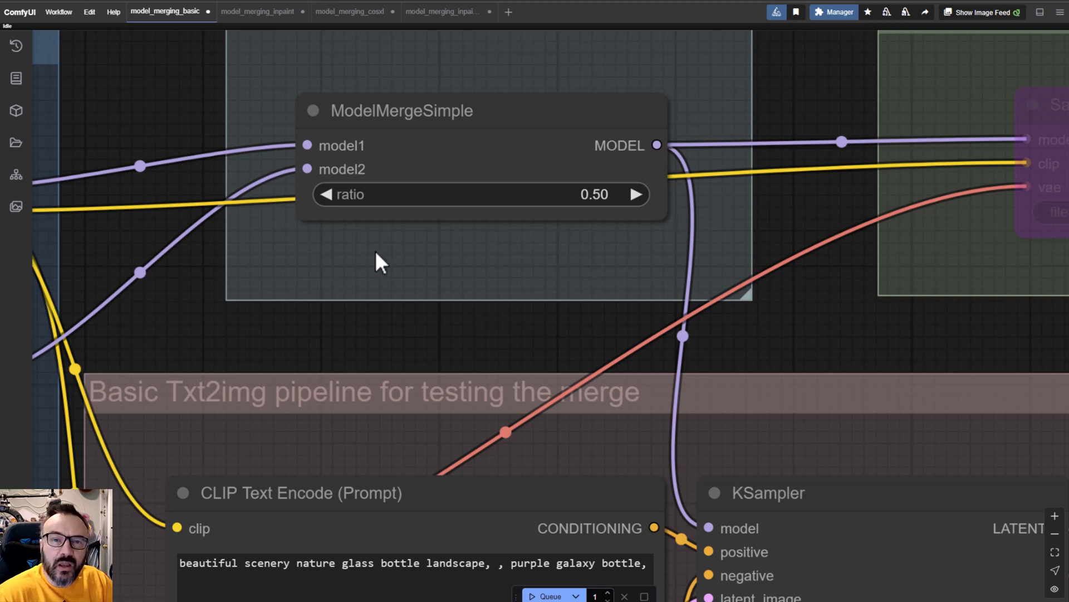
mouse_move(337, 286)
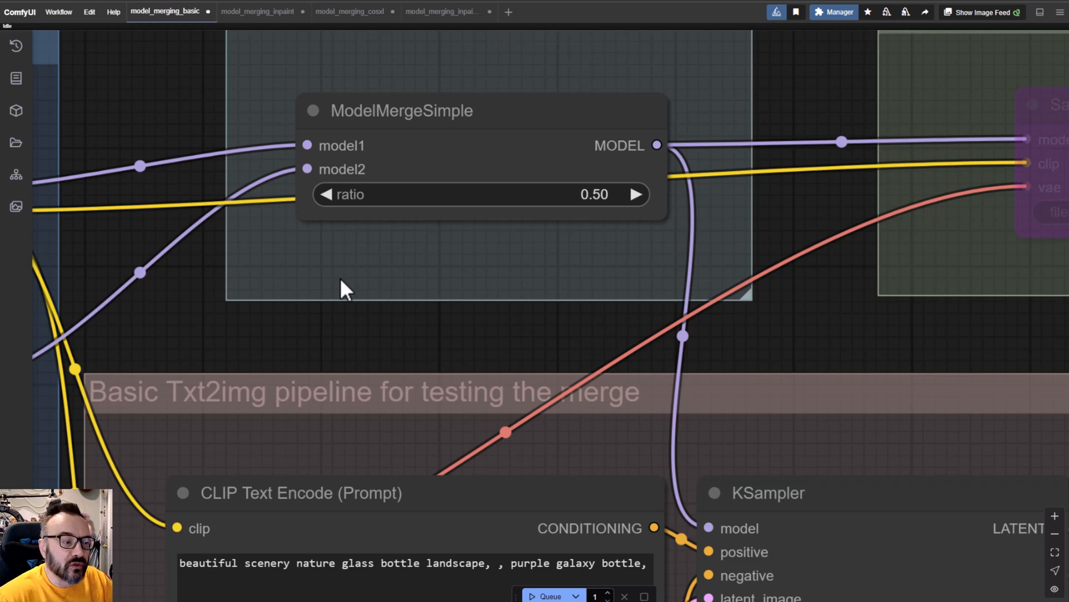
scroll(down, 3)
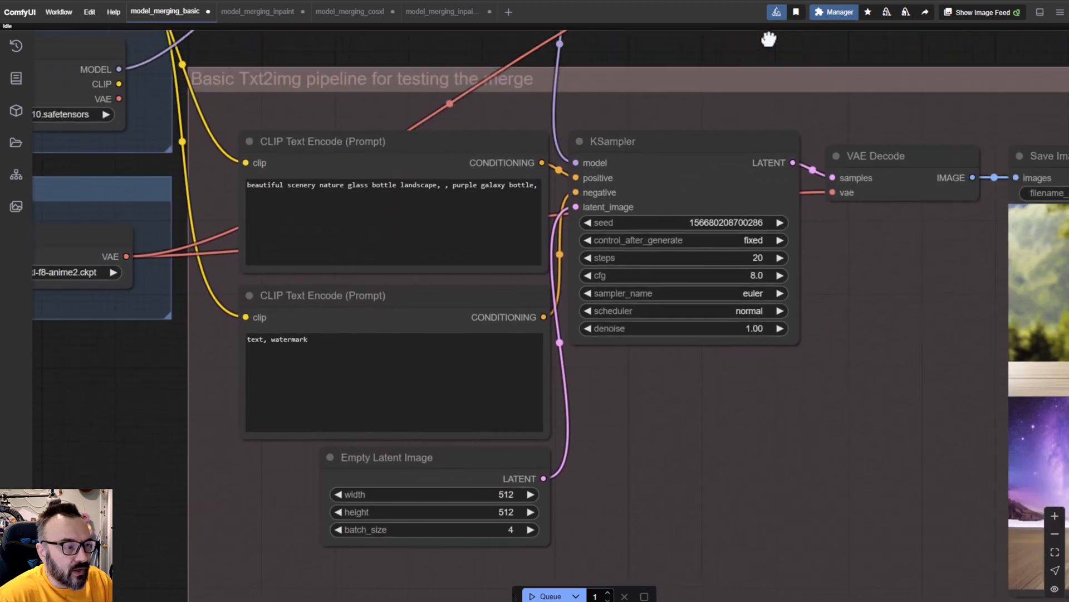
mouse_move(399, 188)
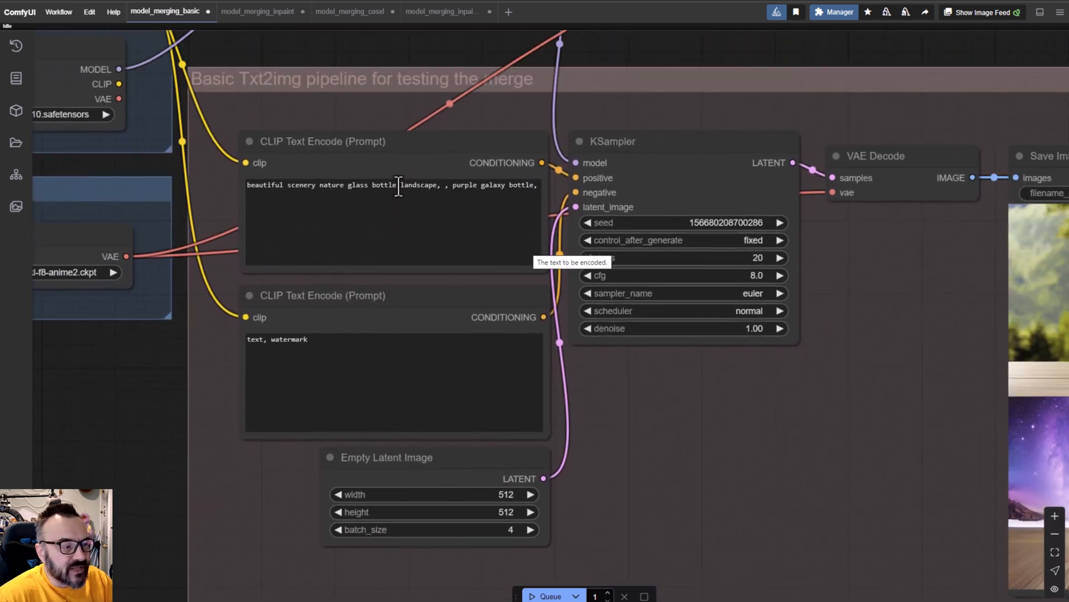
mouse_move(730, 408)
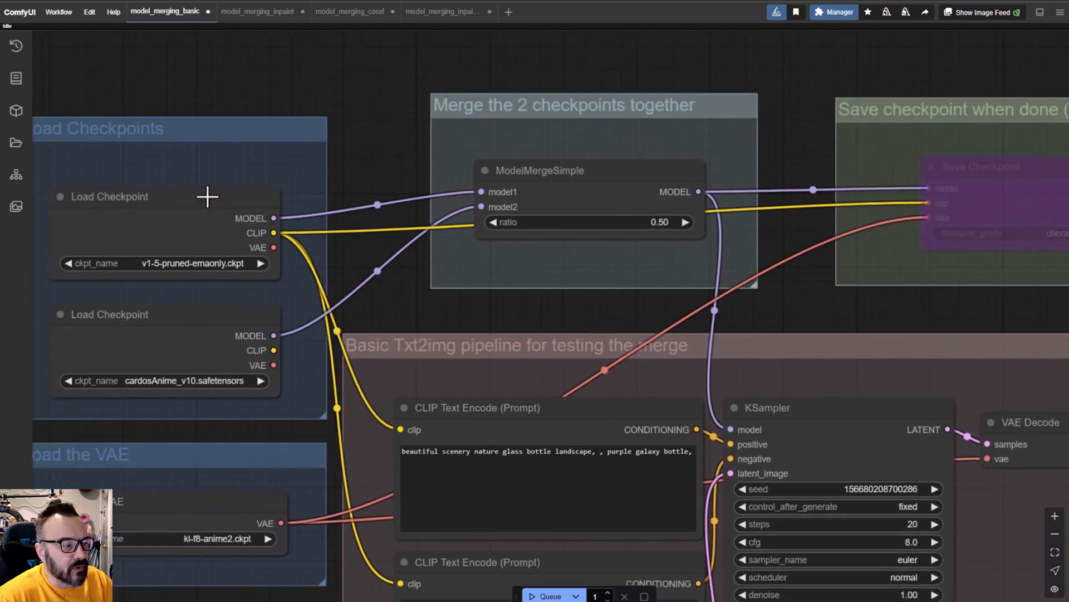
mouse_move(437, 321)
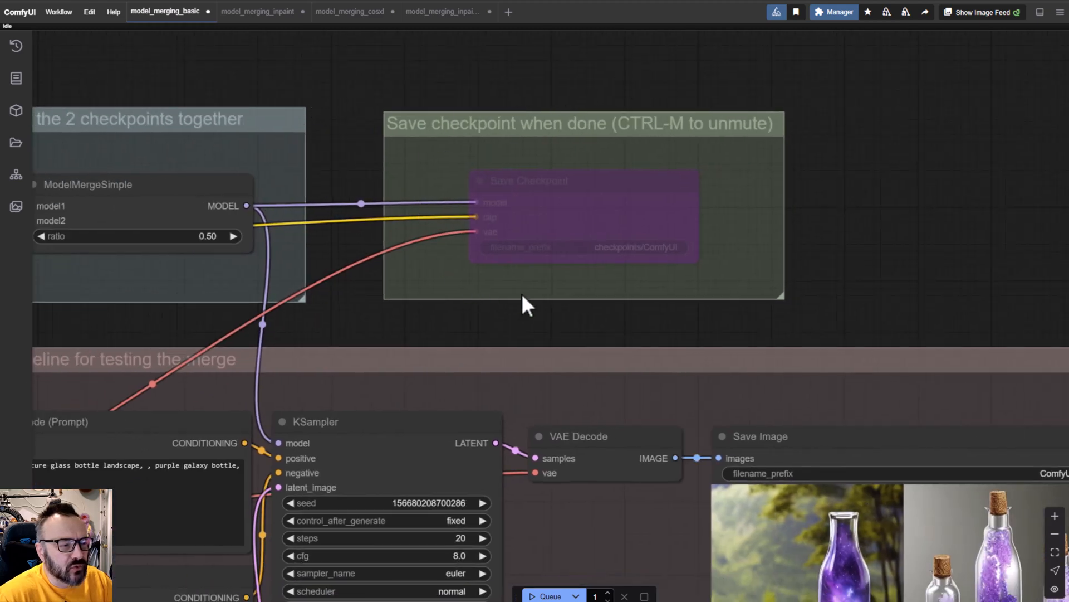
mouse_move(730, 273)
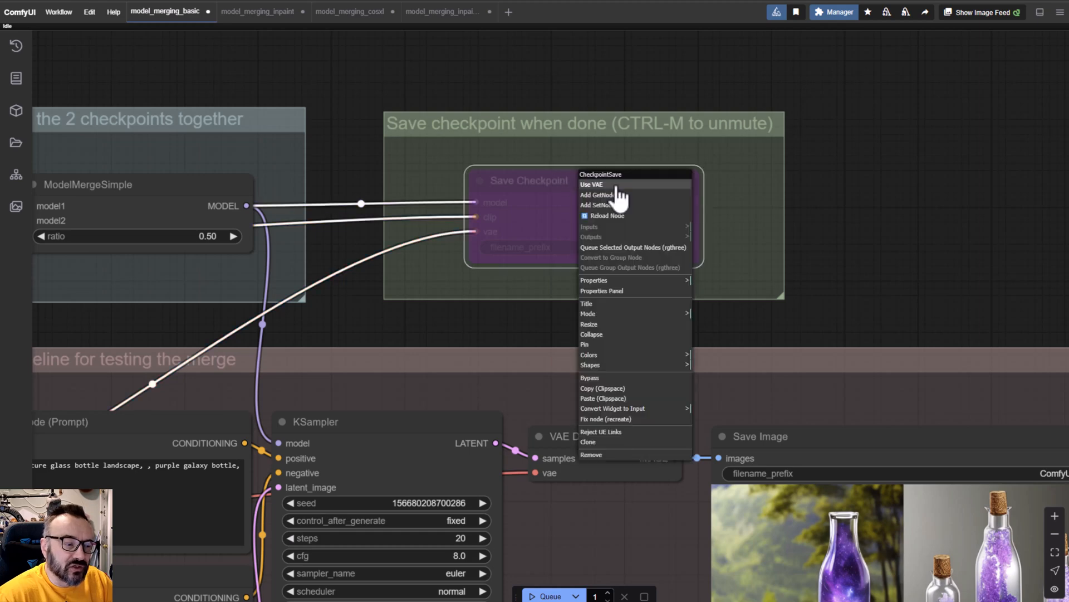
mouse_move(654, 392)
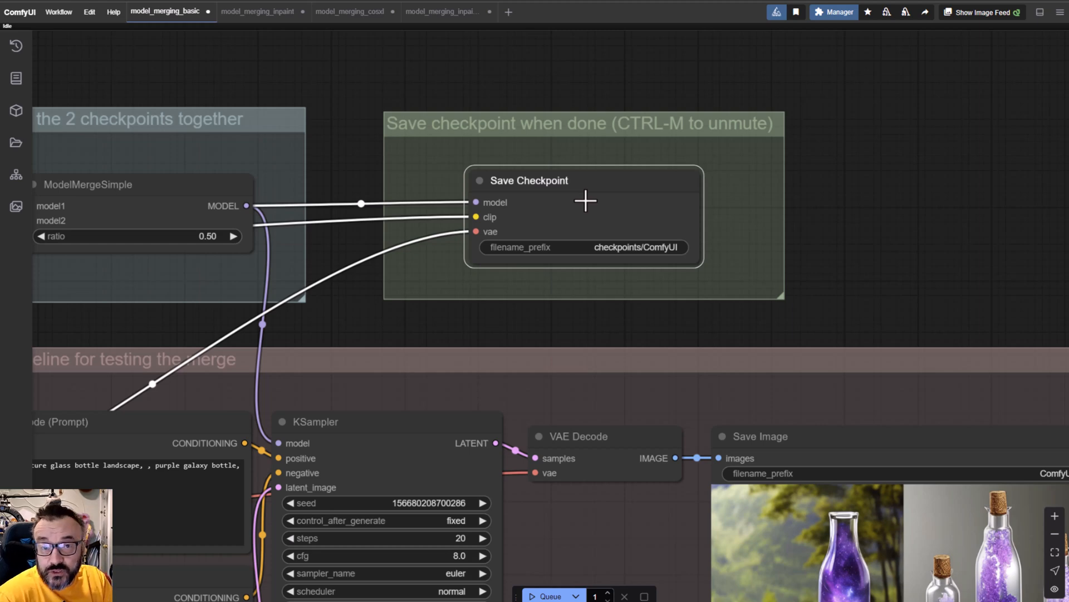
mouse_move(585, 201)
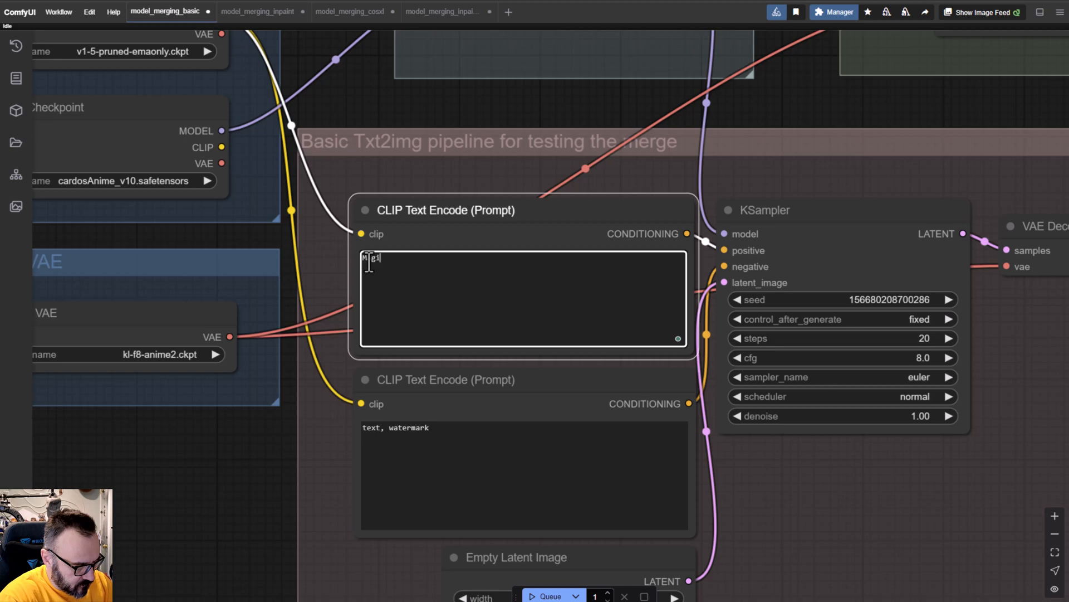
Step: Replace the bottle prompt with 'Magical Forest with fireflies' in the positive text encoder
text(gical Forest with f)
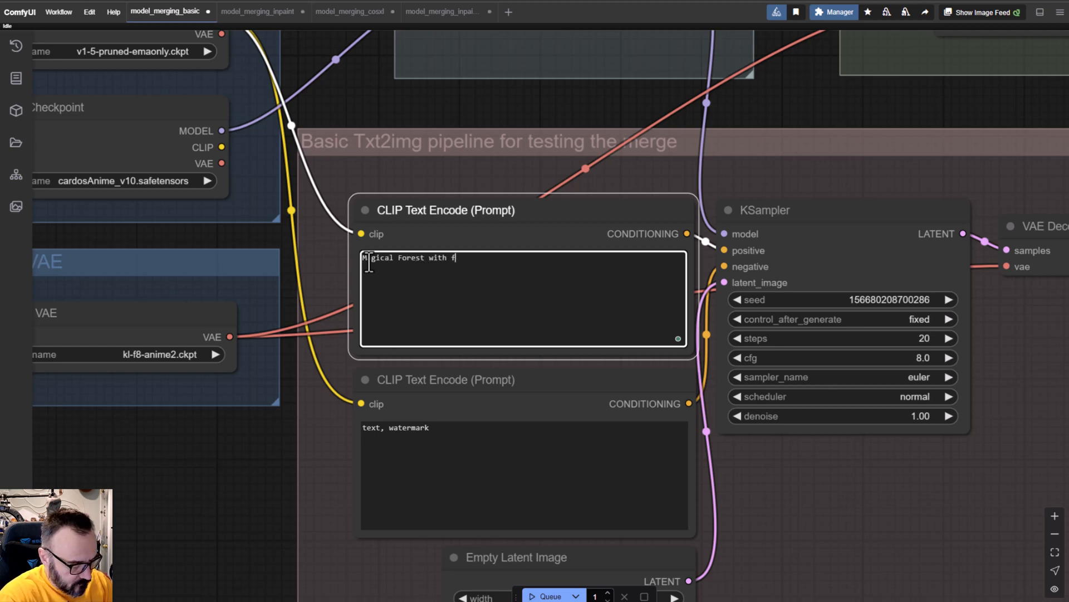
text(ireflys)
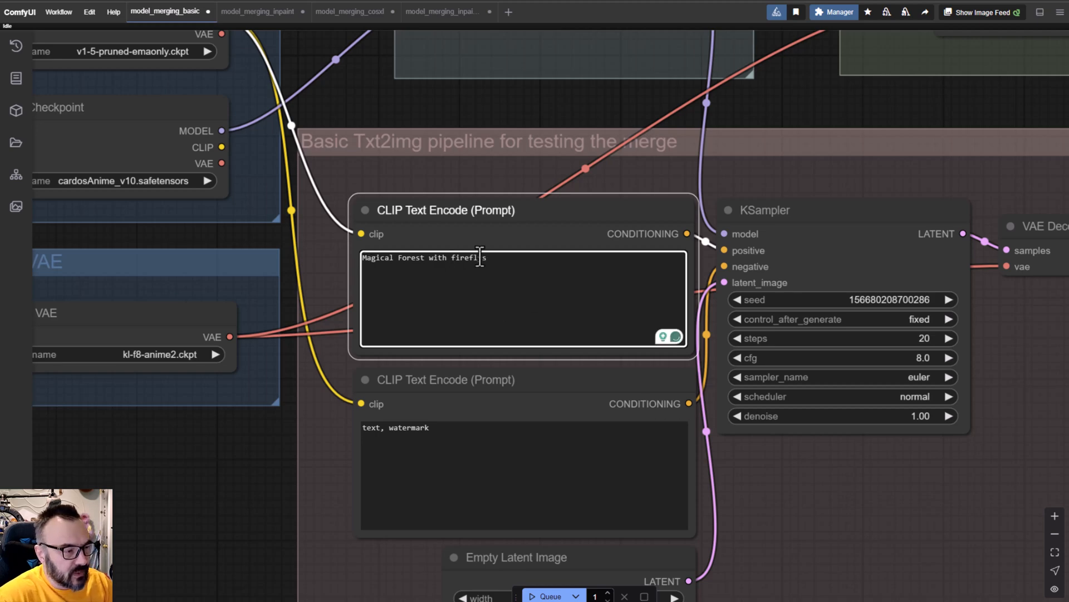
text(ys)
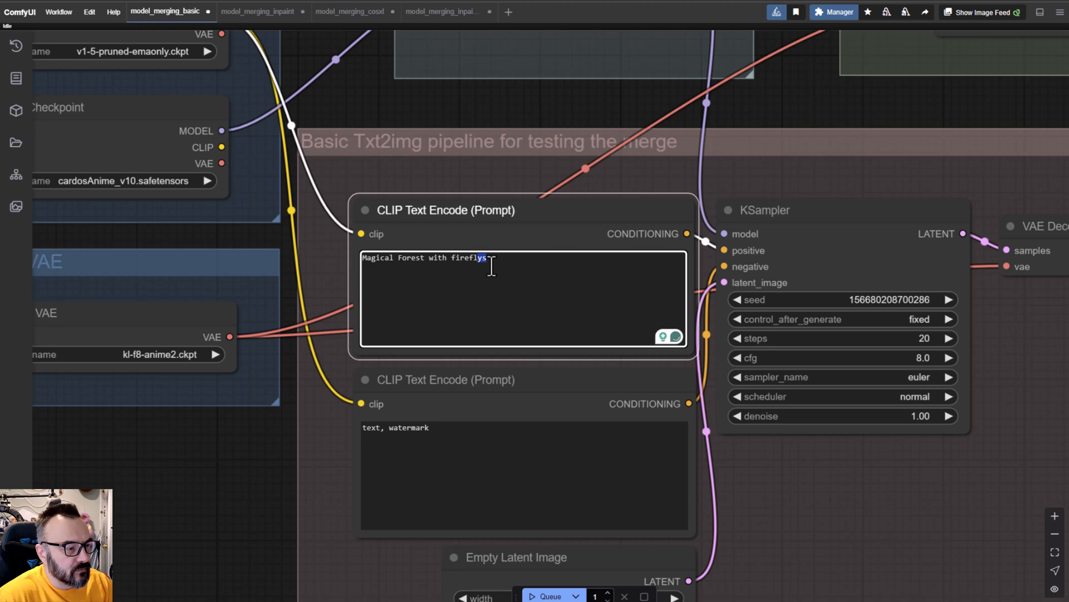
text(fireflies)
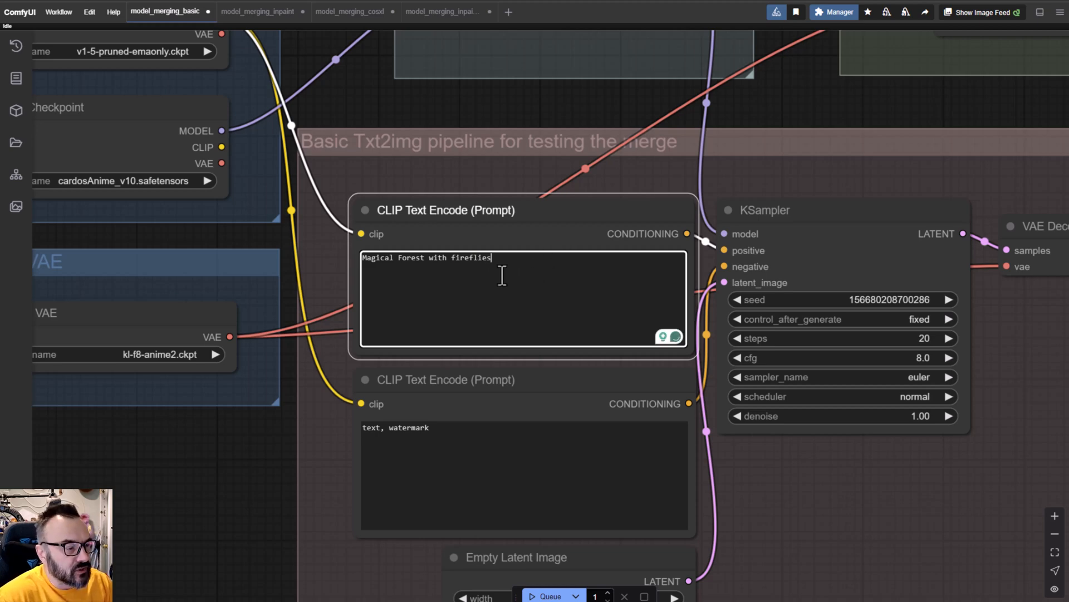
mouse_move(463, 408)
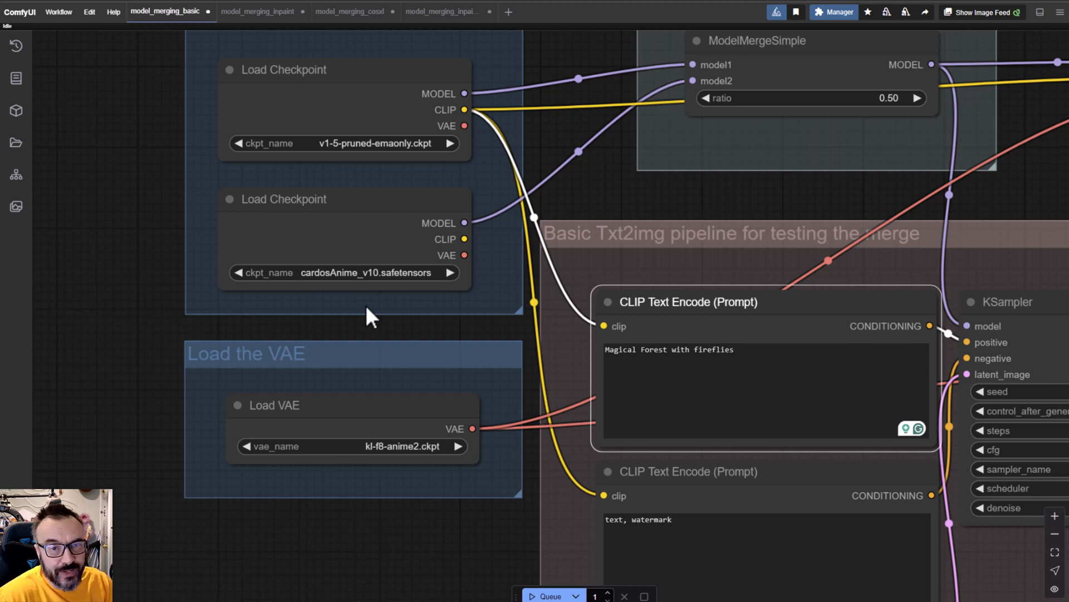
scroll(down, 3)
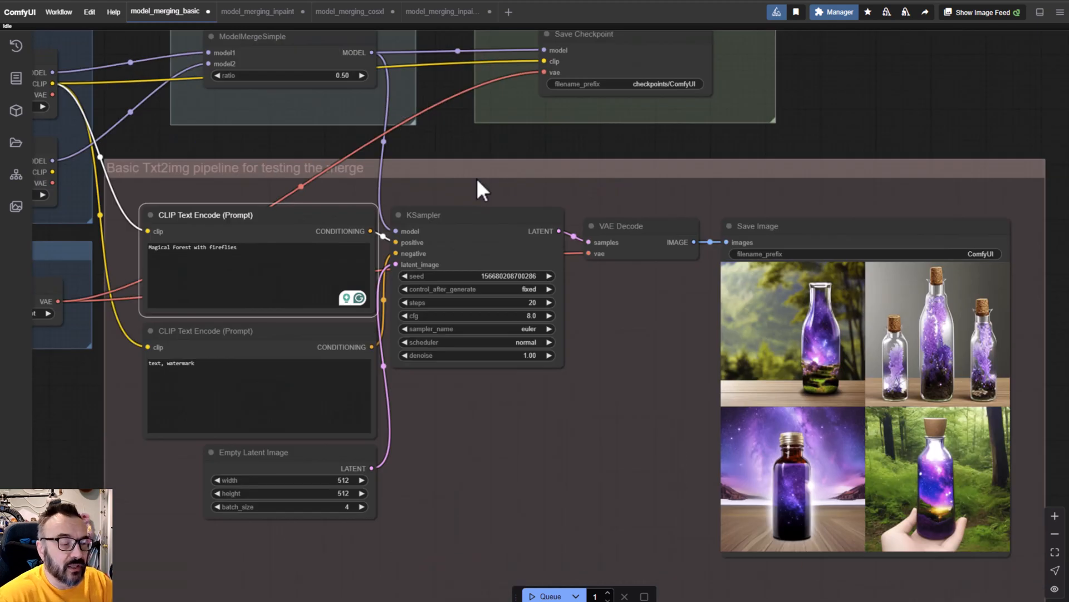
mouse_move(583, 413)
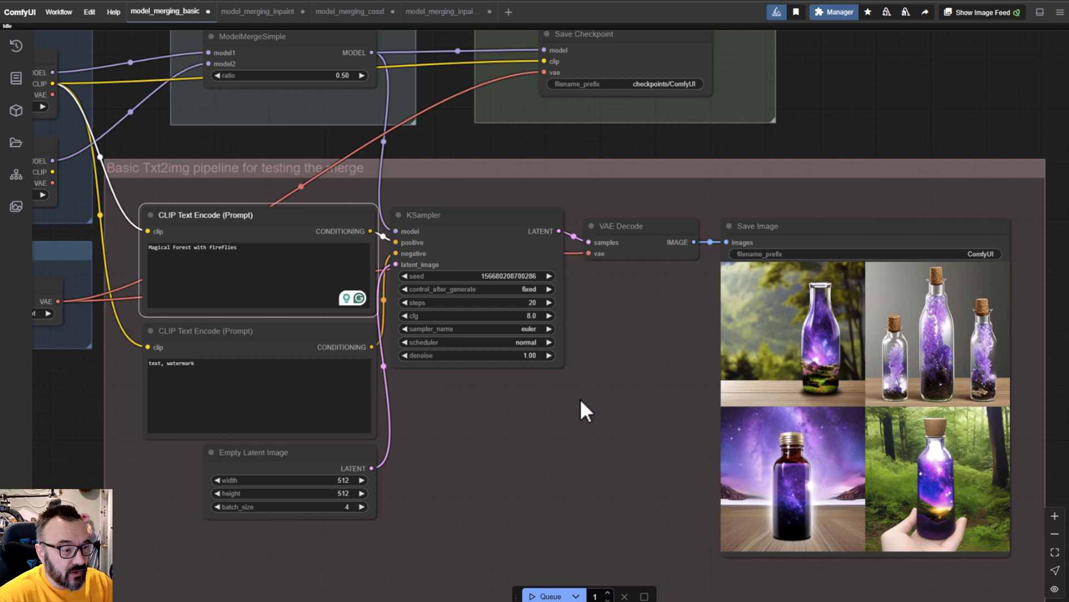
scroll(up, 3)
text(1)
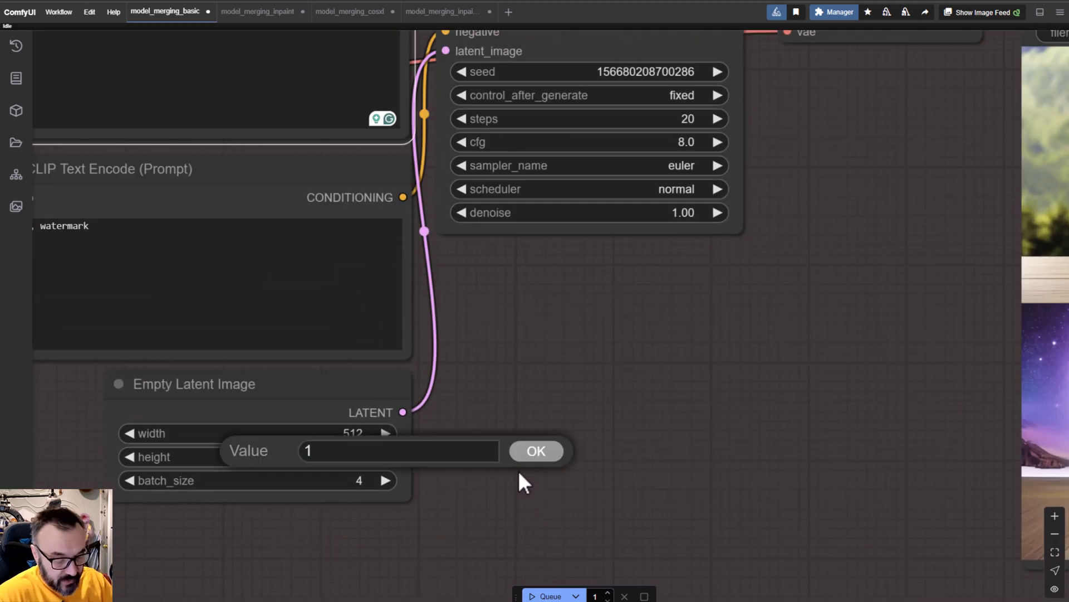
Step: Set batch size to 1 and queue the workflow to save the merged checkpoint and a forest image
click(535, 450)
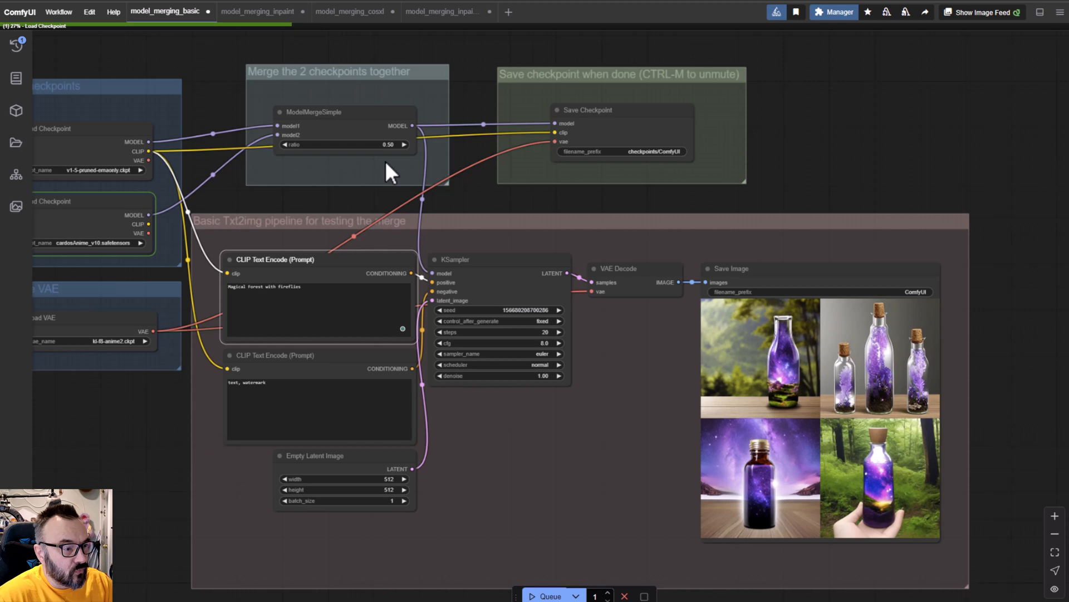
click(344, 129)
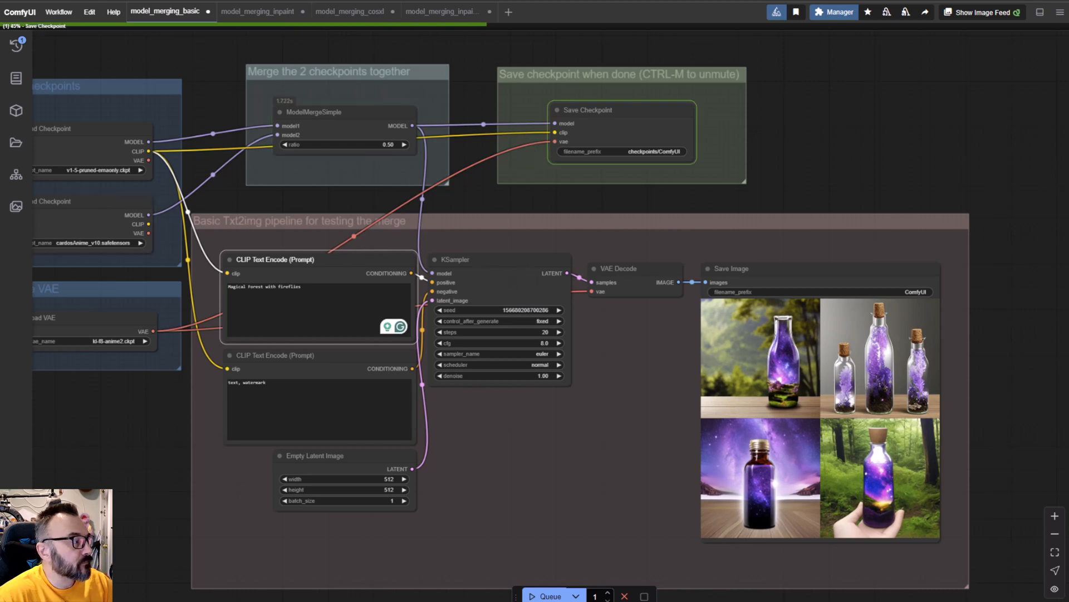
click(548, 595)
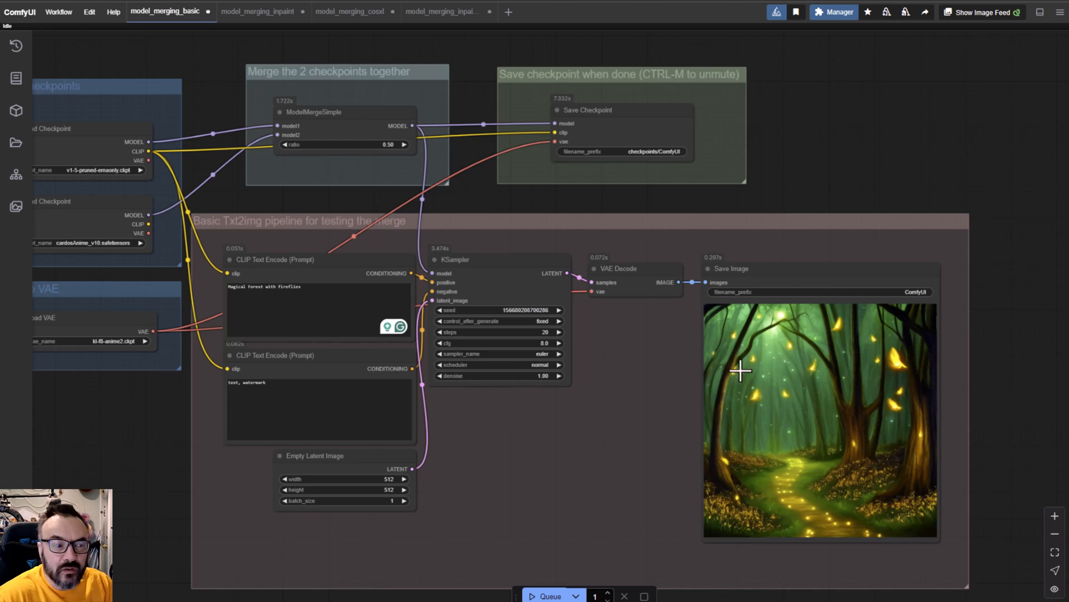
mouse_move(579, 370)
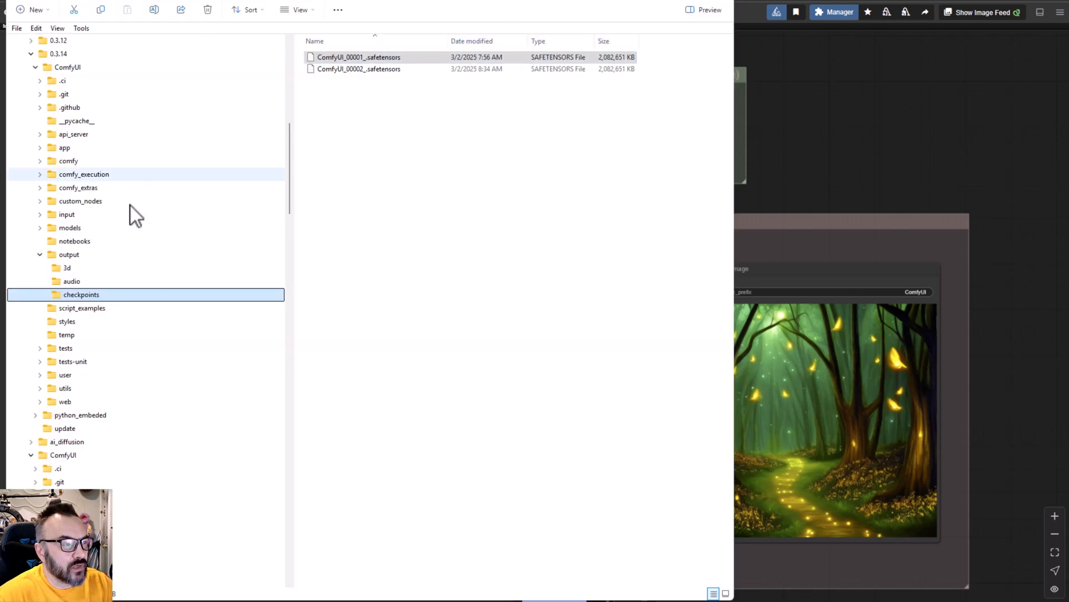
mouse_move(64, 80)
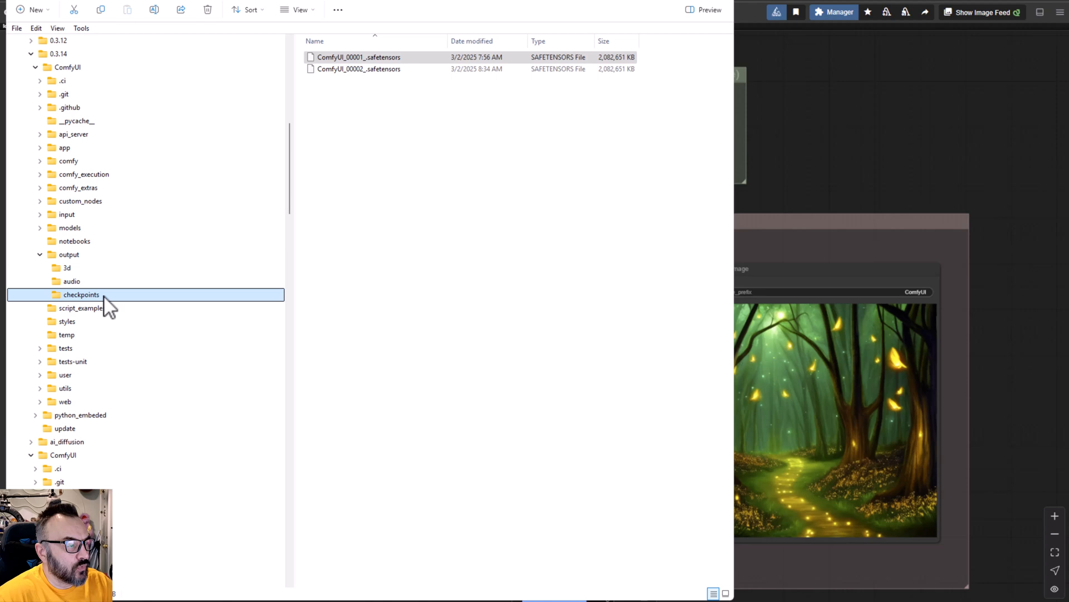
Step: Navigate to ComfyUI > output > checkpoints showing the two saved .safetensors files
click(360, 57)
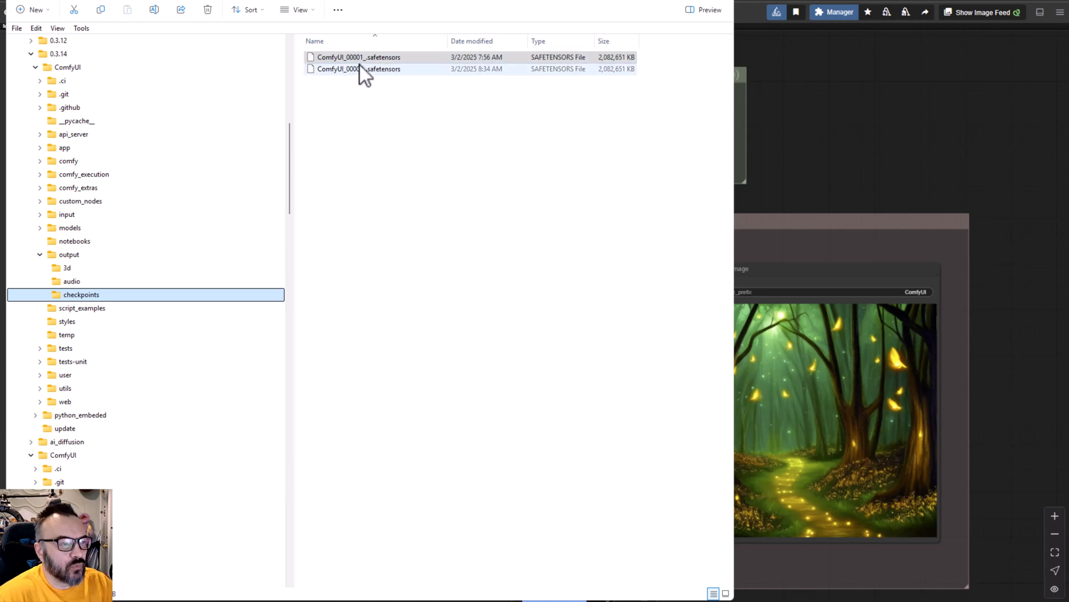
click(359, 57)
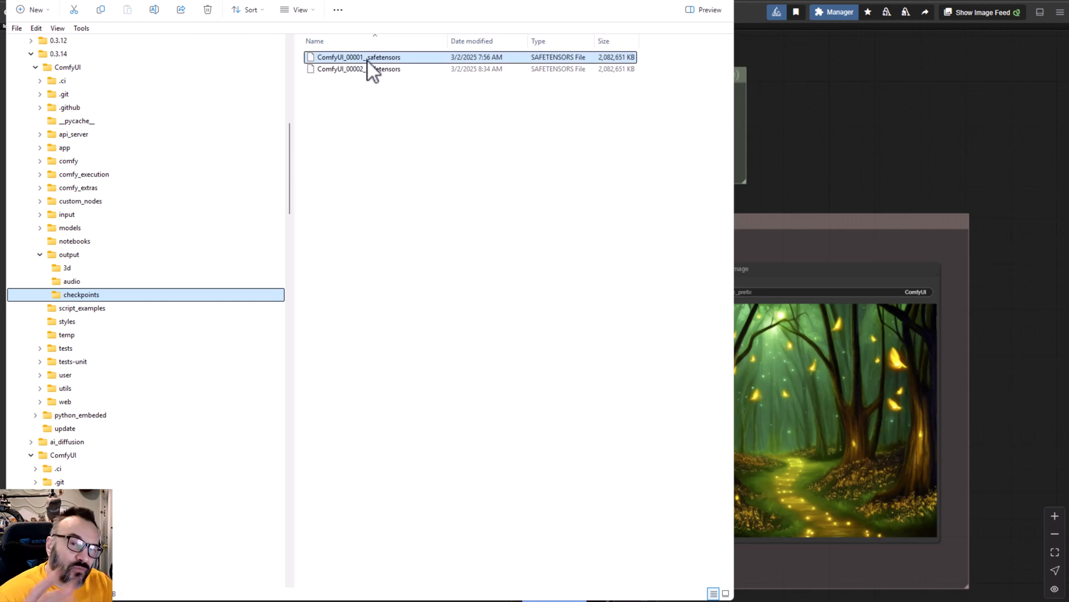
click(408, 122)
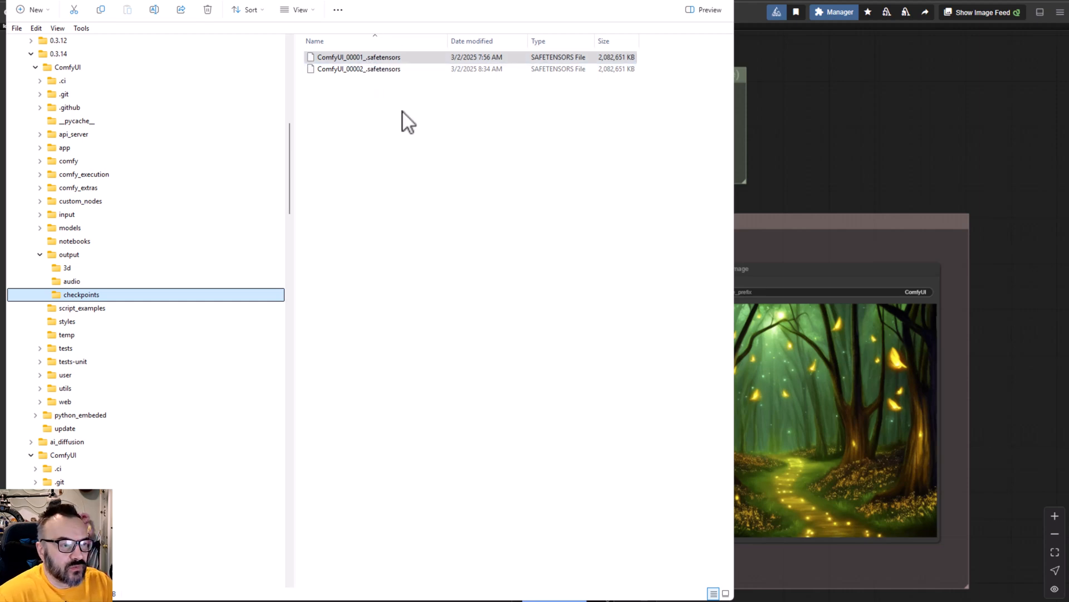
mouse_move(887, 160)
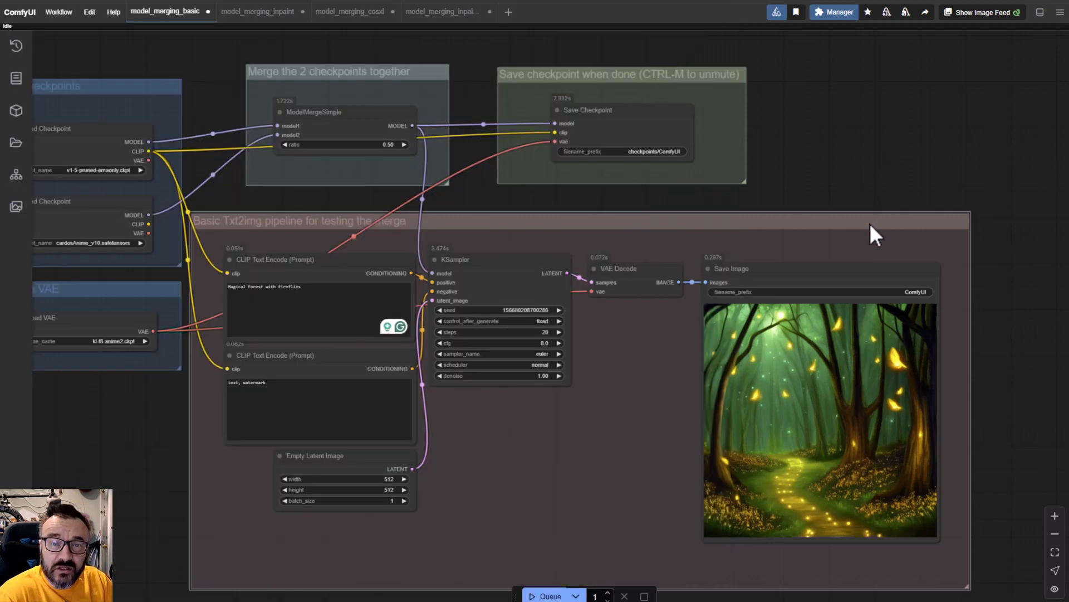
mouse_move(671, 140)
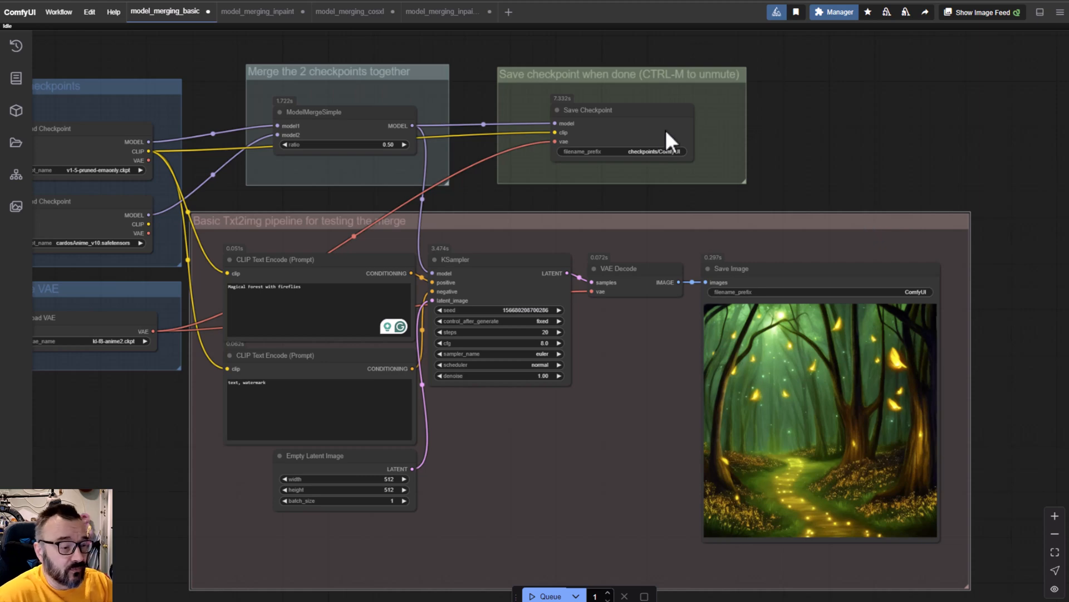
Step: Zoom out on the basic merge graph and switch to the inpaint model-merging workflow
scroll(down, 3)
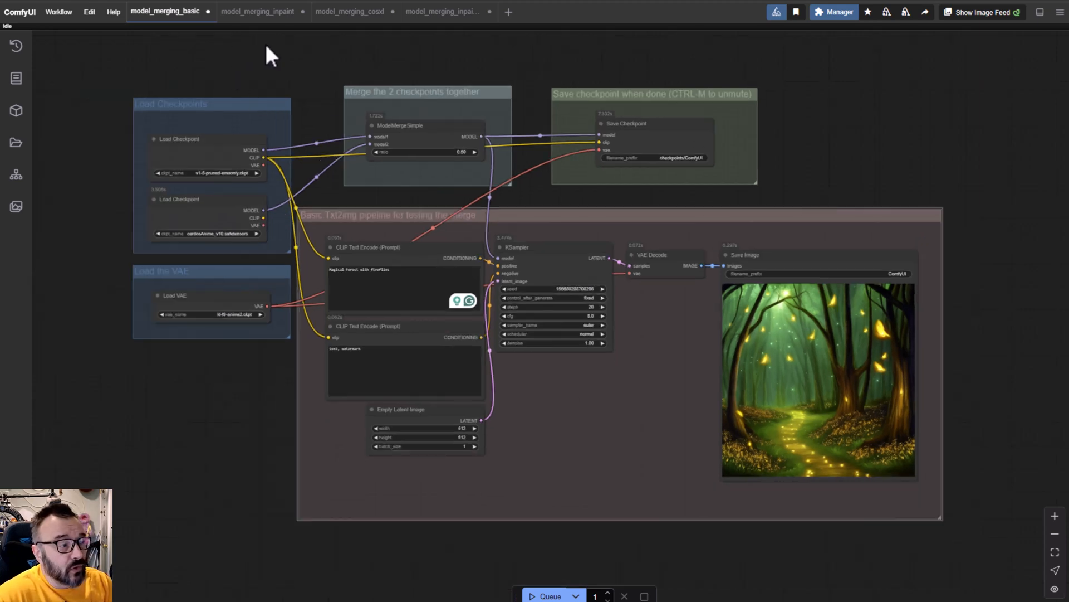
click(258, 11)
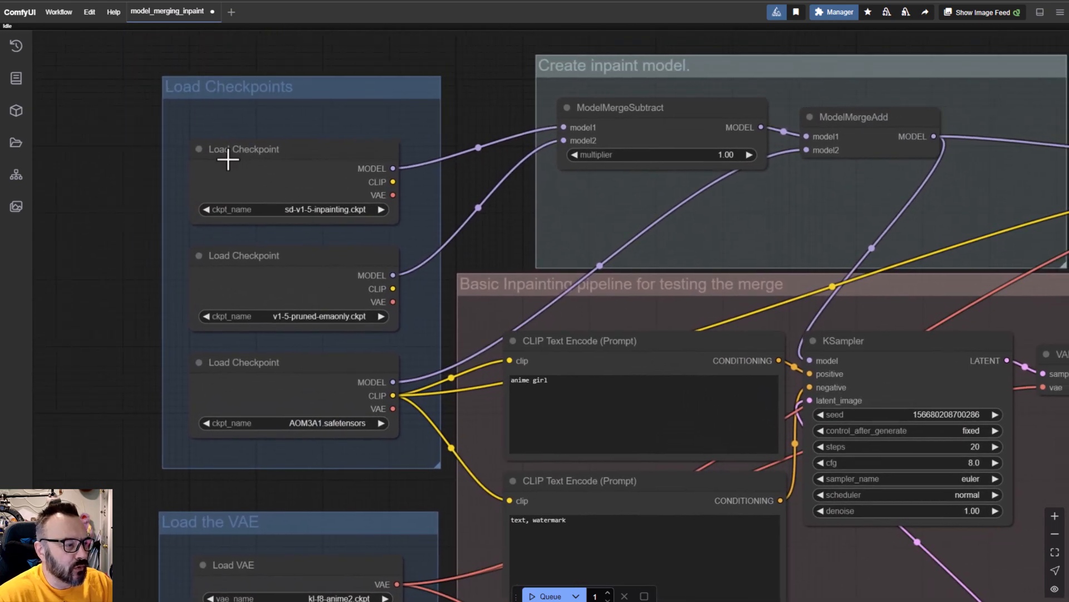
mouse_move(266, 325)
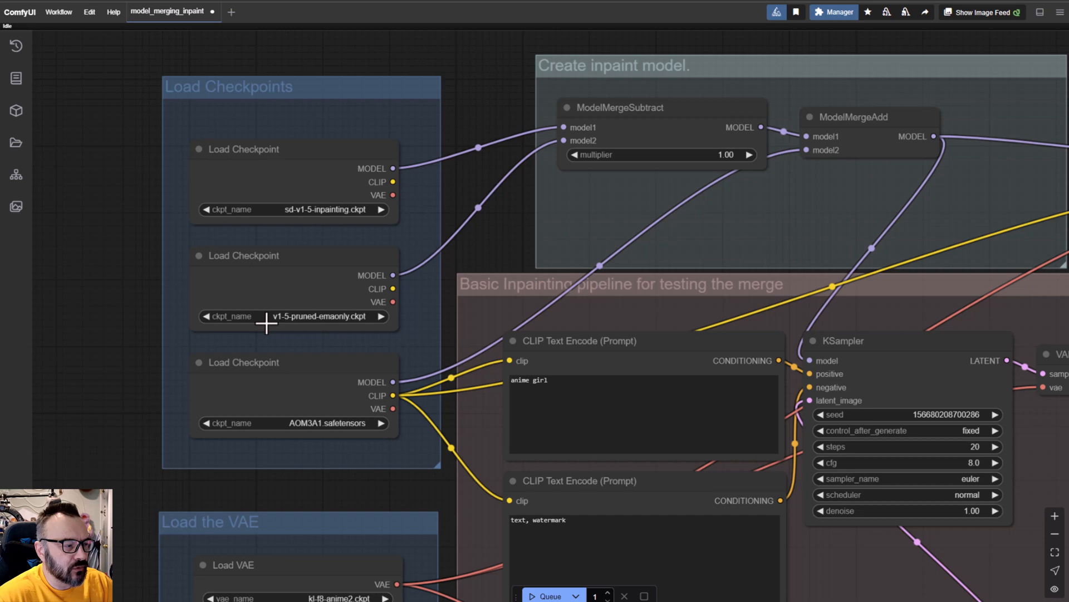
mouse_move(279, 382)
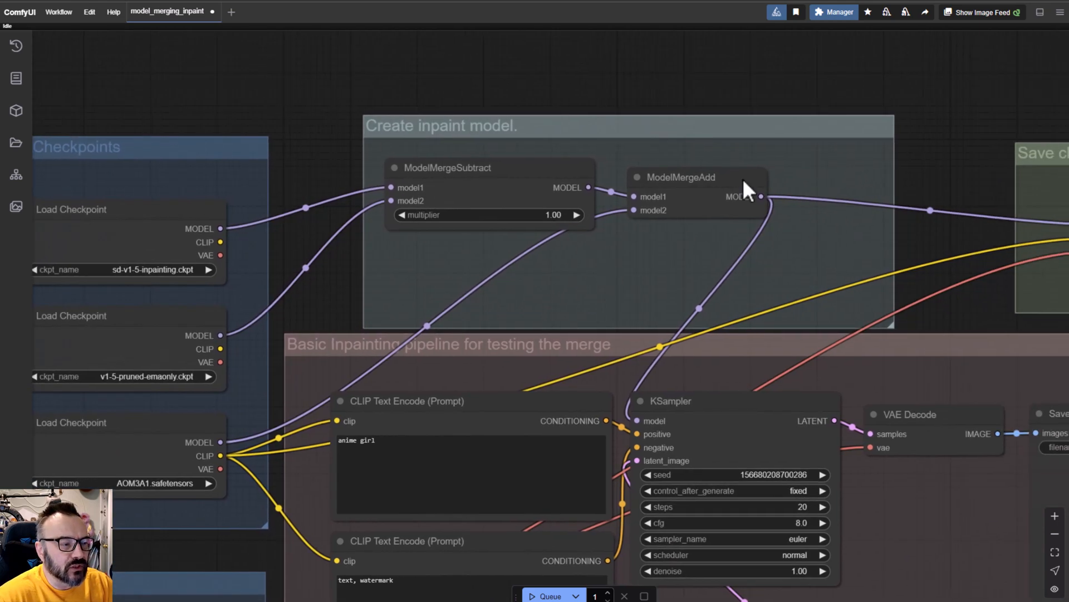
mouse_move(545, 258)
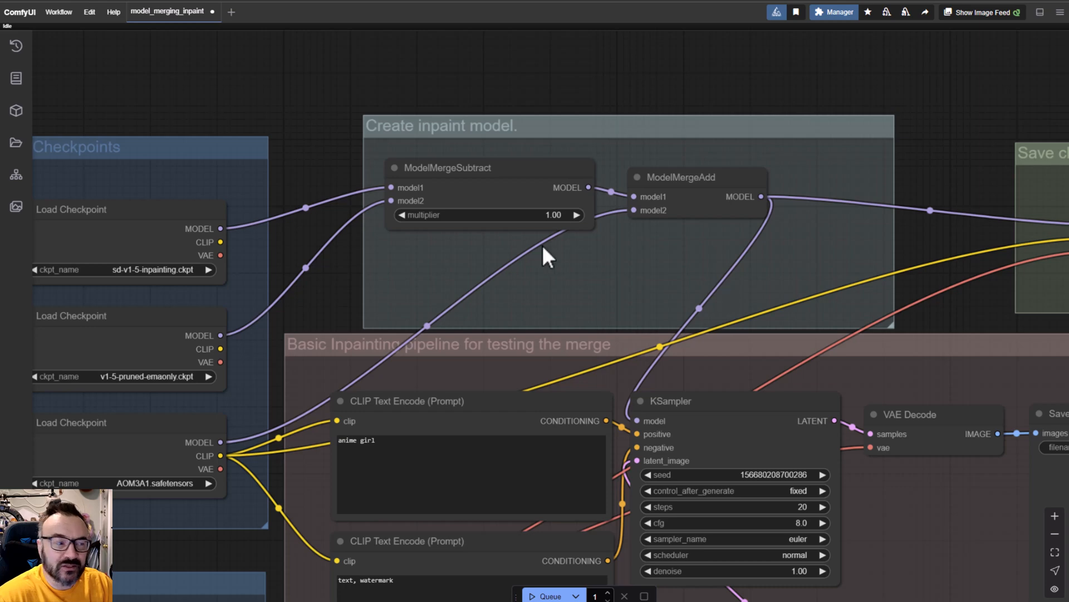
scroll(up, 3)
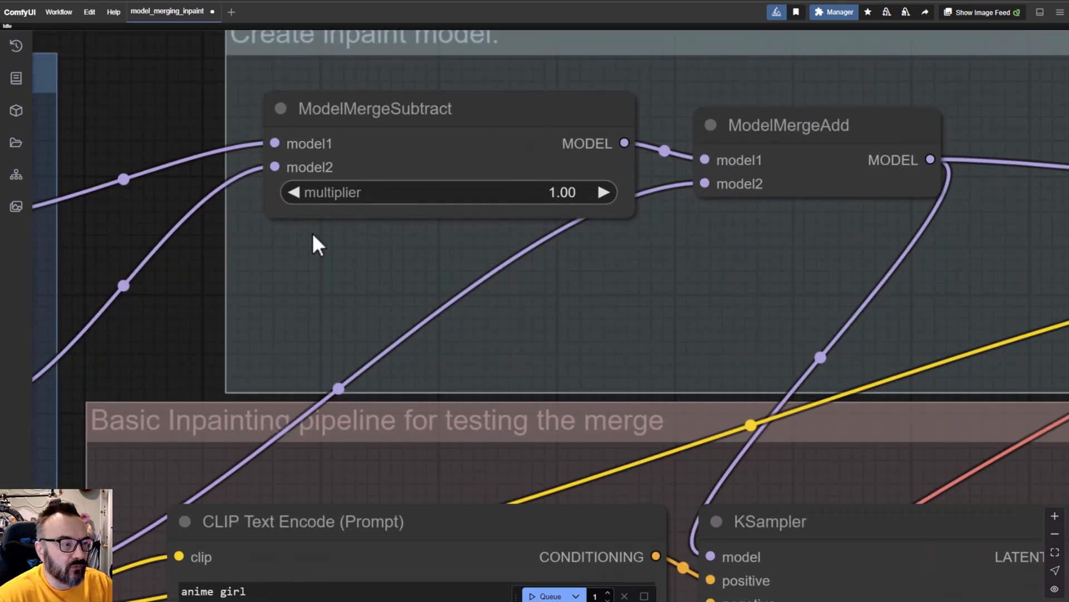
scroll(down, 3)
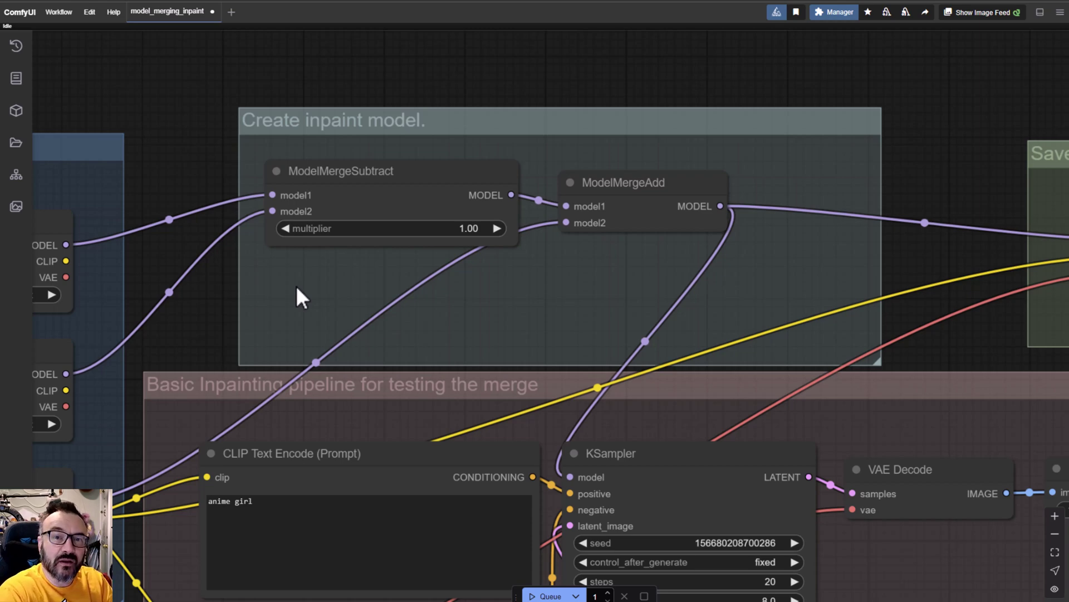
mouse_move(626, 170)
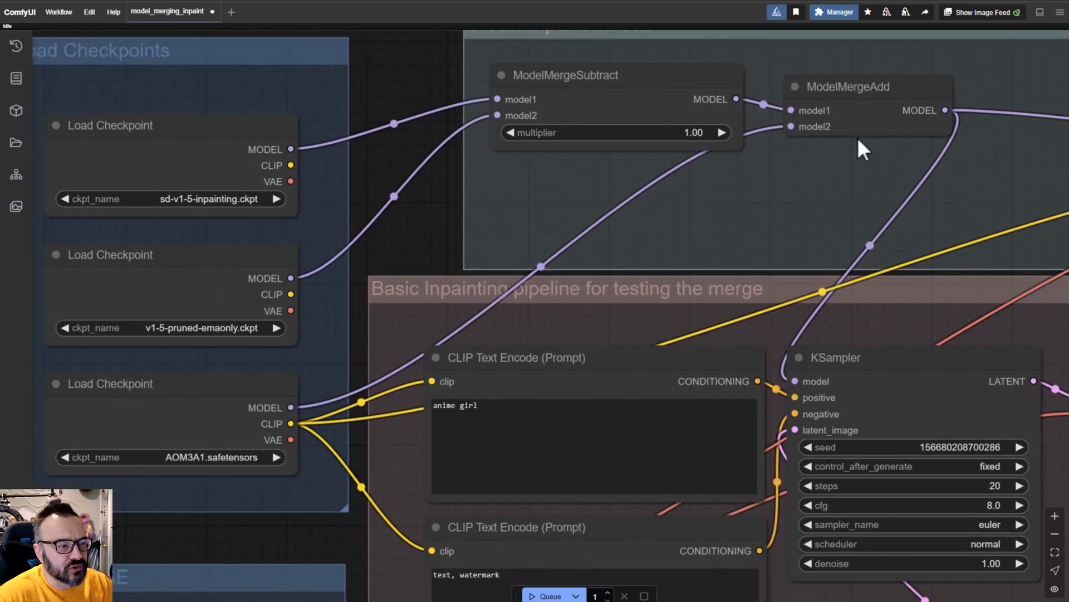
mouse_move(880, 289)
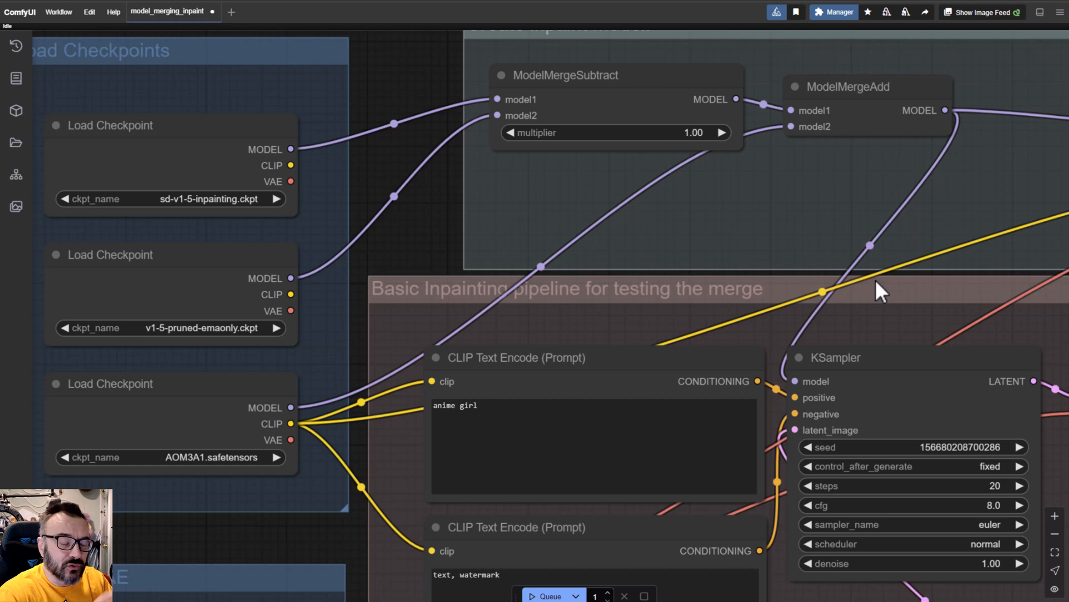
mouse_move(642, 107)
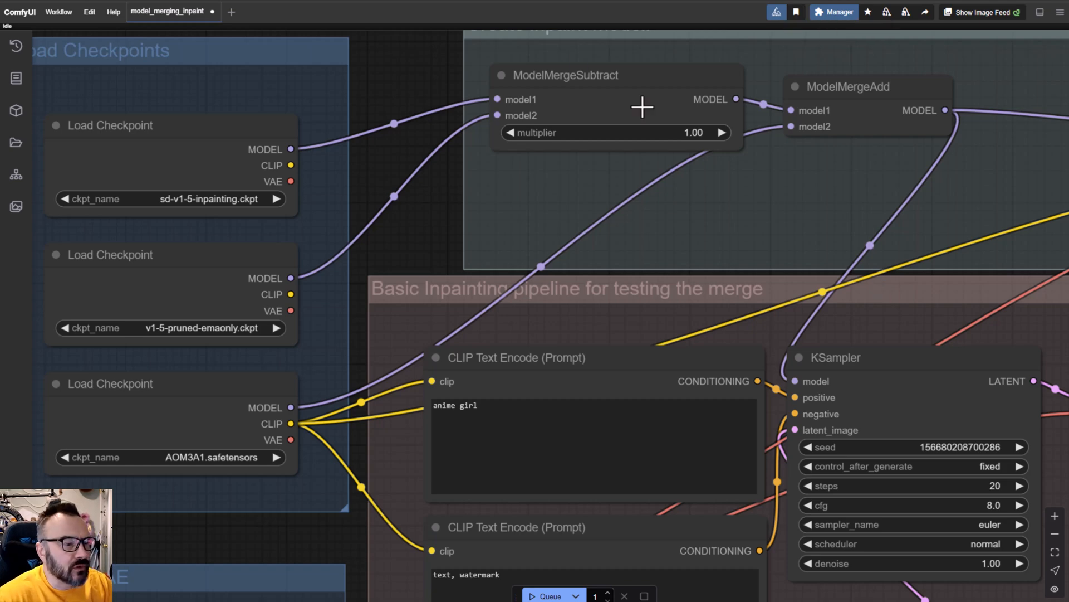
mouse_move(453, 162)
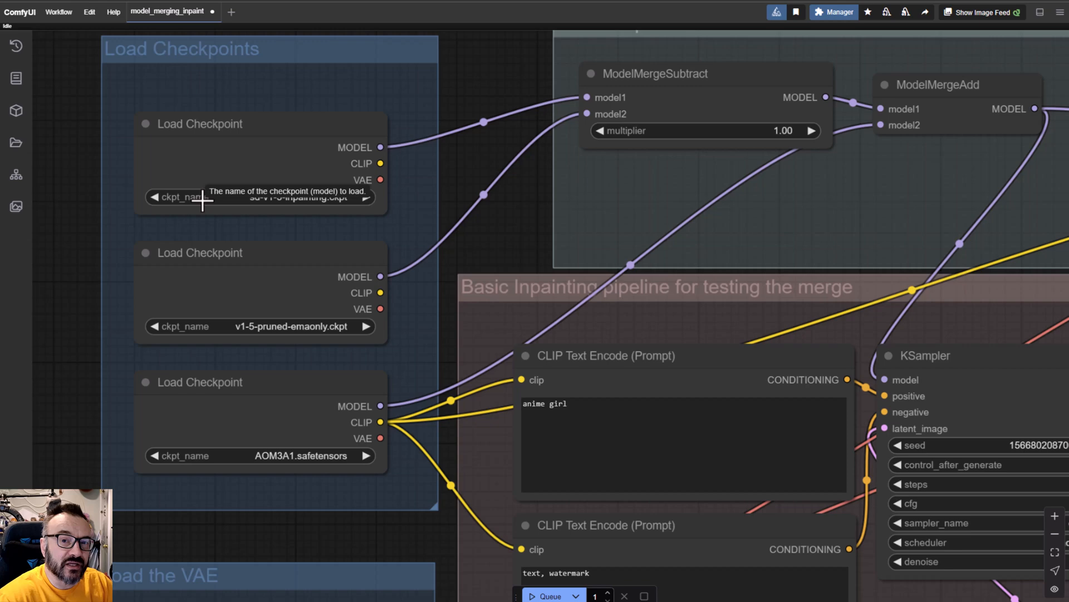
mouse_move(286, 123)
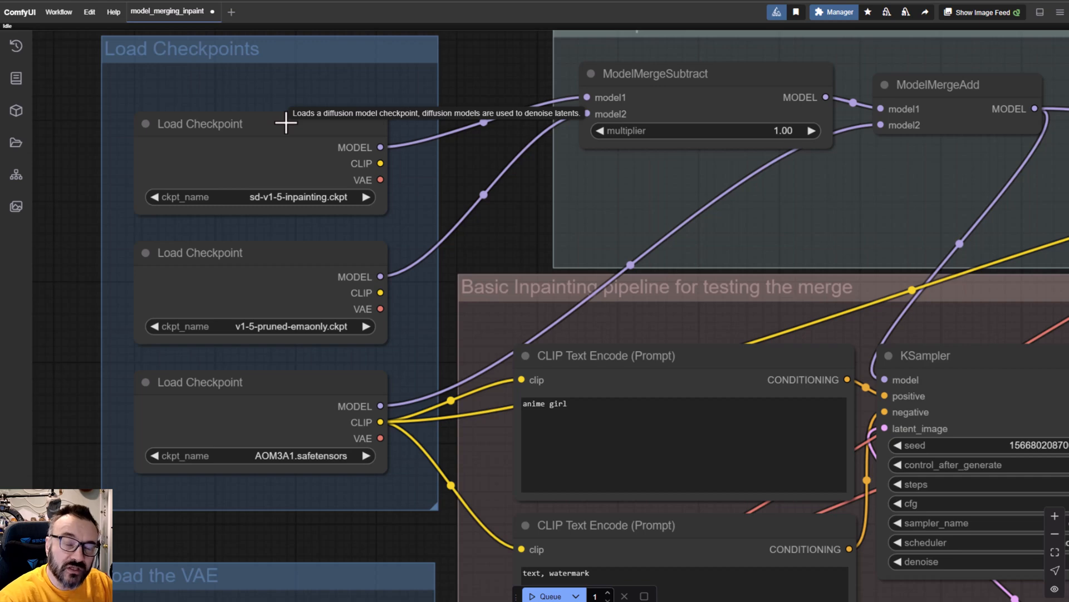
mouse_move(266, 66)
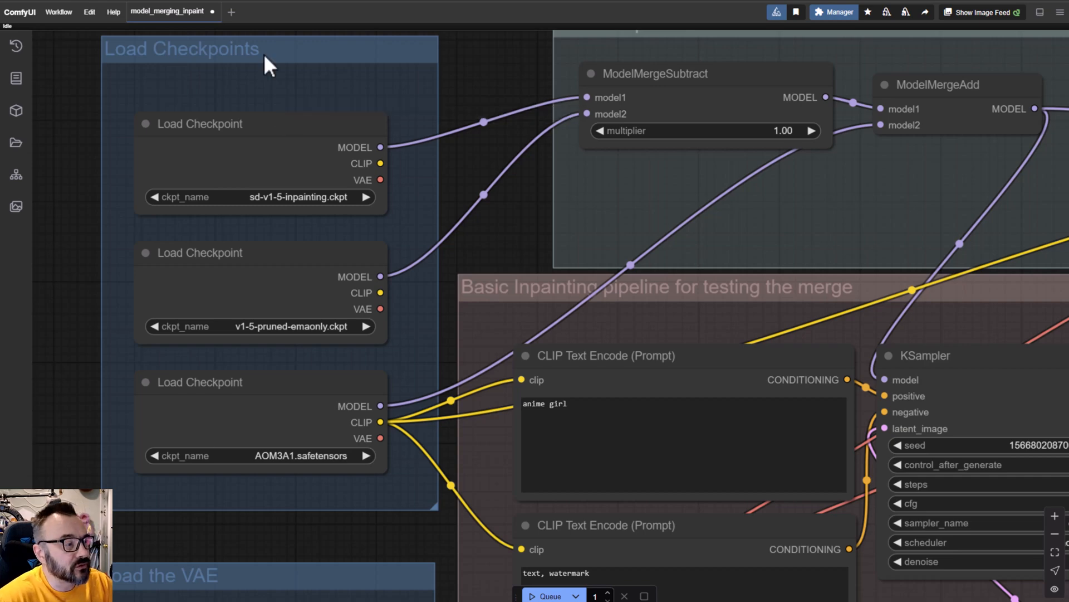
mouse_move(196, 134)
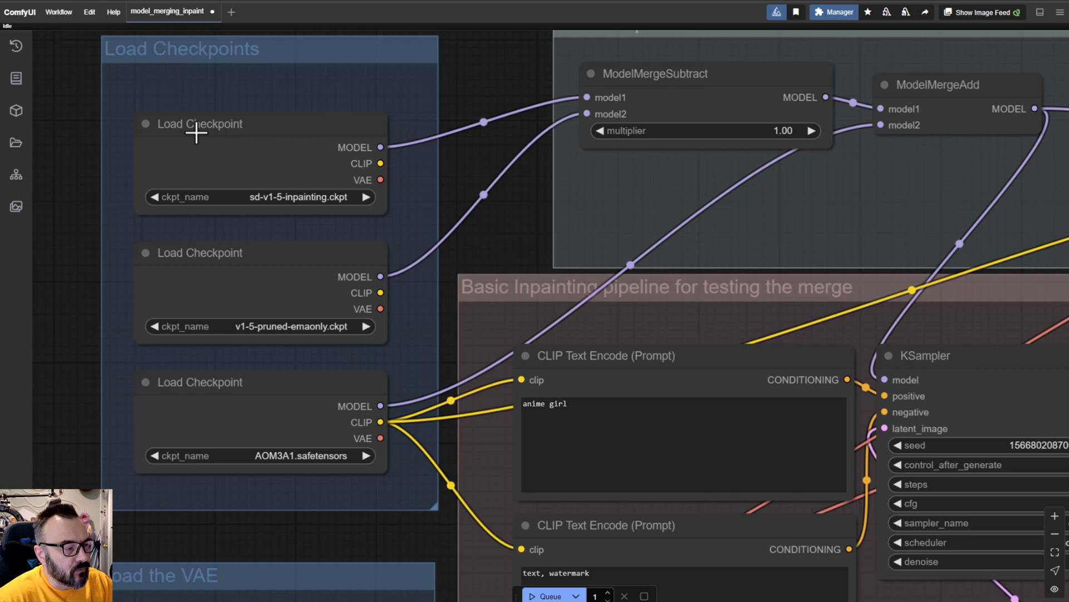
mouse_move(225, 257)
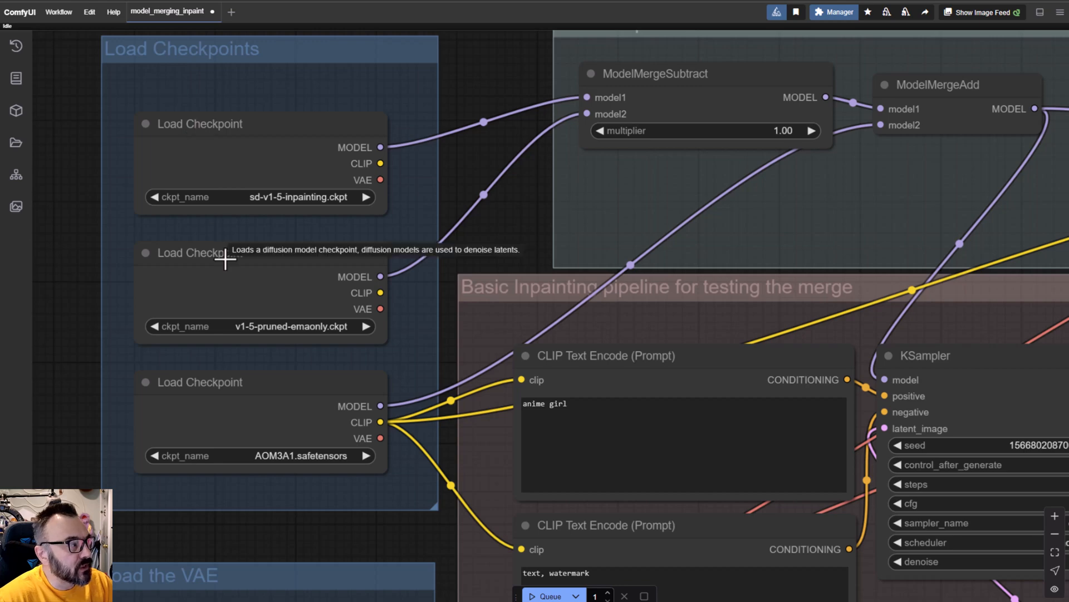
mouse_move(684, 245)
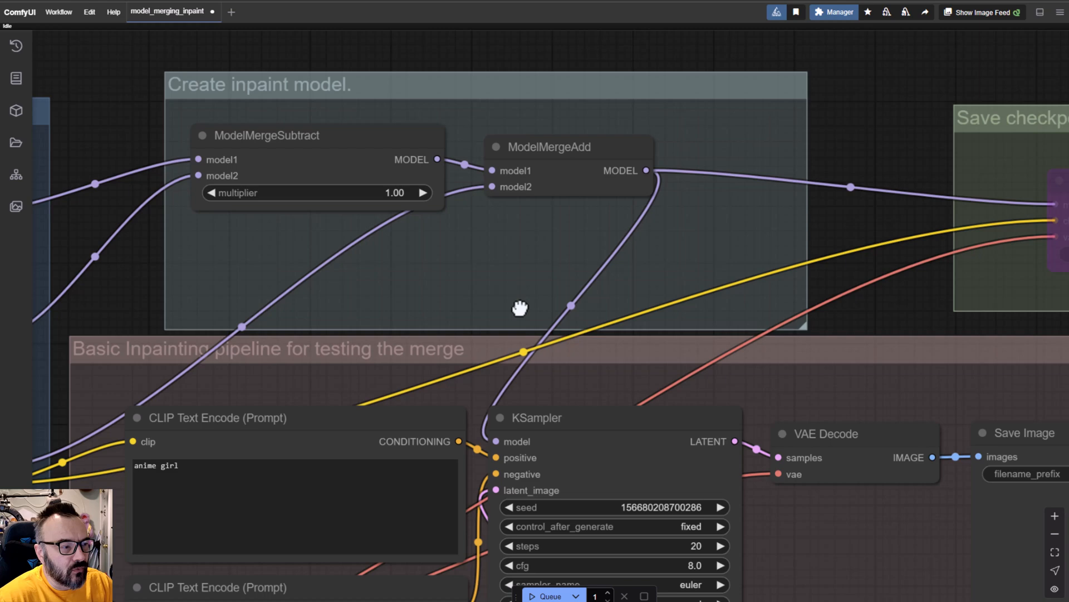
mouse_move(523, 145)
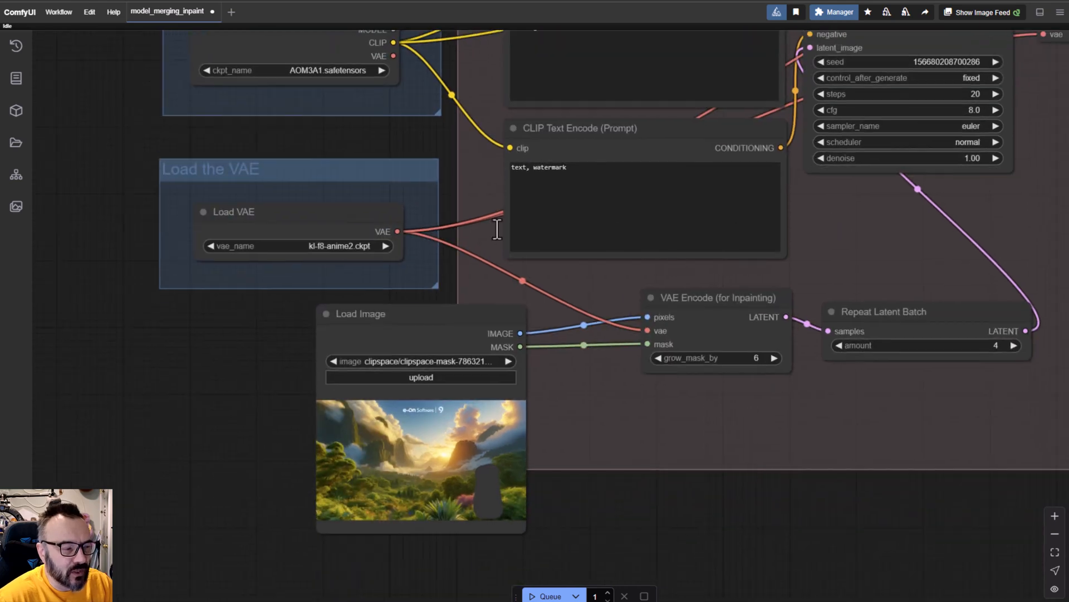
mouse_move(353, 481)
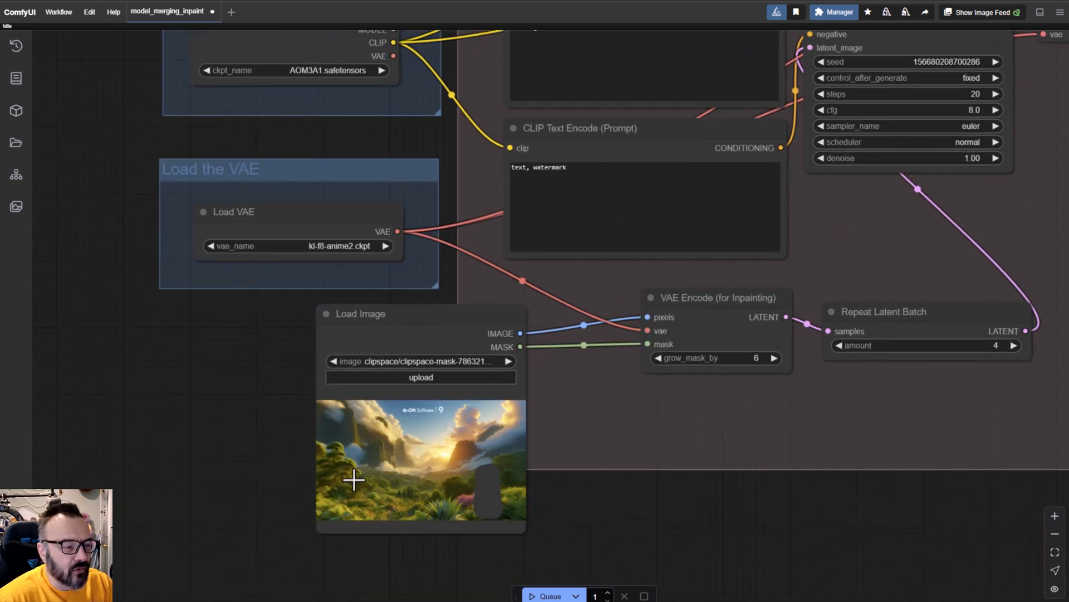
mouse_move(399, 437)
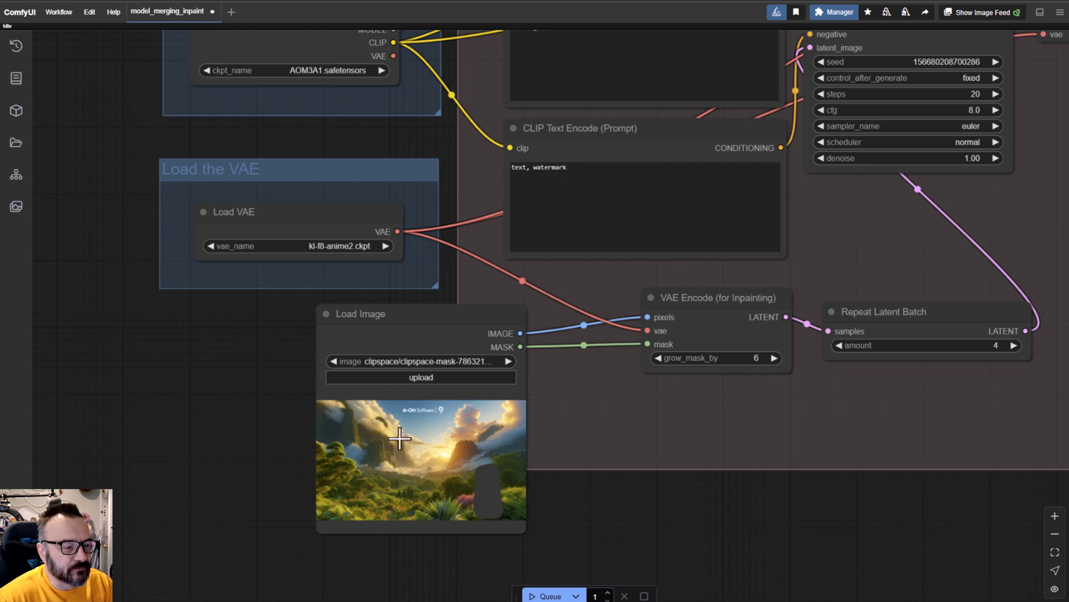
mouse_move(360, 456)
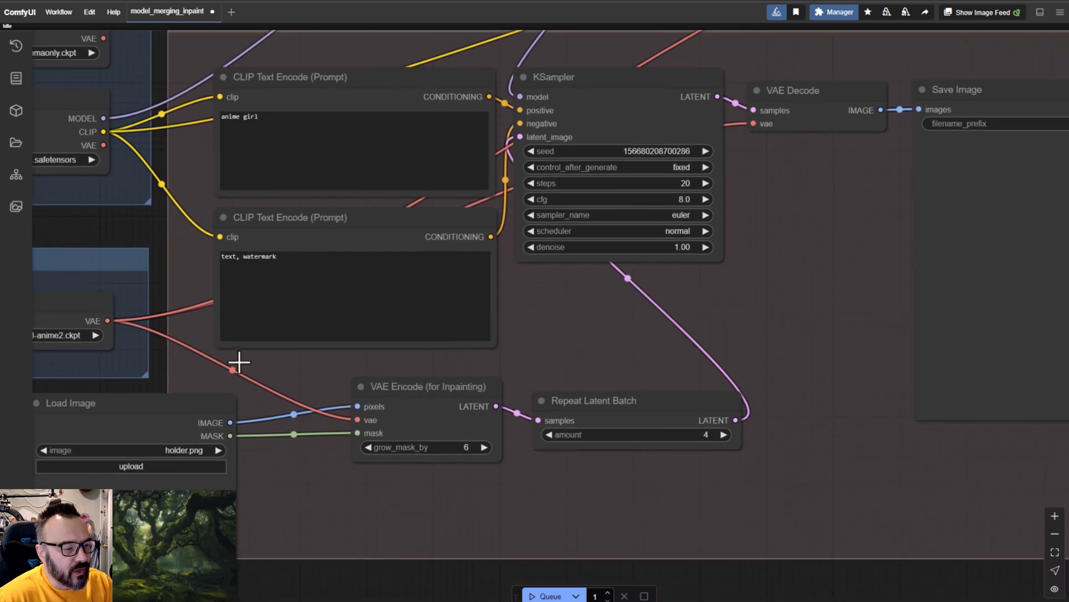
mouse_move(645, 357)
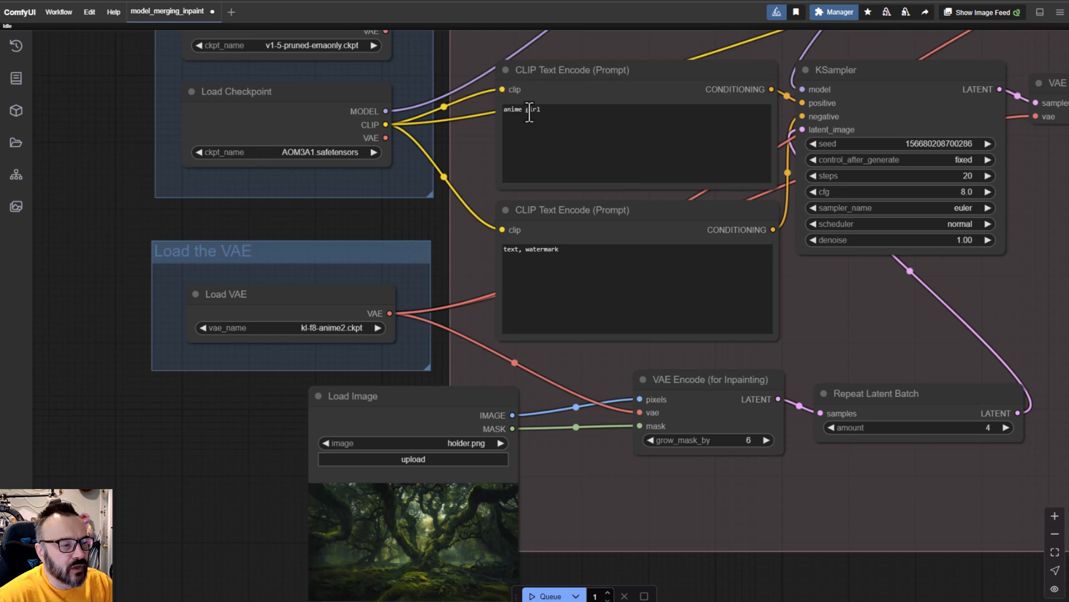
mouse_move(545, 450)
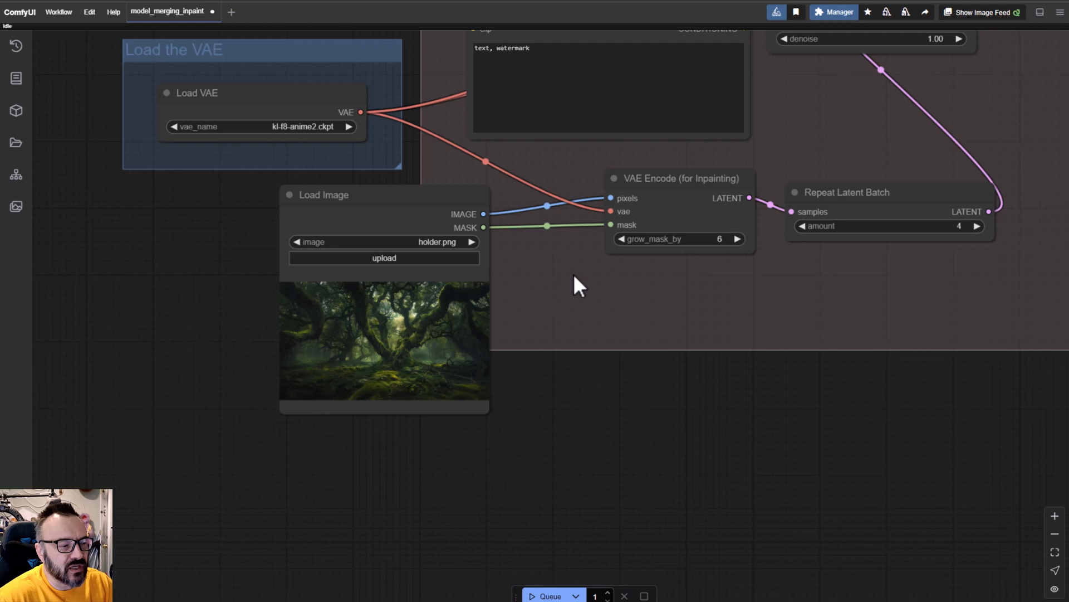
Step: Select holder.png as the Load Image source for the inpainting encode
scroll(up, 3)
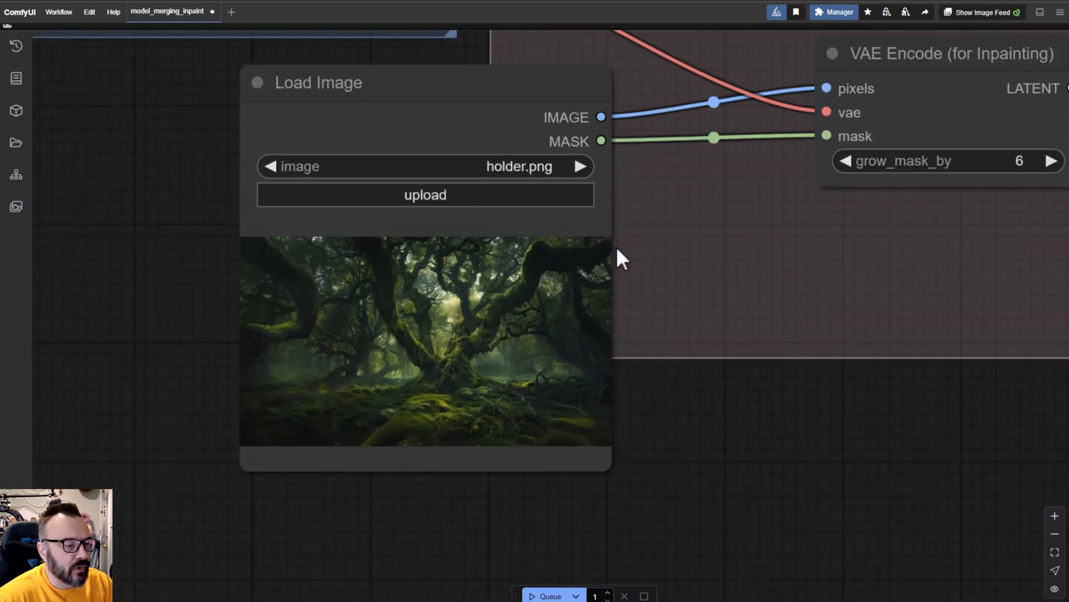
mouse_move(378, 270)
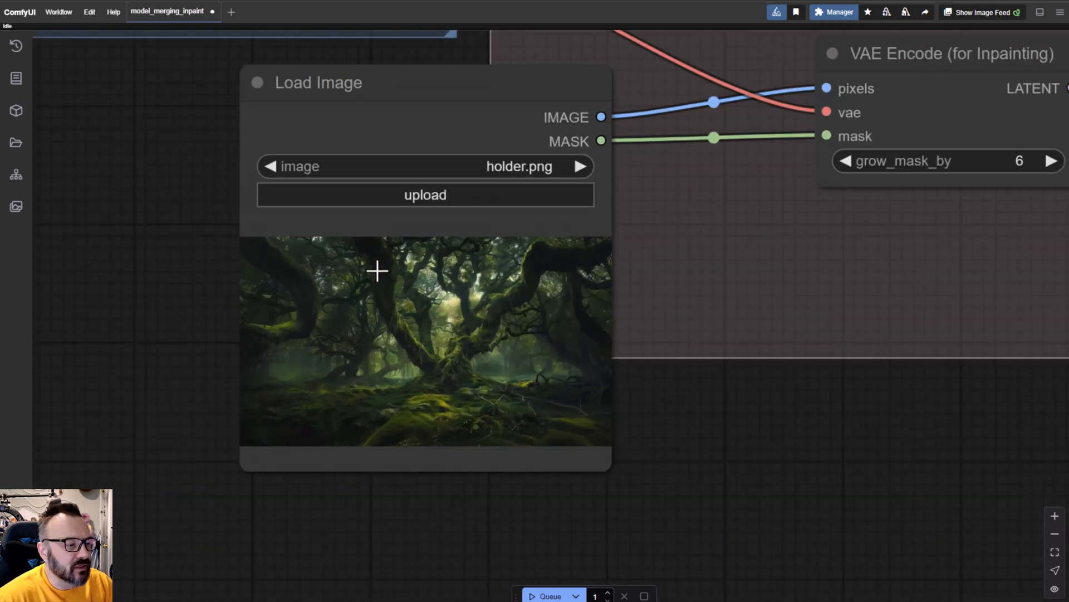
Step: Paint a figure-shaped mask on the forest image in MaskEditor and save it to the node
right_click(378, 272)
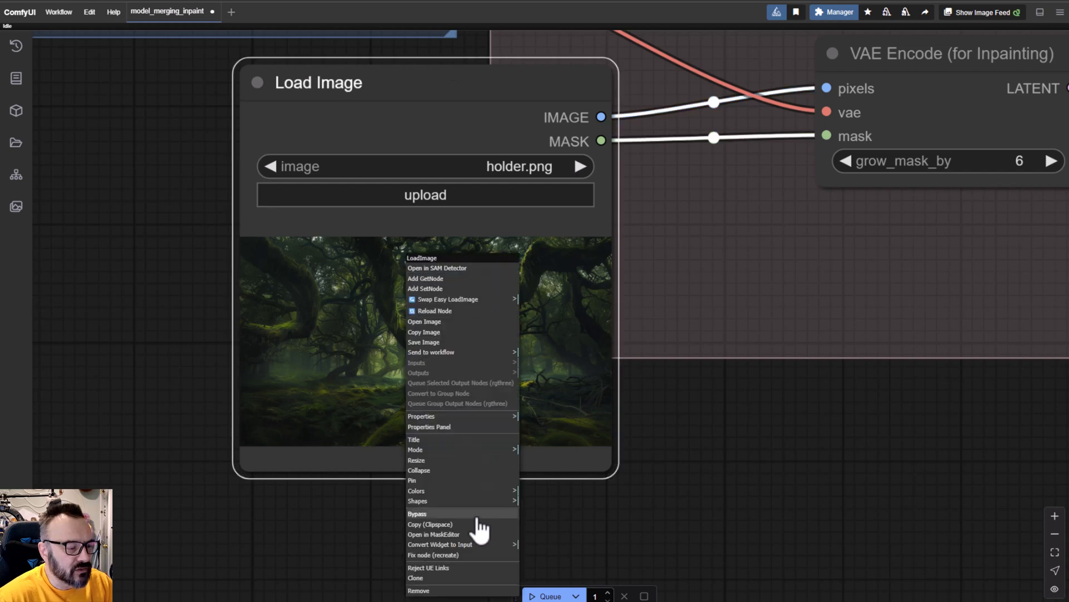
click(434, 533)
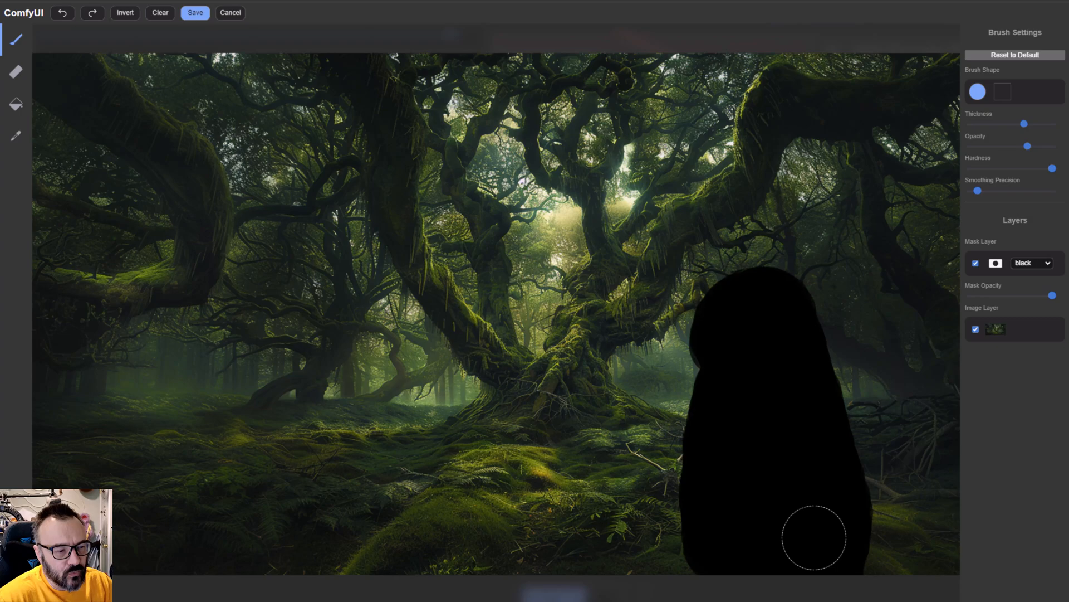
click(195, 12)
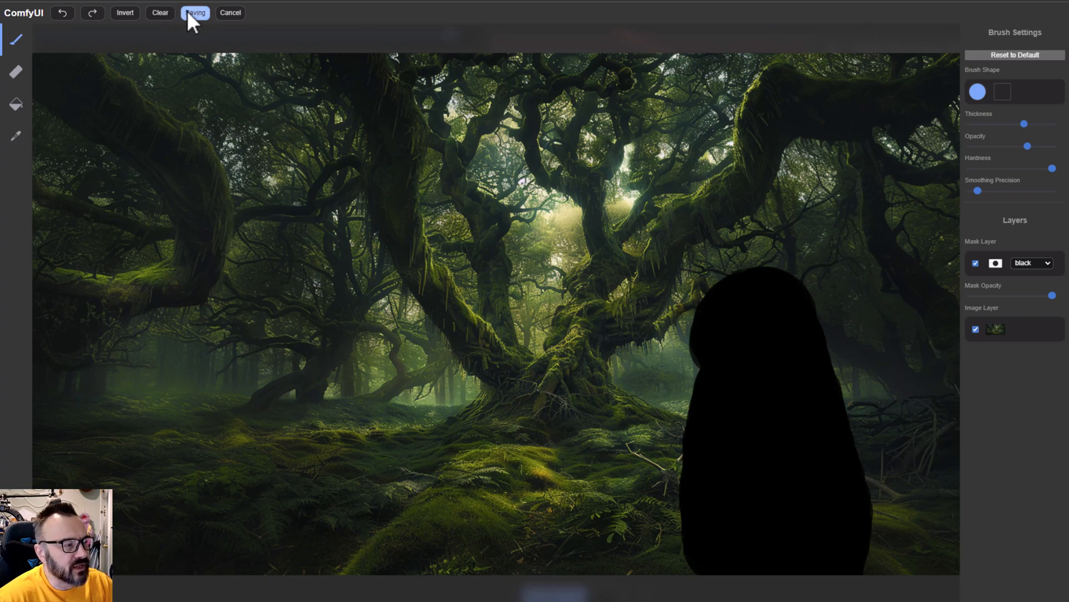
click(196, 13)
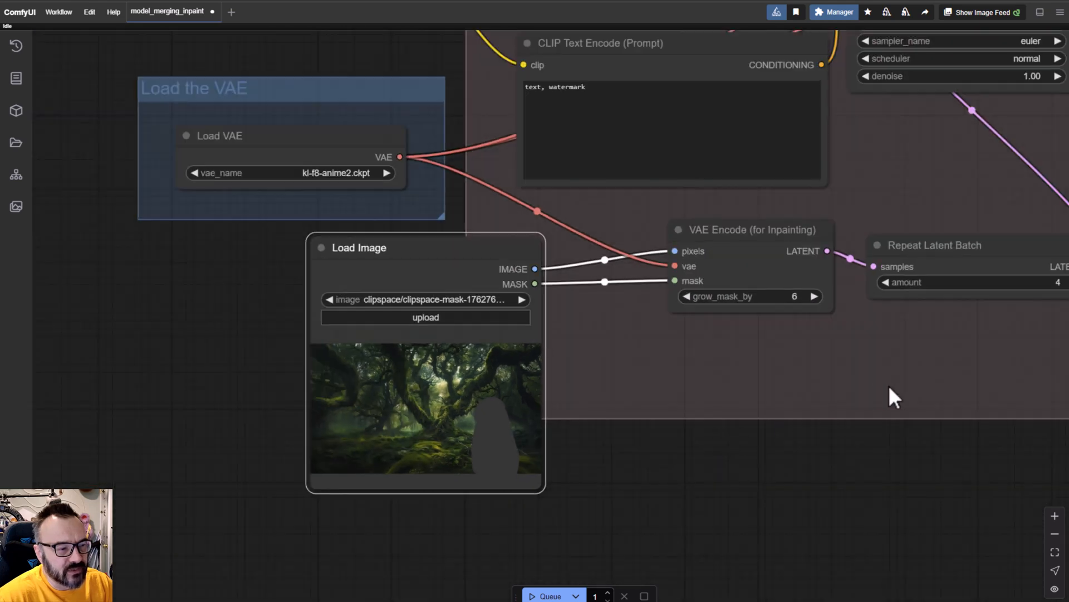
Step: Queue the inpaint workflow and dismiss the console to see the four anime girl results
scroll(down, 3)
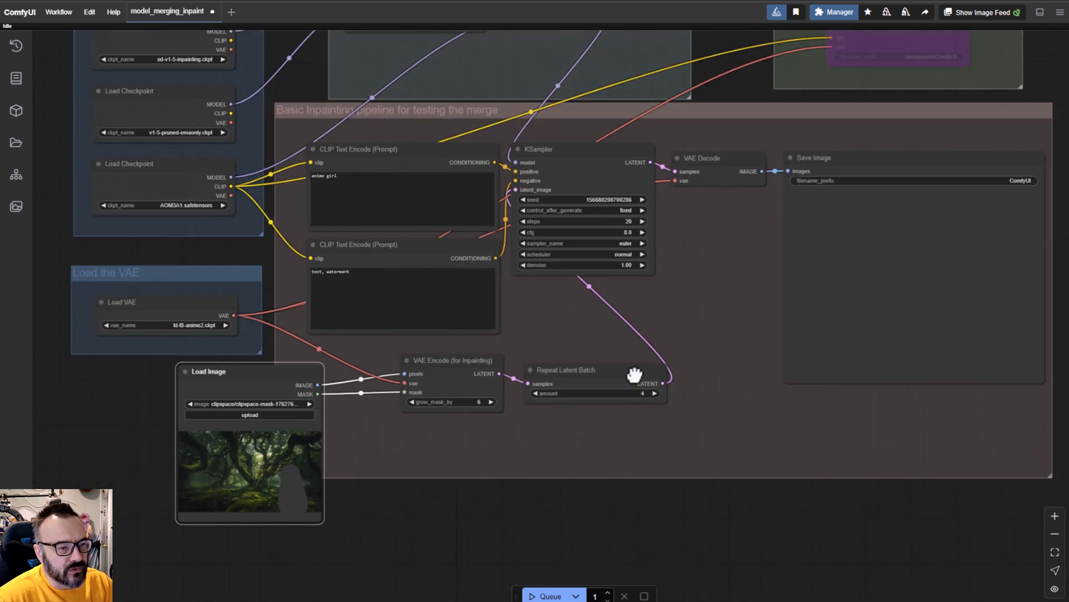
mouse_move(543, 595)
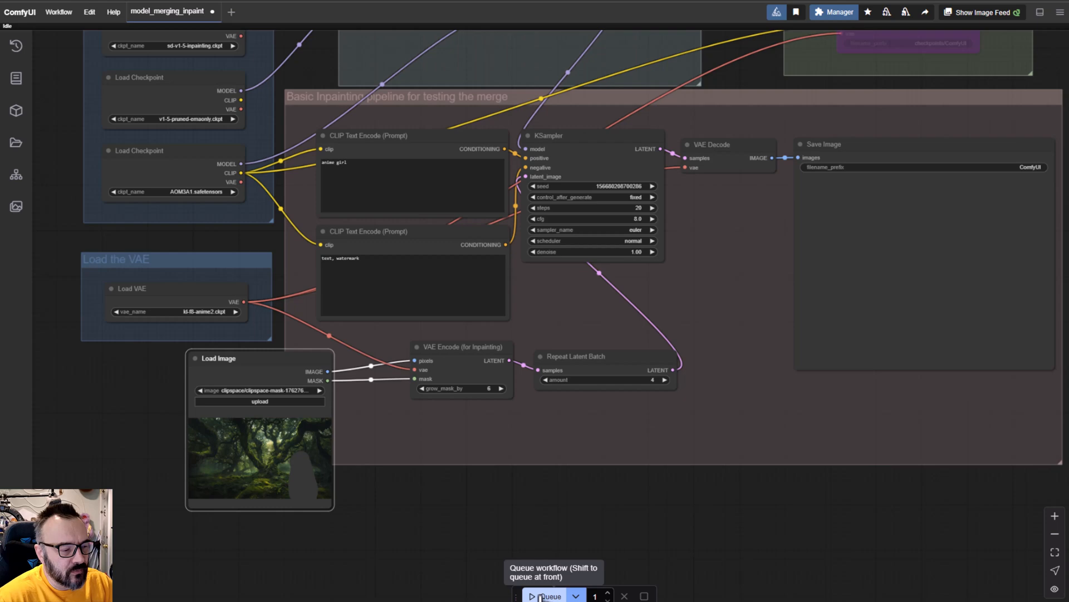
click(544, 595)
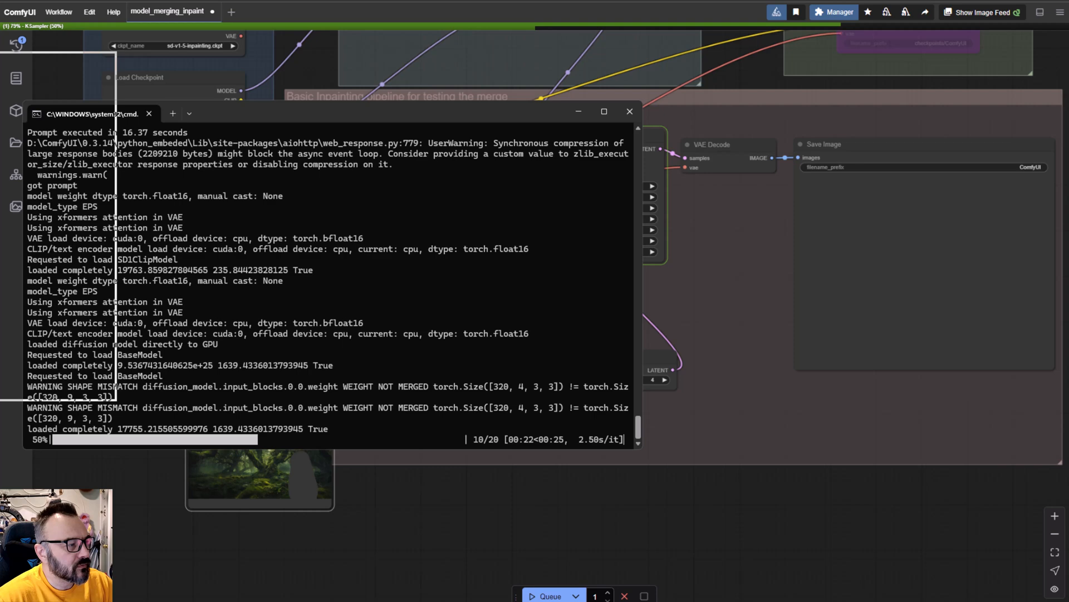
click(629, 111)
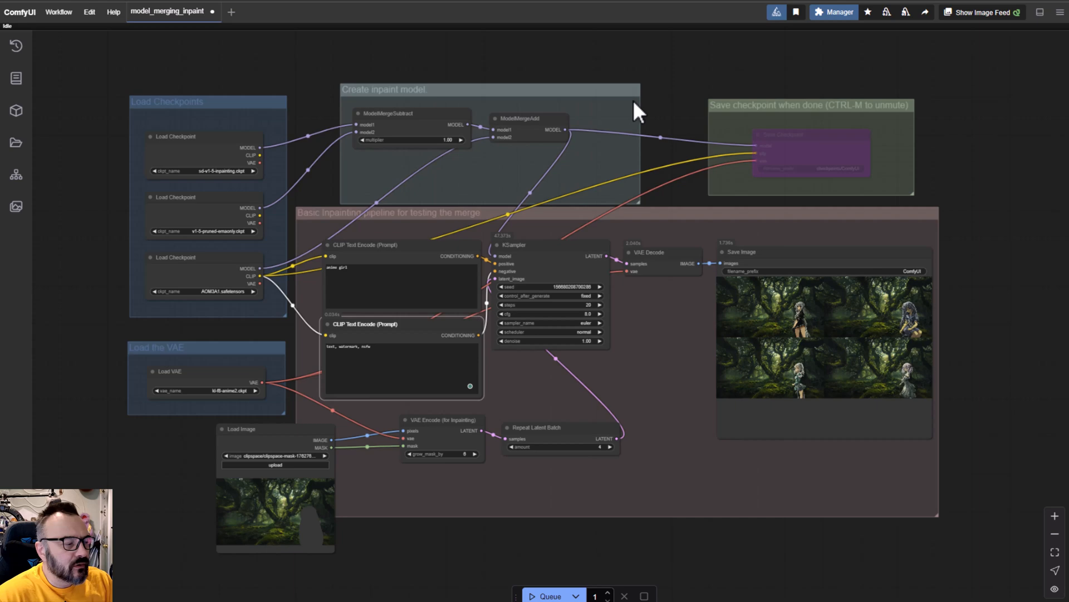
mouse_move(656, 317)
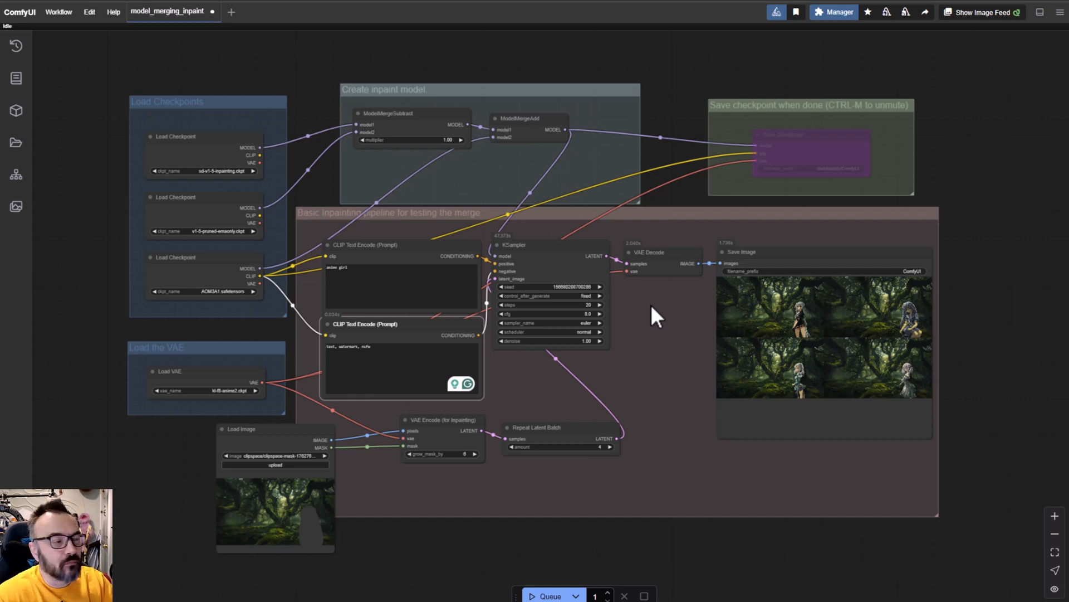
mouse_move(284, 48)
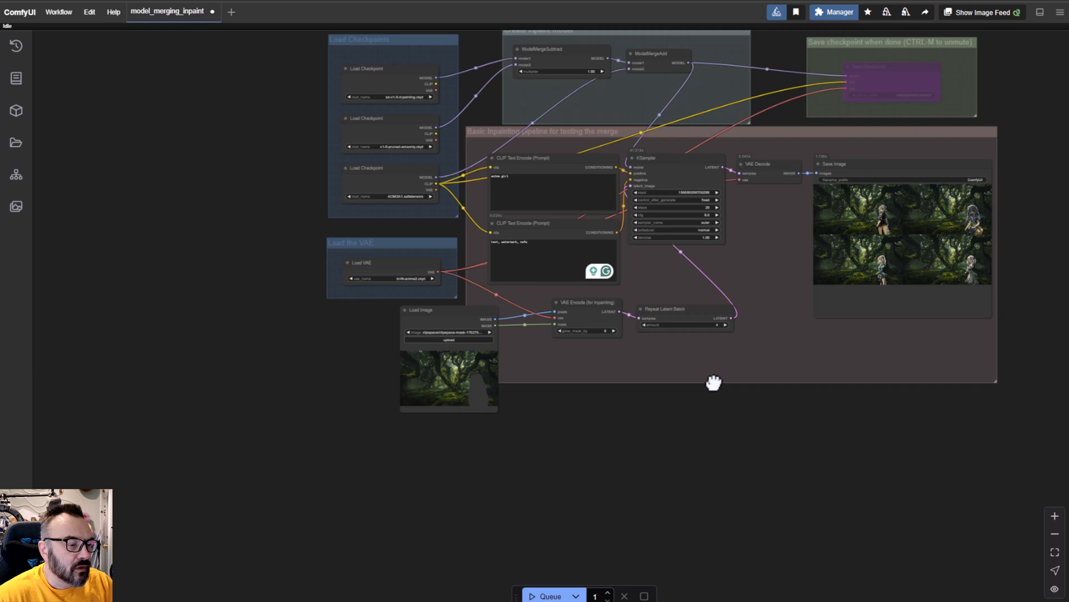
Step: Add an inpainting checkpoint loader and a CLIP Text Encode prompt node to the canvas
scroll(up, 3)
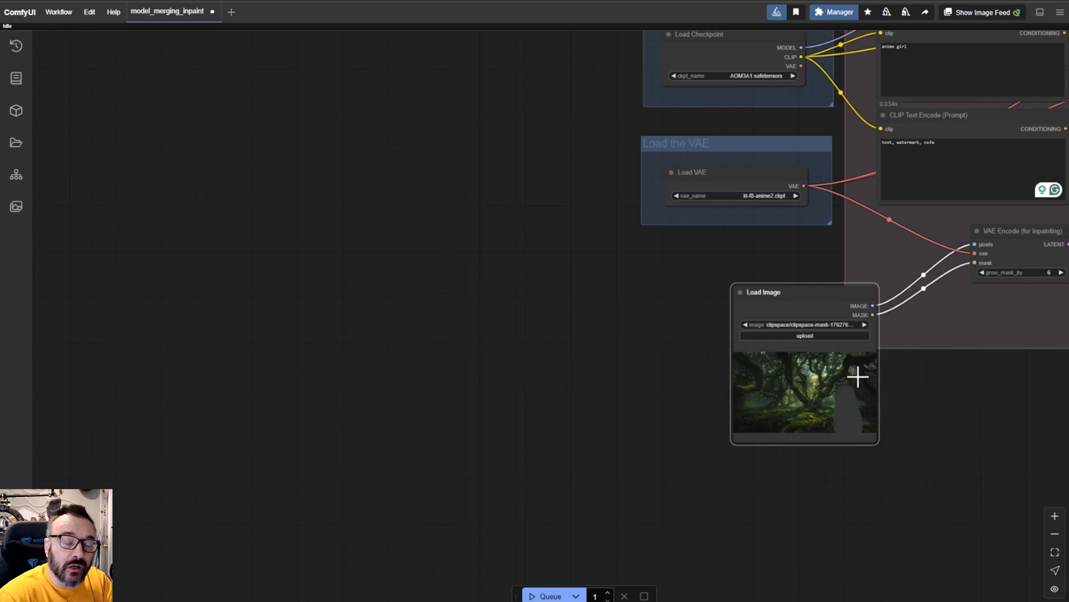
mouse_move(361, 301)
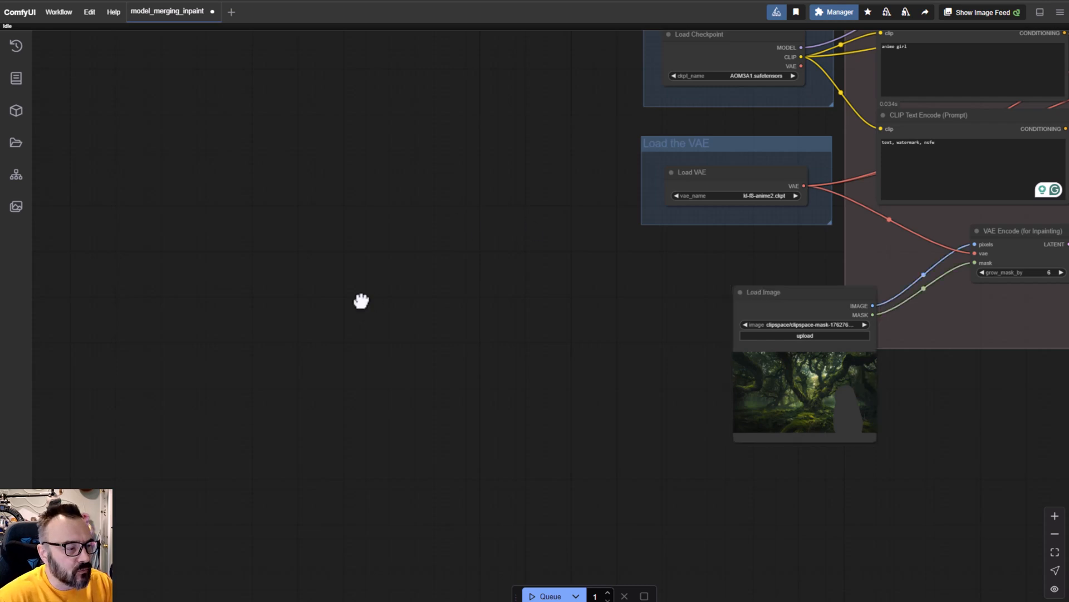
double_click(361, 302)
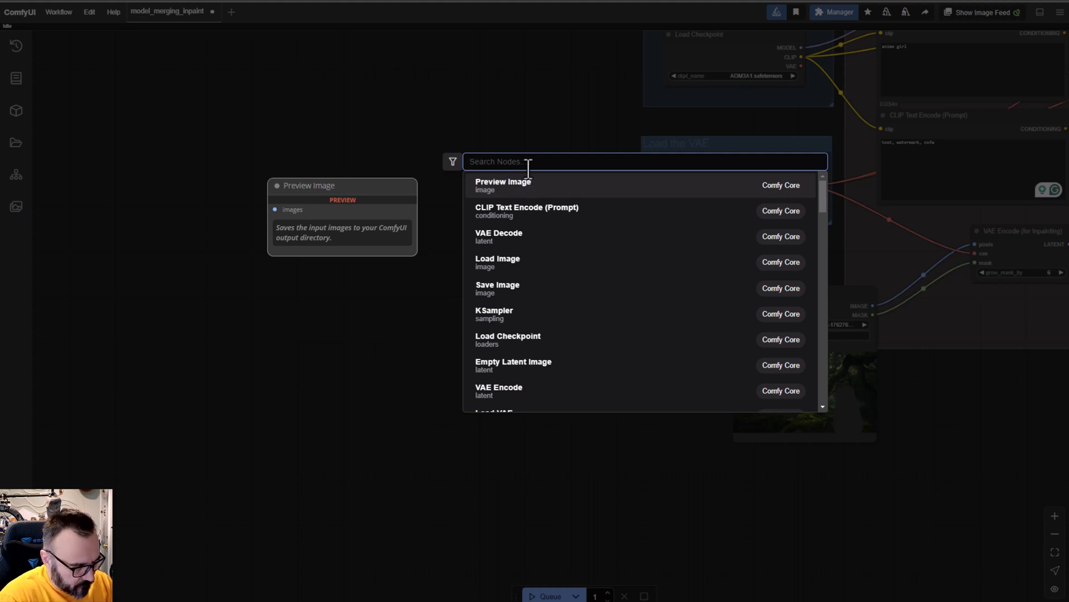
text(loa)
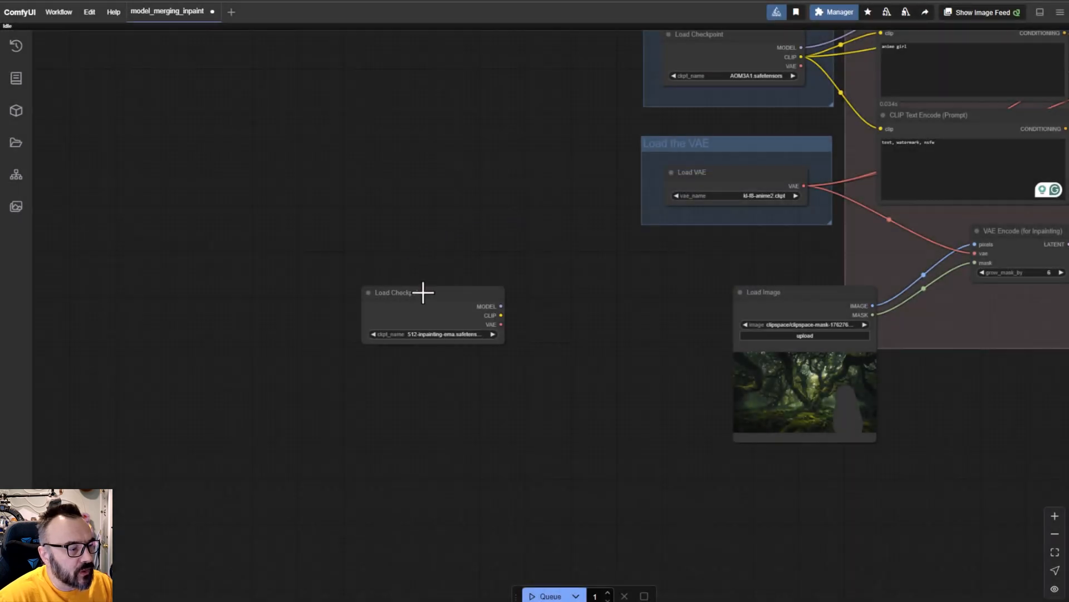
drag(433, 292, 164, 275)
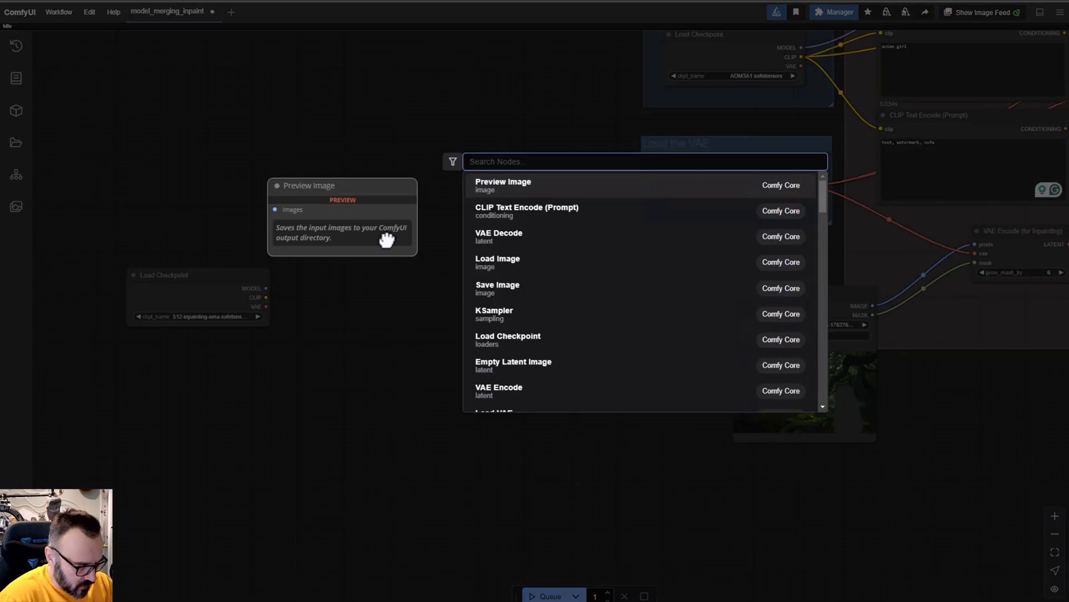
text(cli)
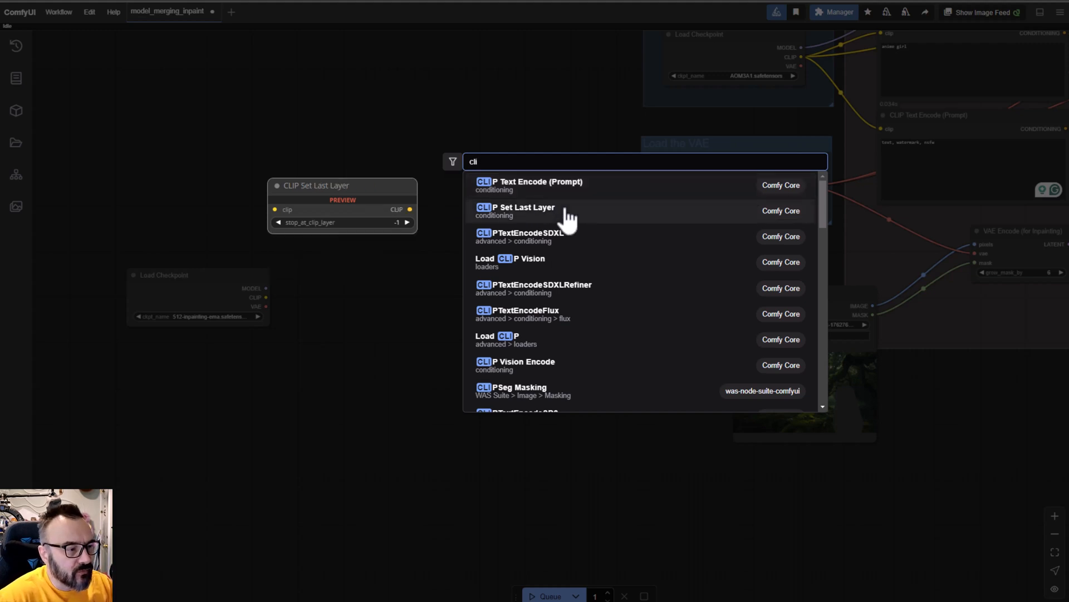
click(530, 181)
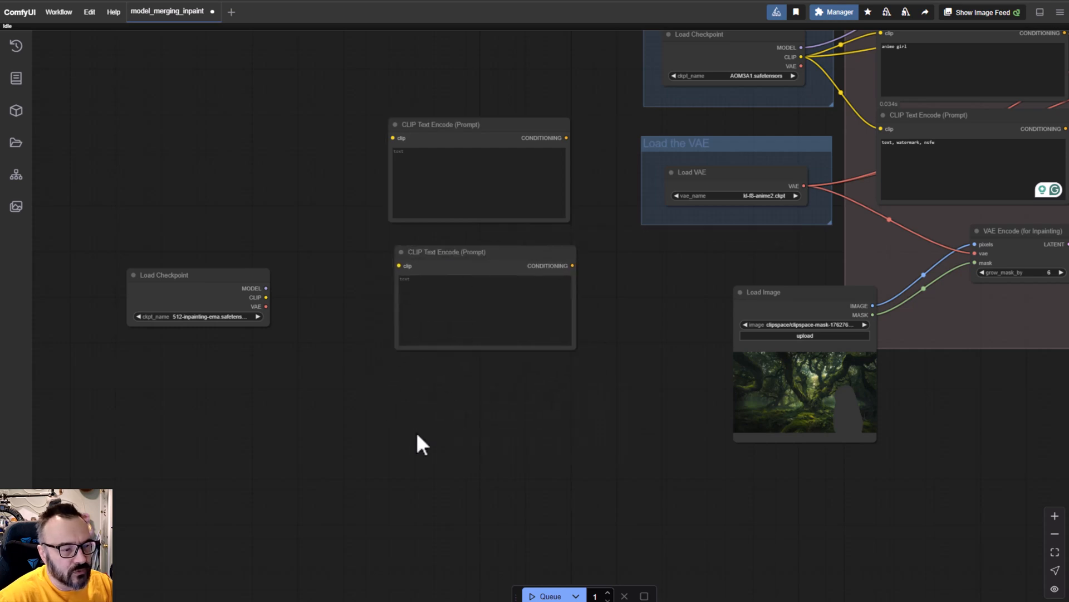
Step: Add the empty latent, VAE Decode and preview nodes for the test pipeline
double_click(420, 440)
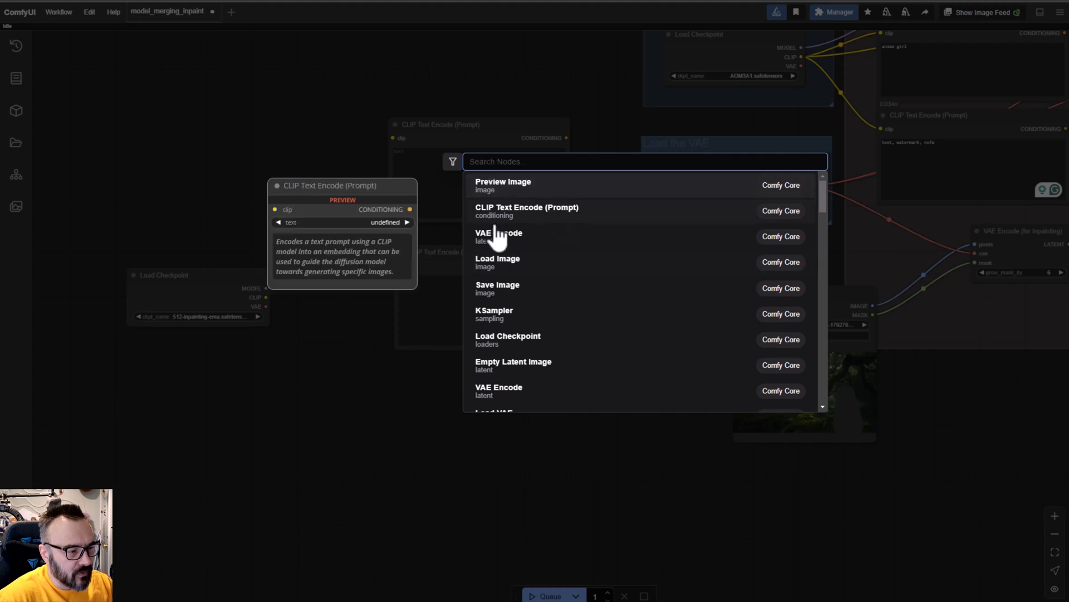
mouse_move(501, 339)
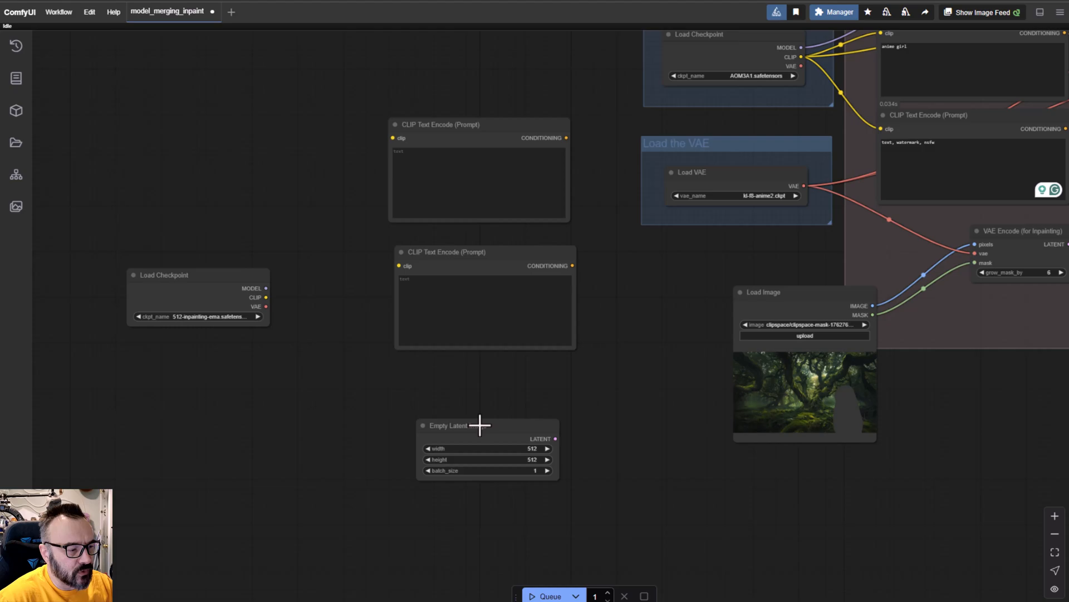
double_click(478, 424)
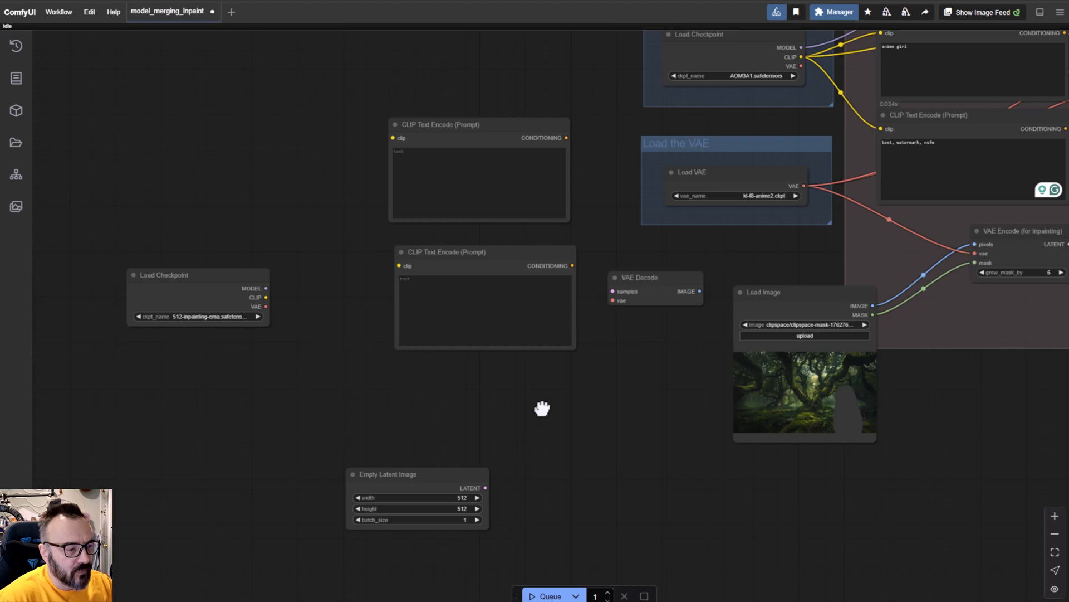
double_click(543, 408)
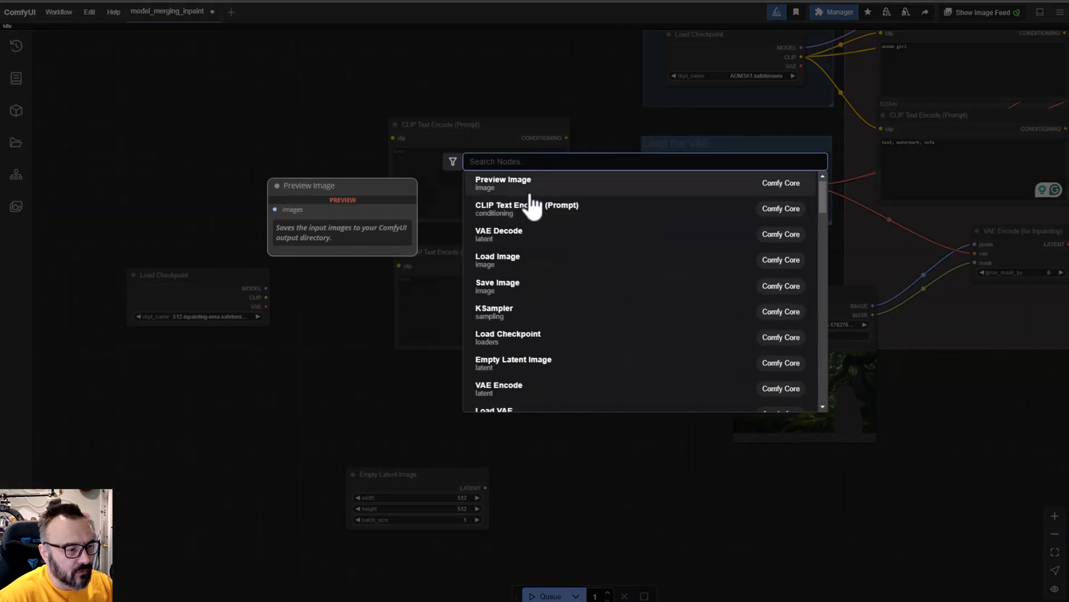
mouse_move(539, 161)
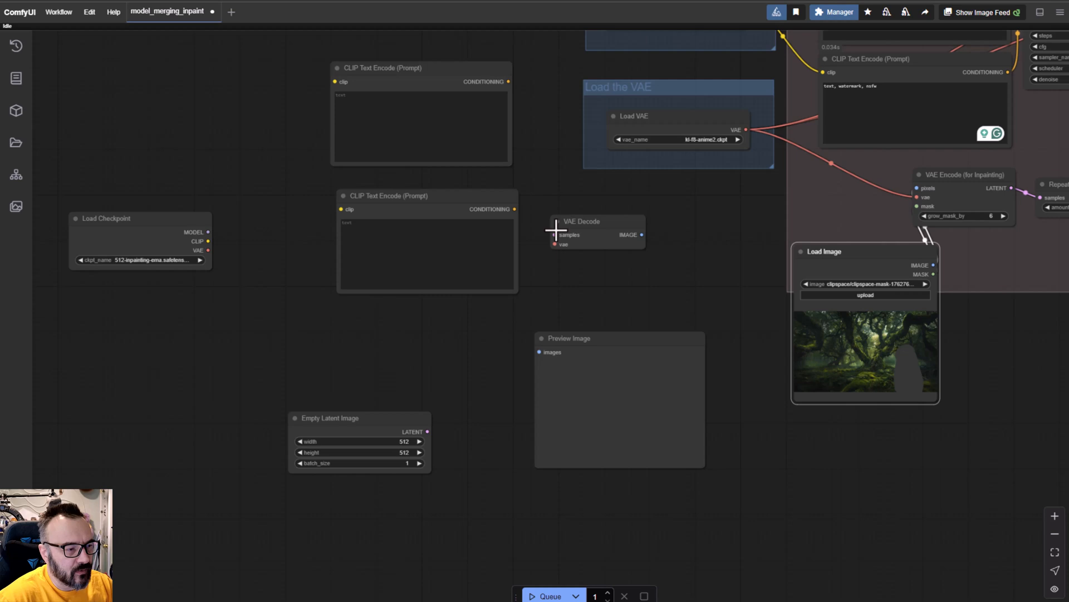
mouse_move(236, 265)
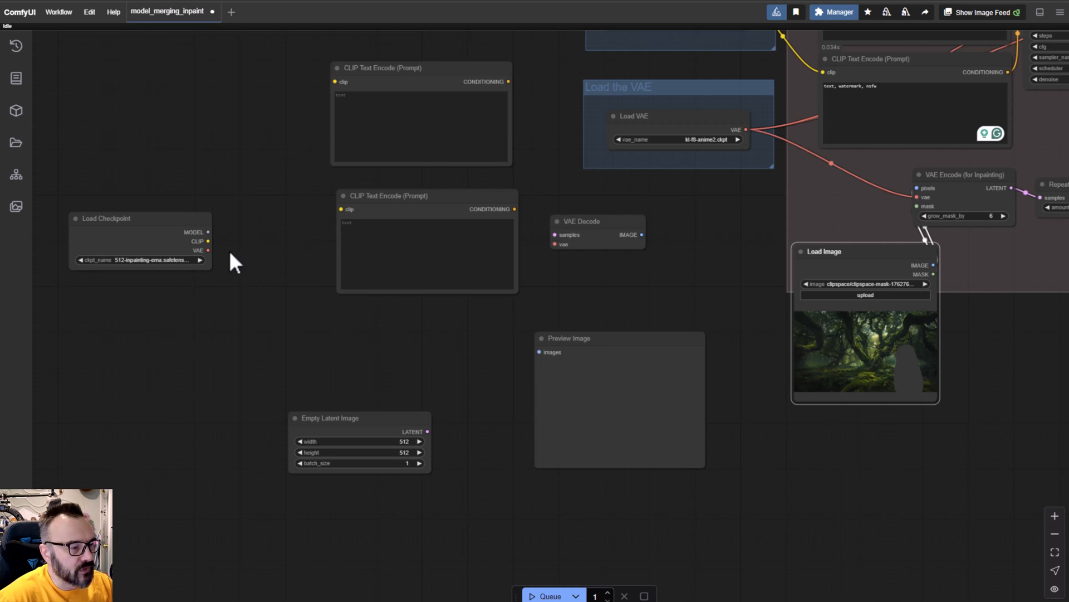
mouse_move(573, 289)
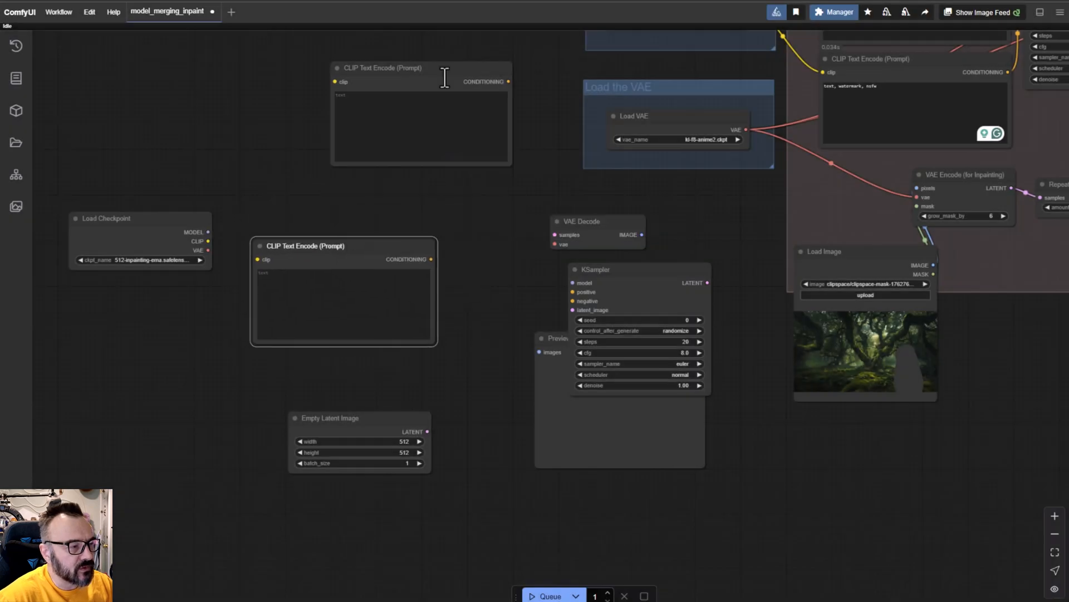
Step: Position the KSampler between prompts and decoder and link the empty latent into it
drag(421, 68, 338, 85)
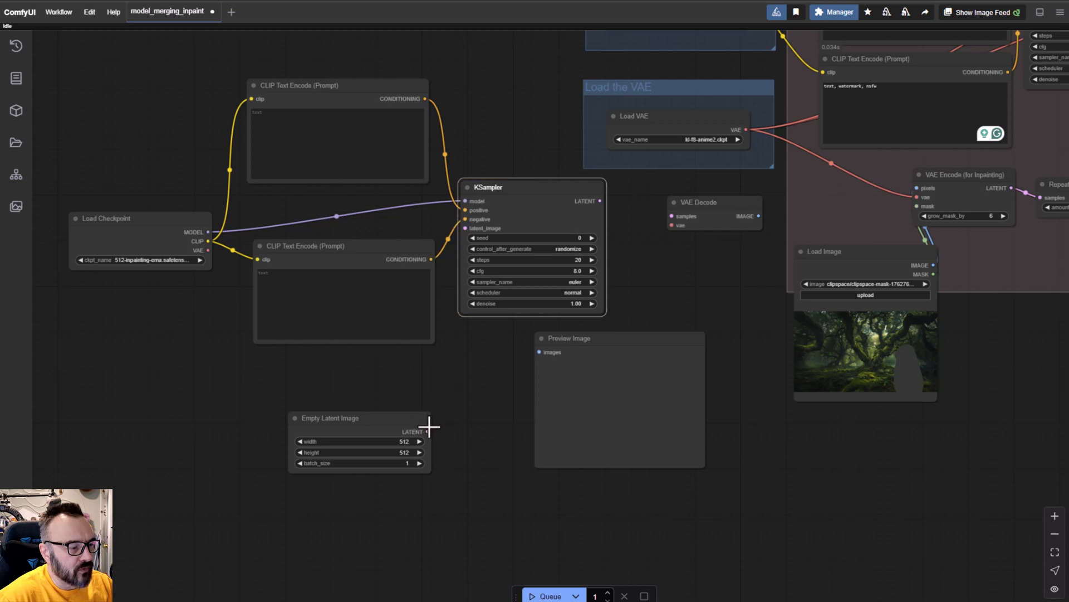
drag(330, 418, 252, 388)
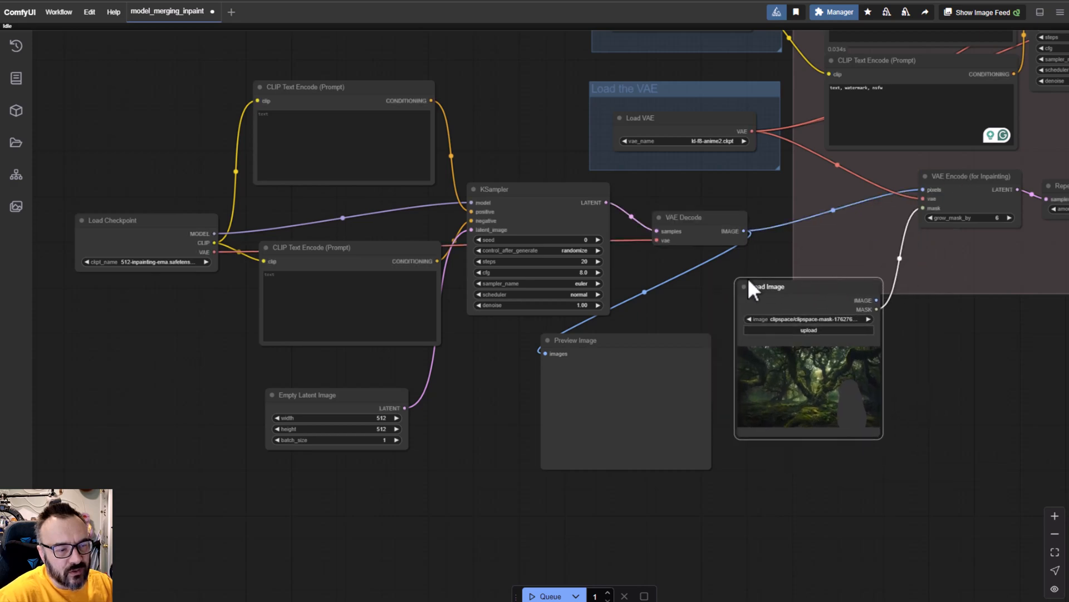
mouse_move(965, 361)
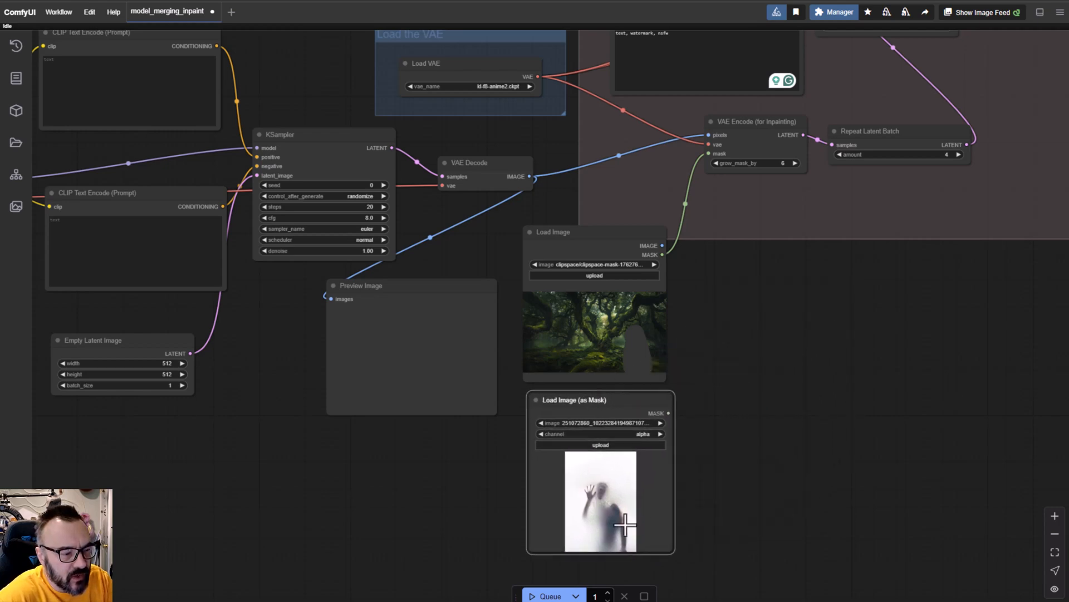
mouse_move(630, 453)
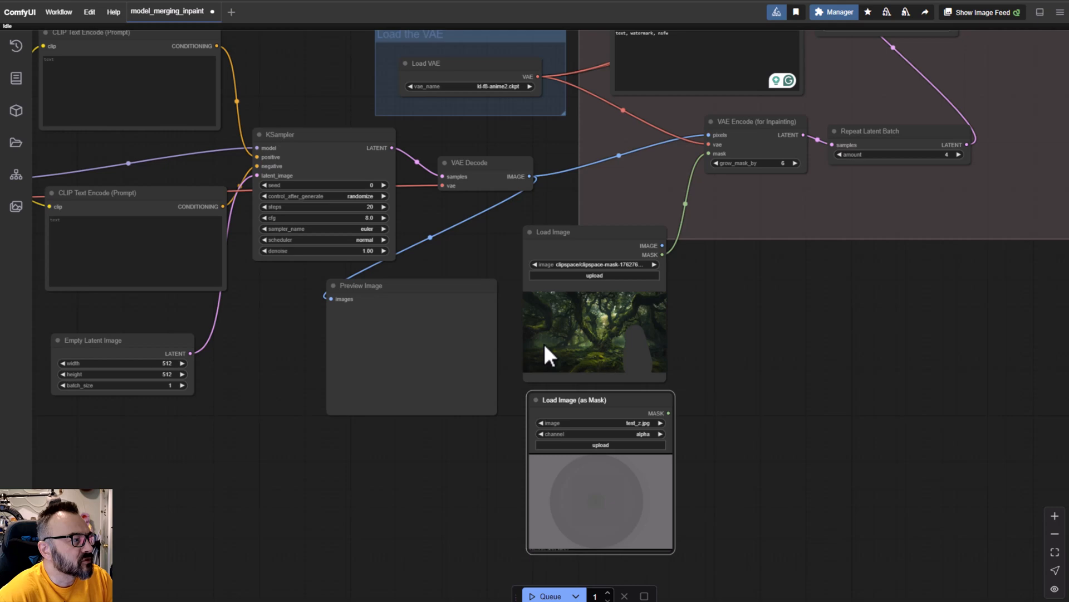
mouse_move(565, 440)
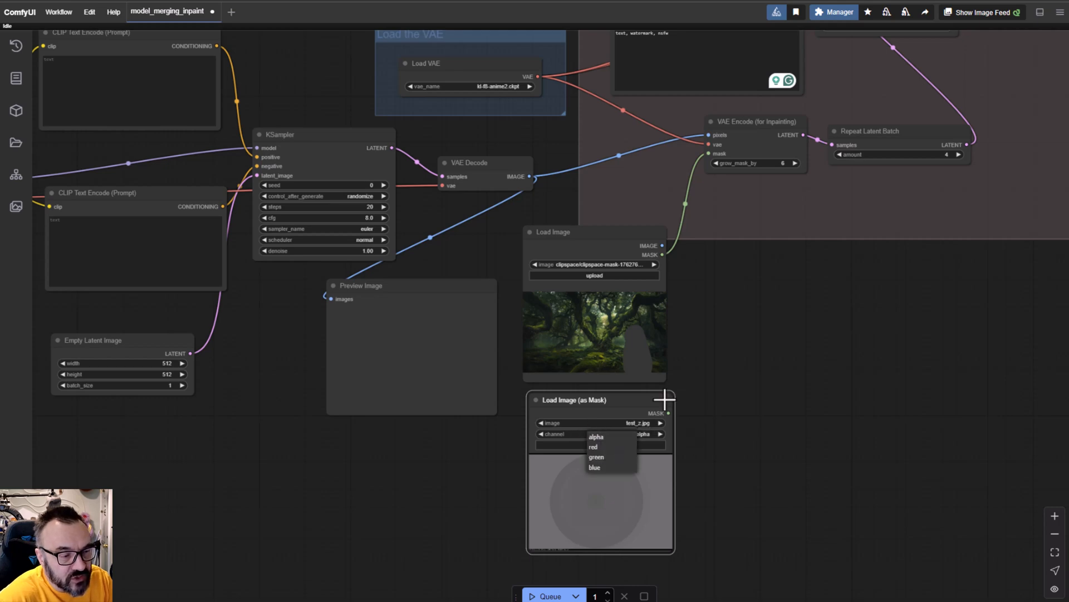
Step: Keep alpha as the mask channel and paint a new figure silhouette mask in the MaskEditor
click(596, 435)
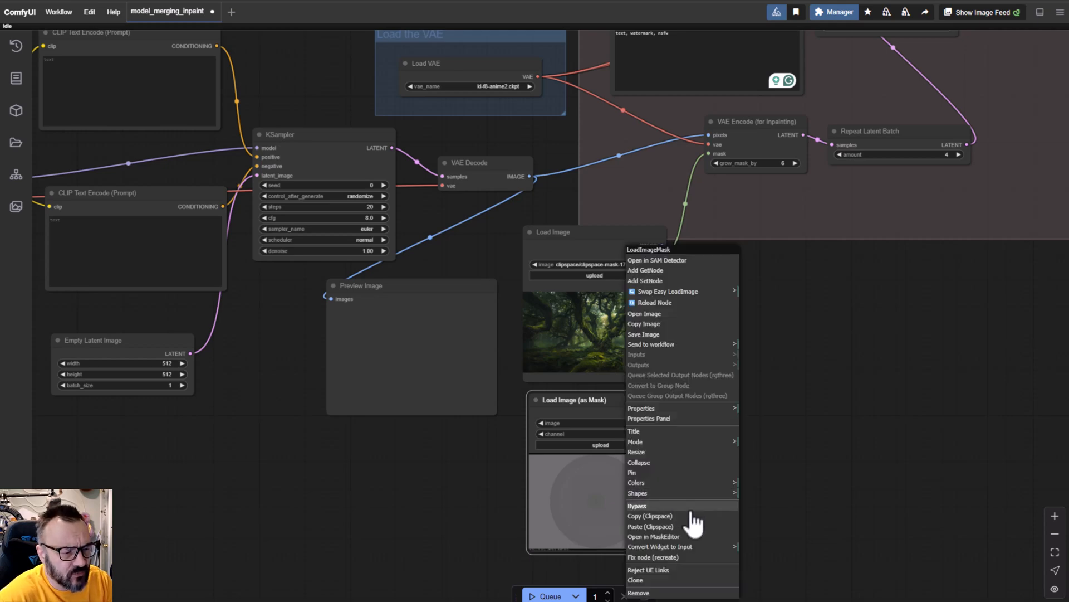
mouse_move(685, 552)
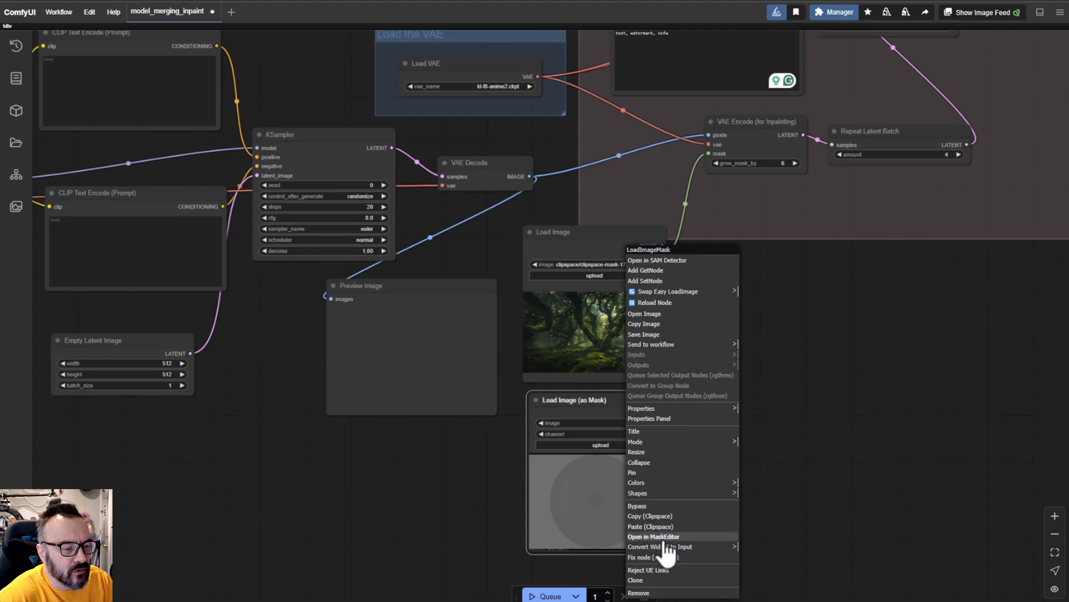
click(653, 536)
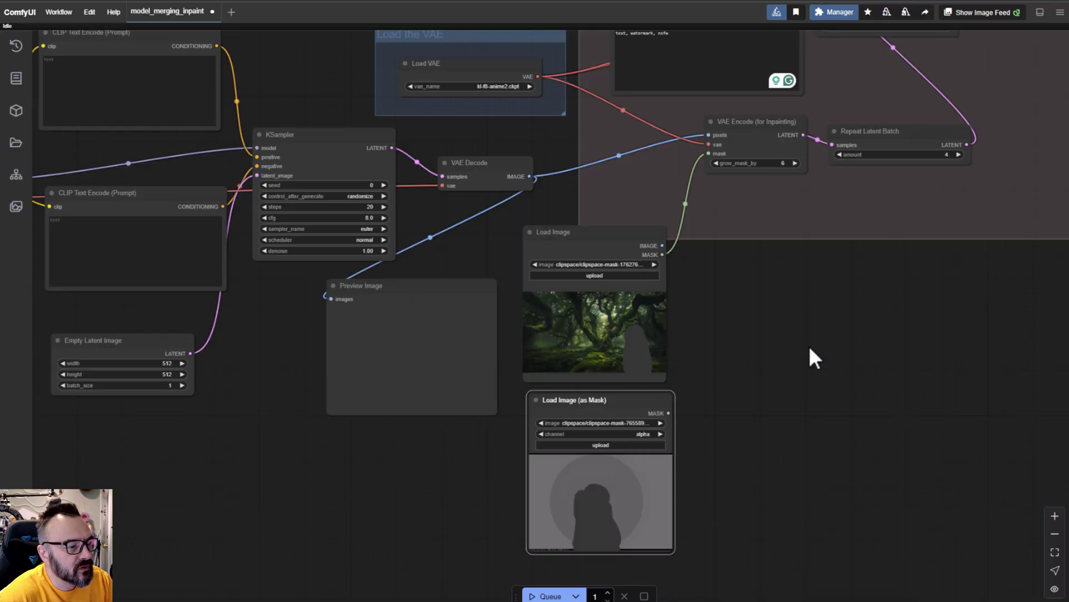
mouse_move(642, 405)
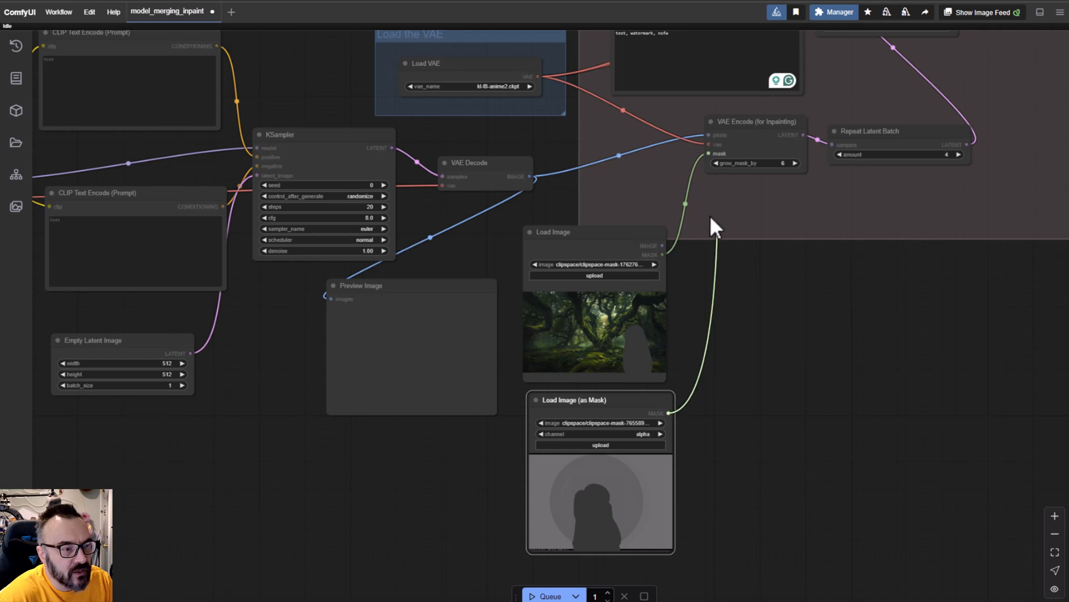
mouse_move(709, 167)
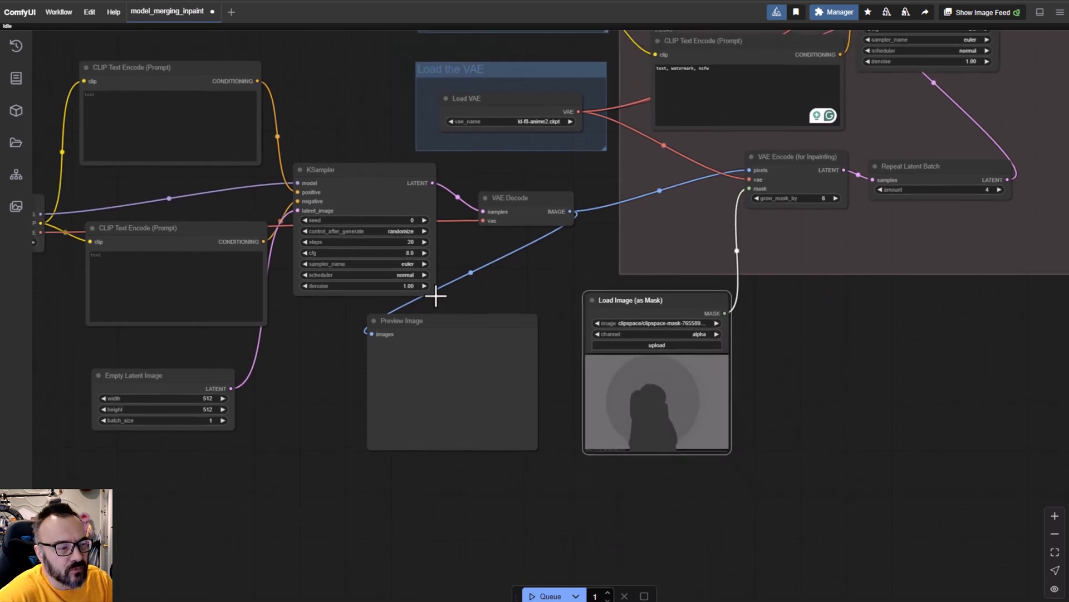
mouse_move(379, 466)
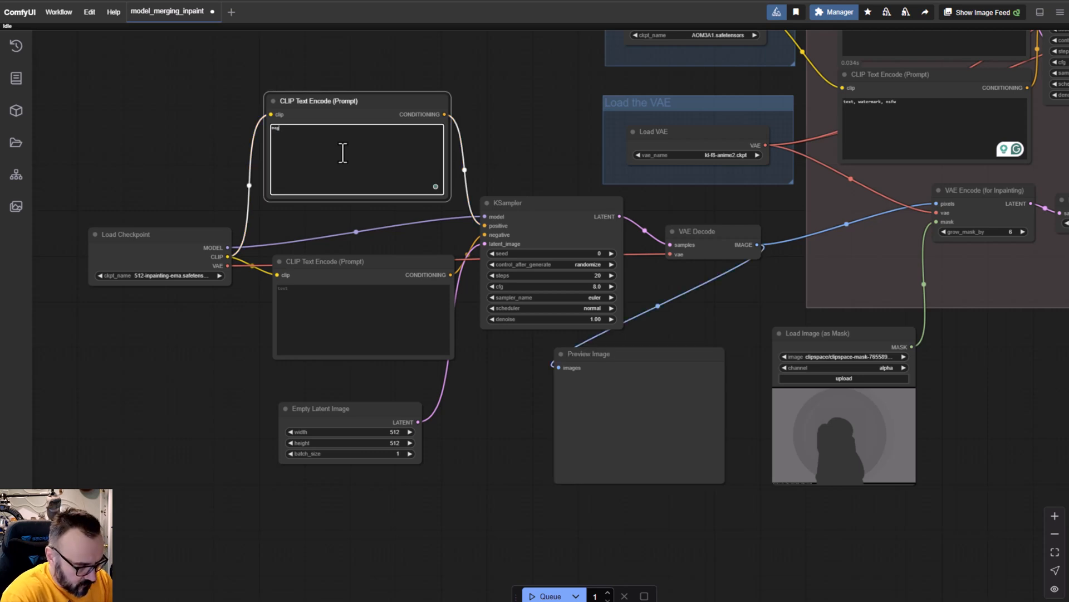
Step: Enter the 'magic forest' positive and watermark negative prompts and select the juggernautXL checkpoint
text(magic forest with fireflies)
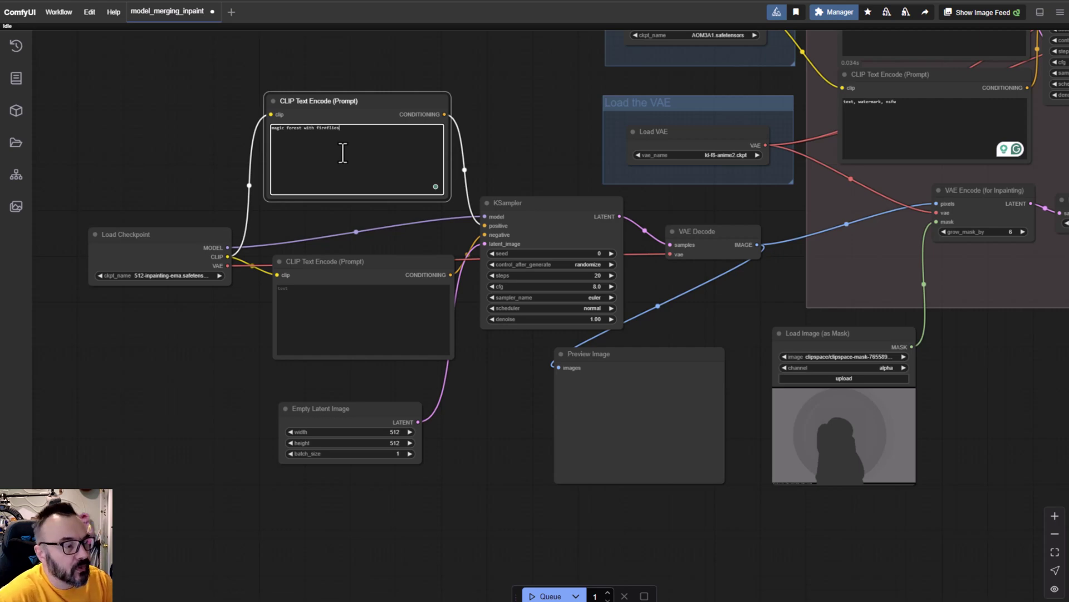
click(361, 321)
text(watermarks, text)
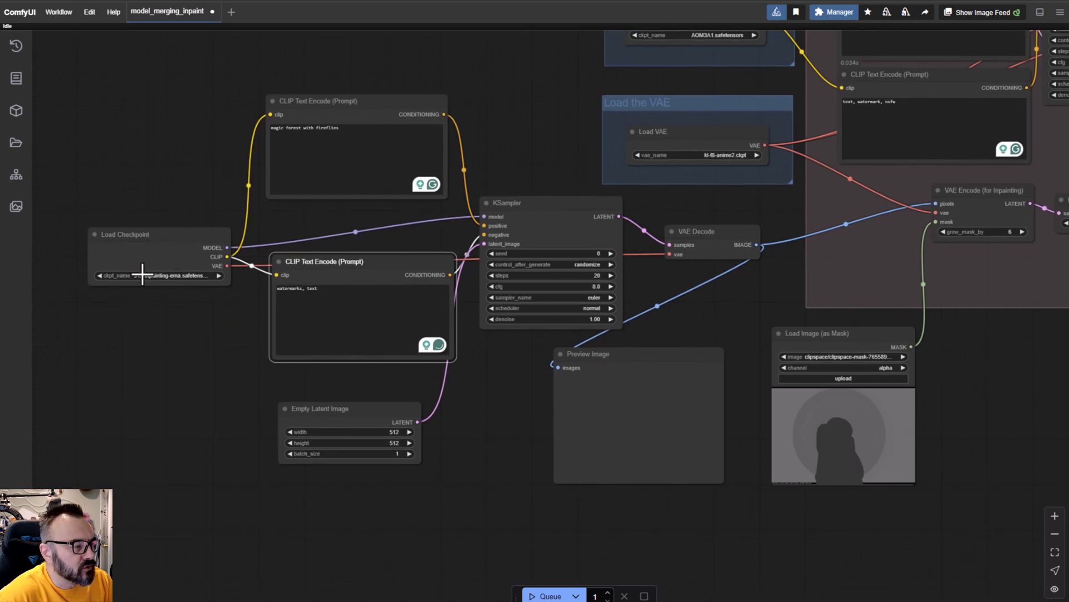
click(157, 275)
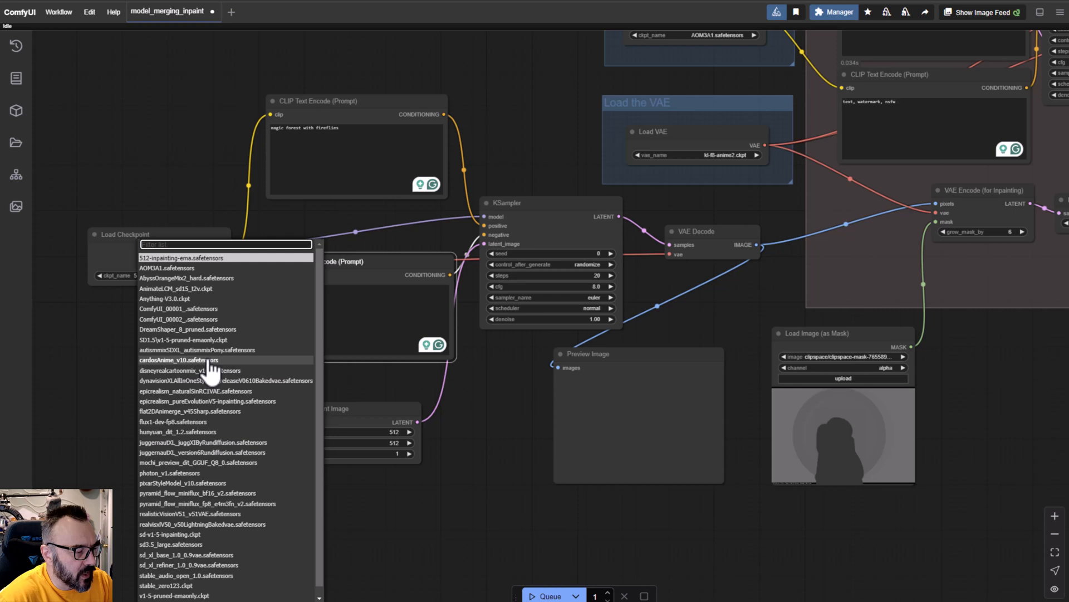
mouse_move(225, 463)
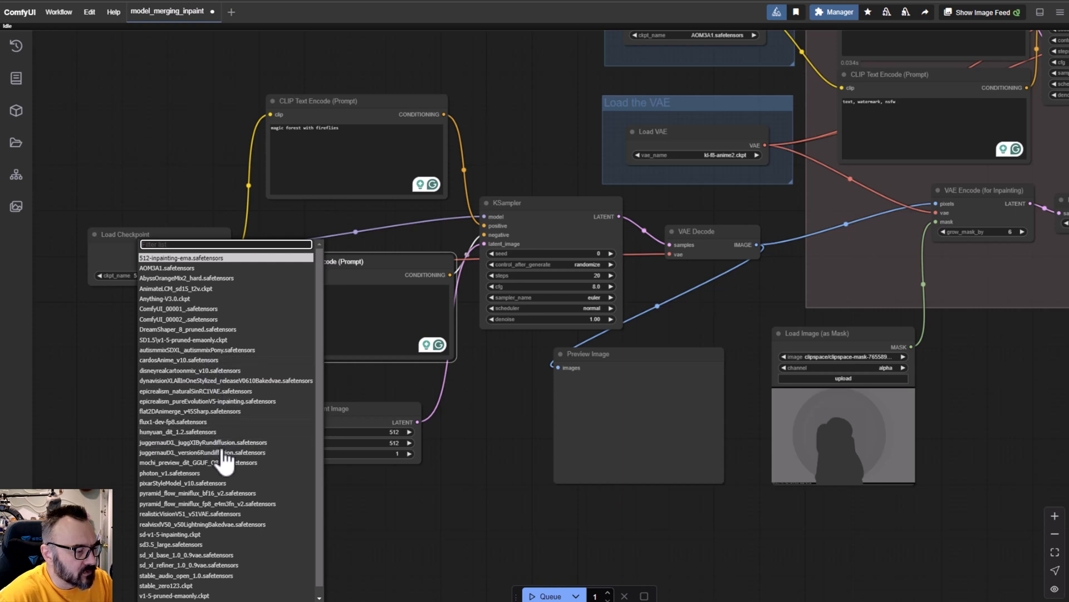
click(196, 451)
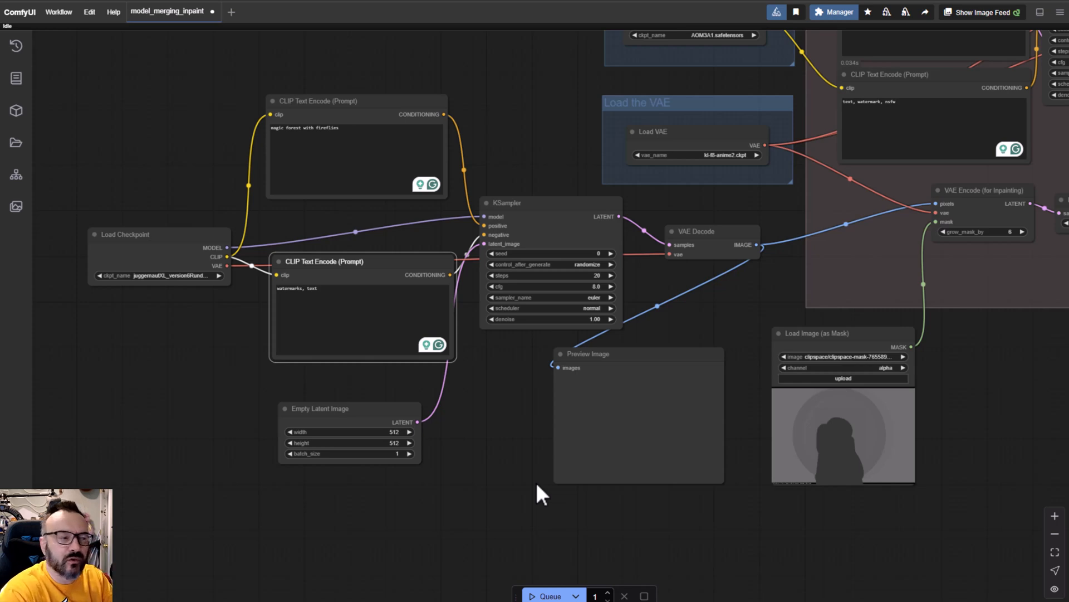
mouse_move(528, 497)
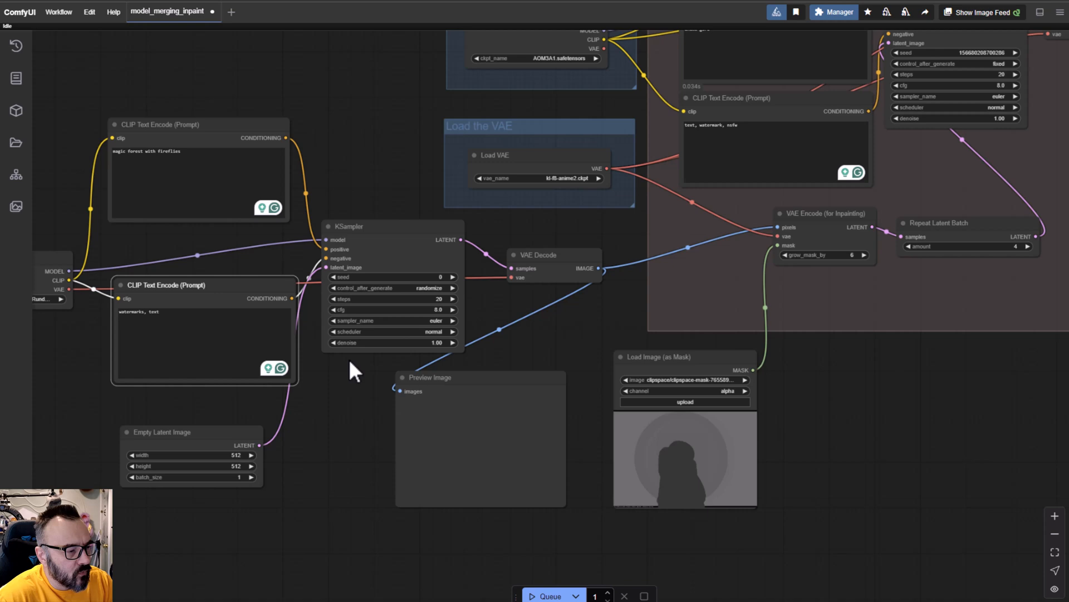
mouse_move(325, 370)
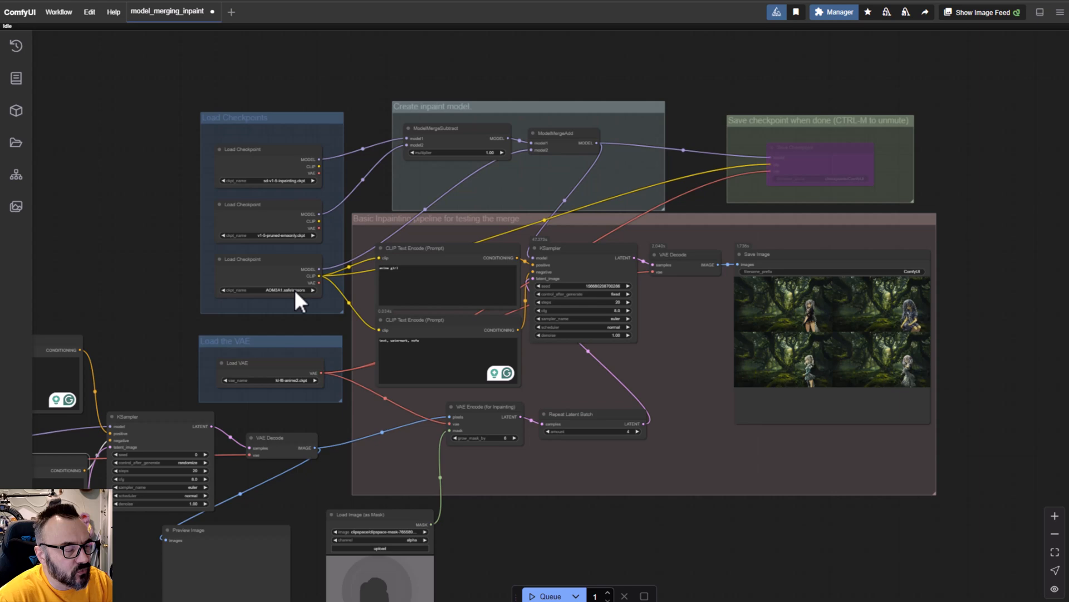
mouse_move(641, 444)
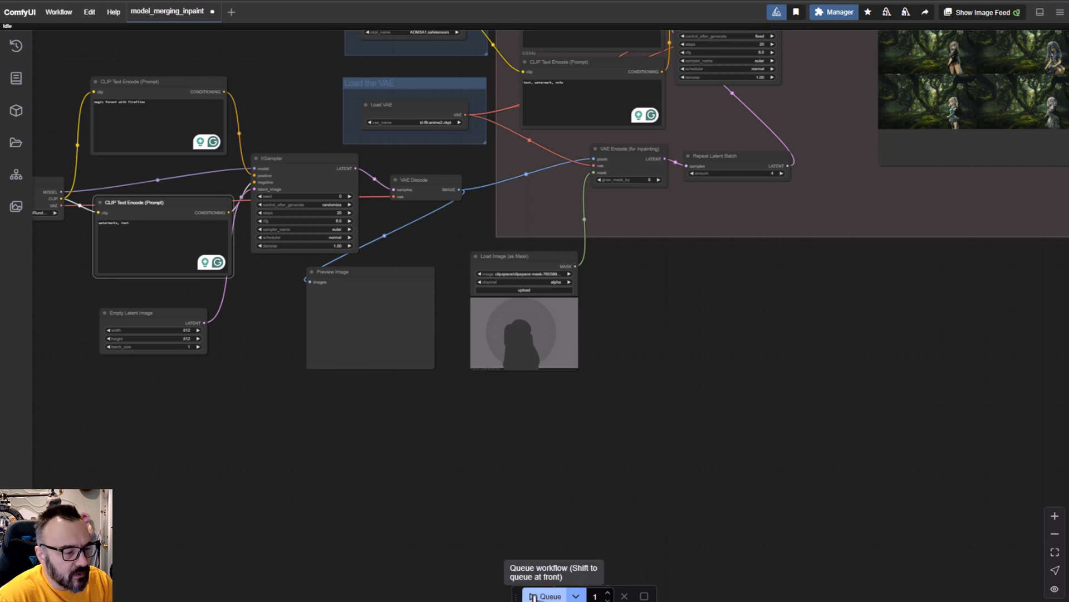
mouse_move(556, 569)
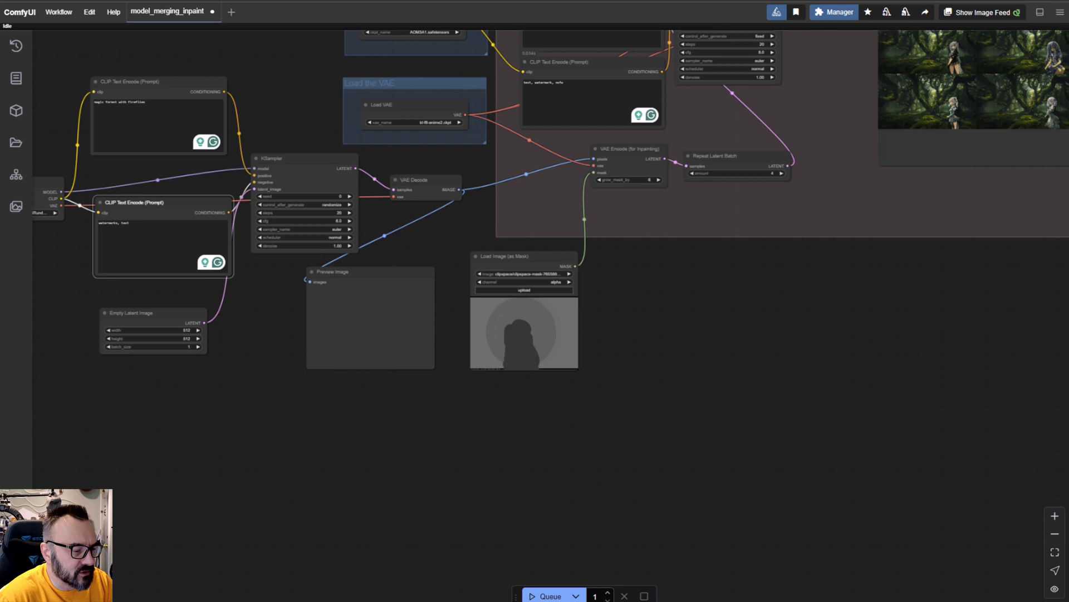
mouse_move(549, 595)
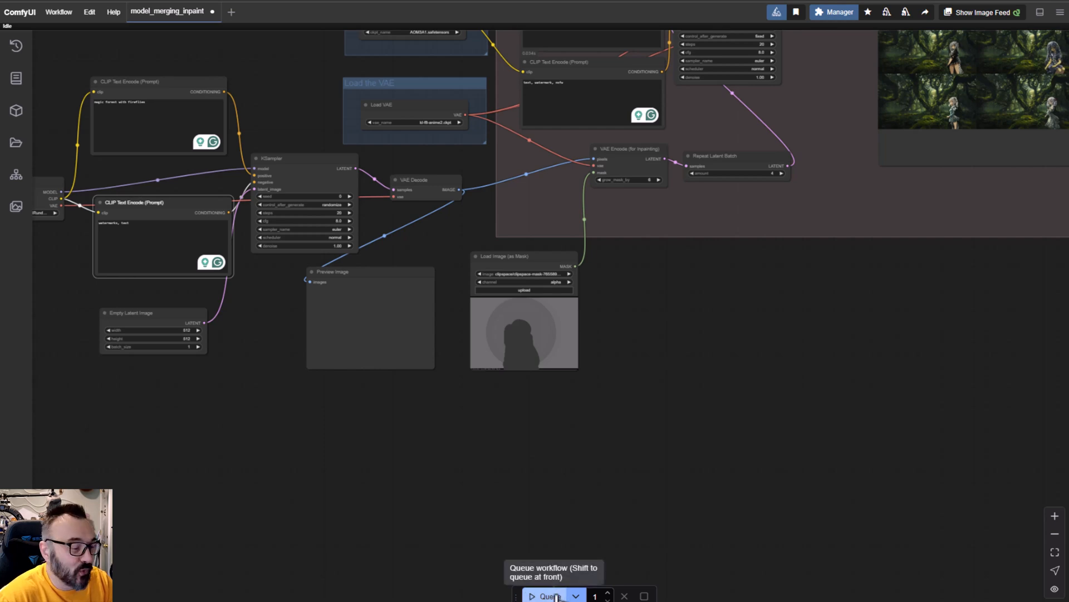
Step: Queue the workflow and view the generated firefly forest and anime girls at the Save Image node
click(549, 595)
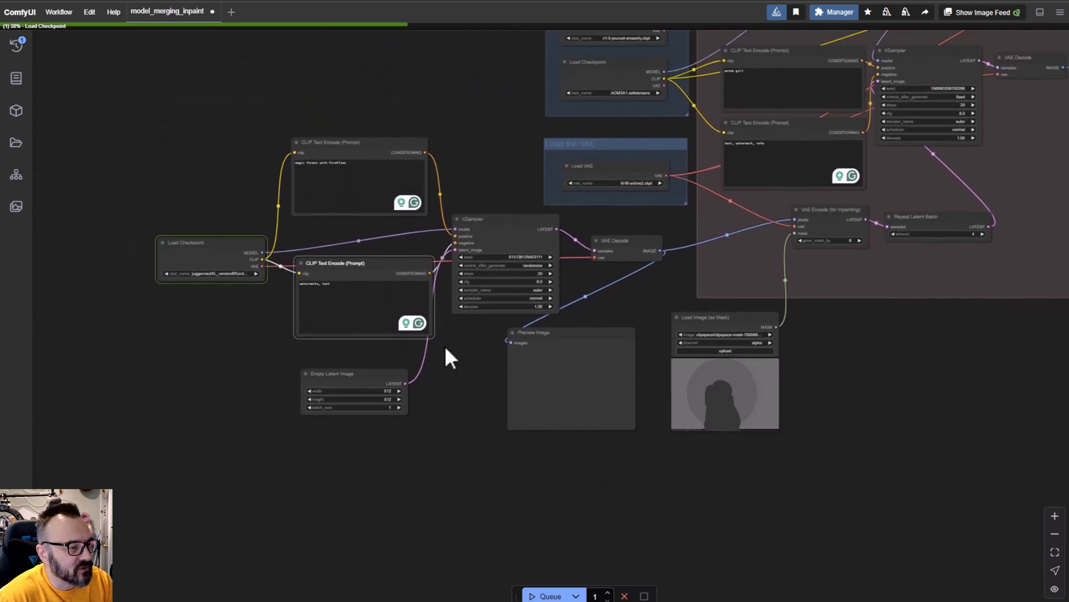
click(549, 595)
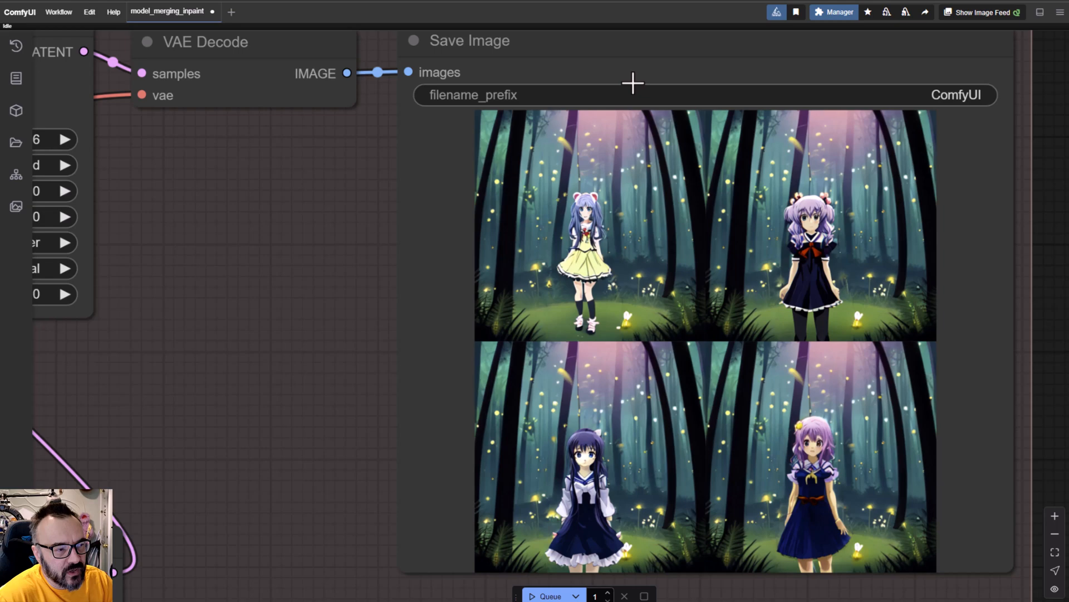
mouse_move(815, 263)
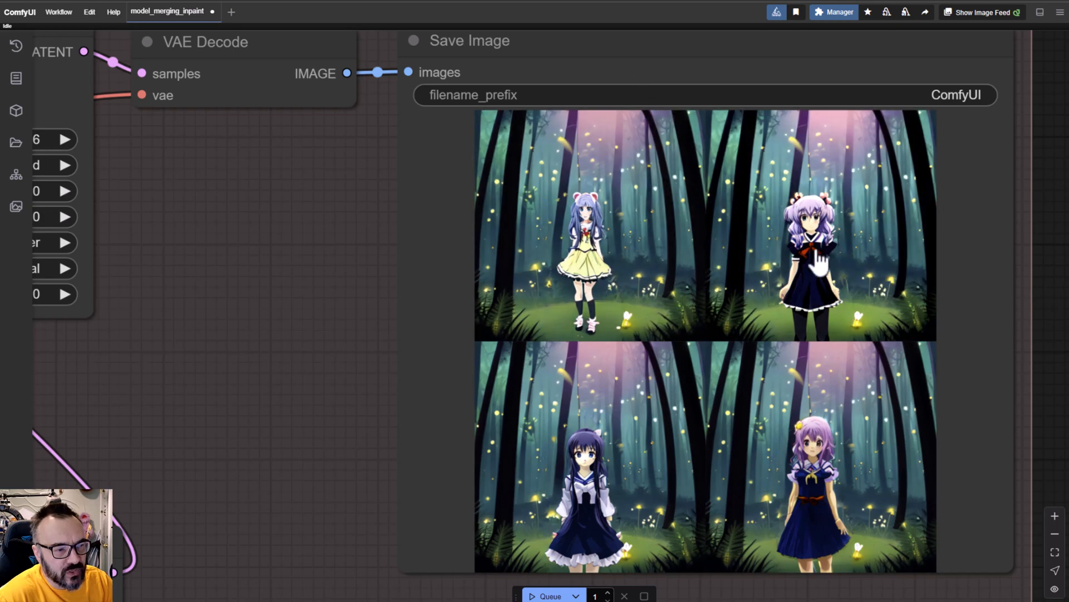
scroll(down, 3)
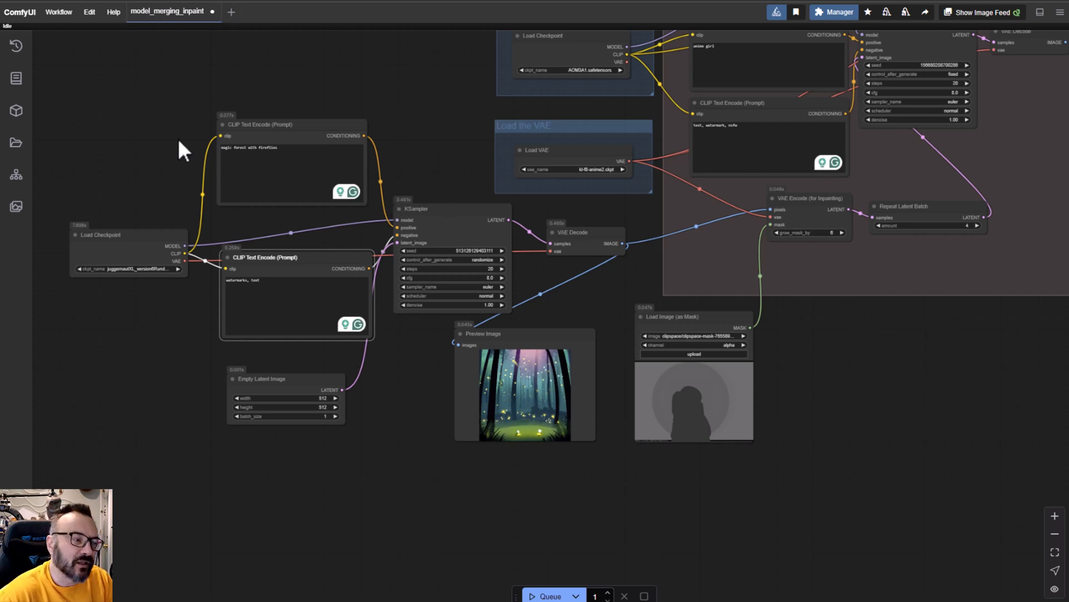
mouse_move(333, 456)
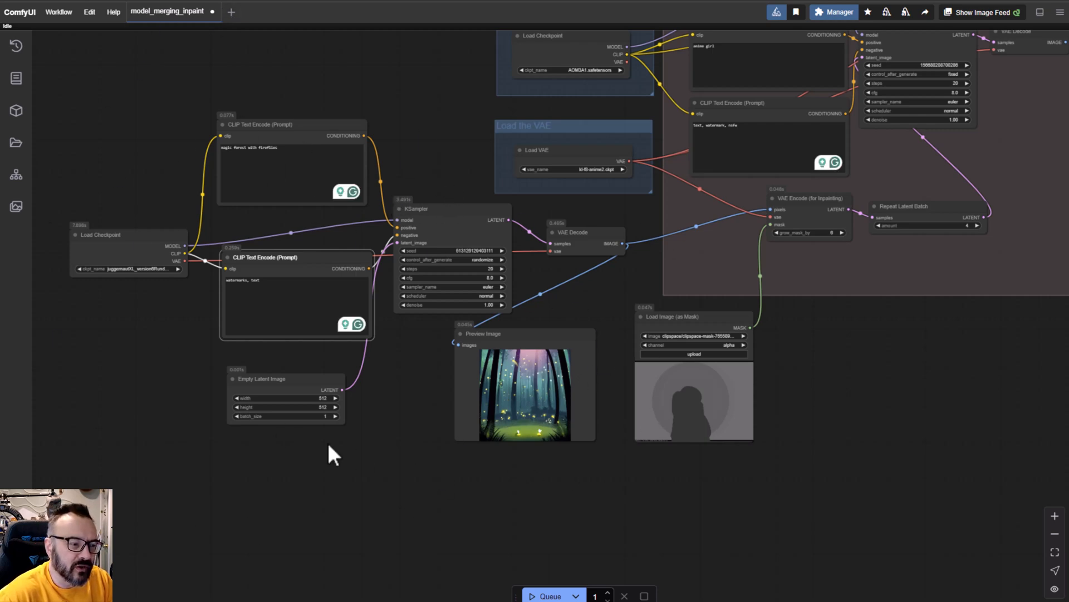
mouse_move(672, 314)
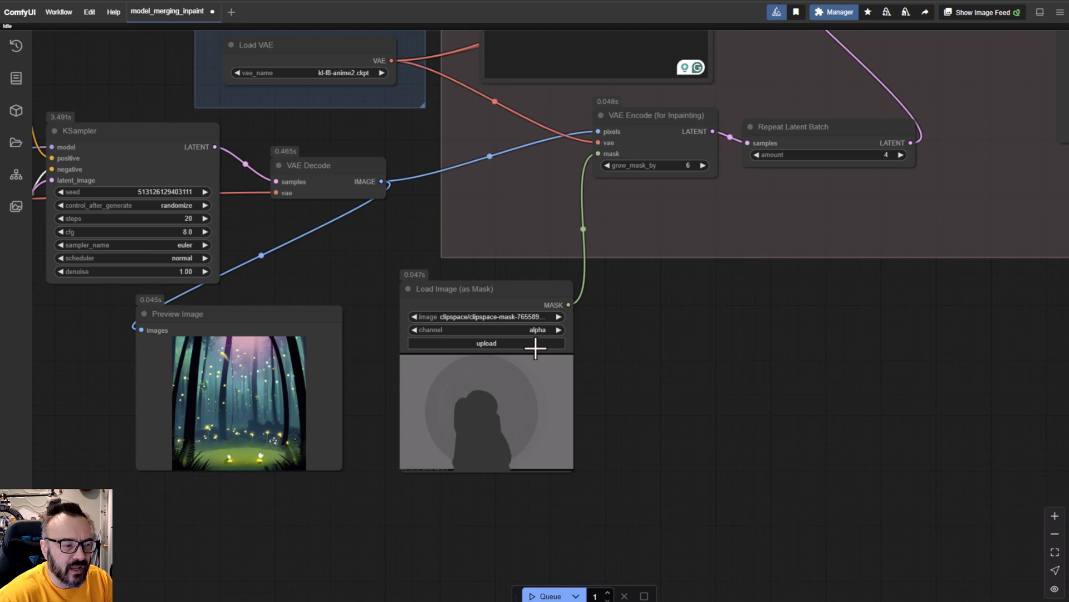
mouse_move(412, 397)
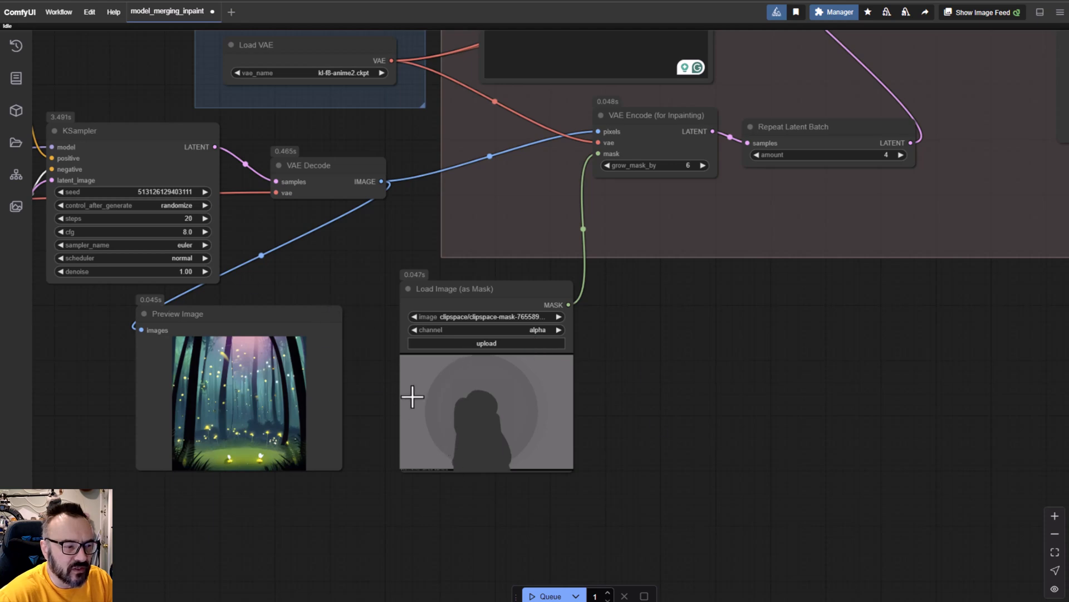
mouse_move(459, 416)
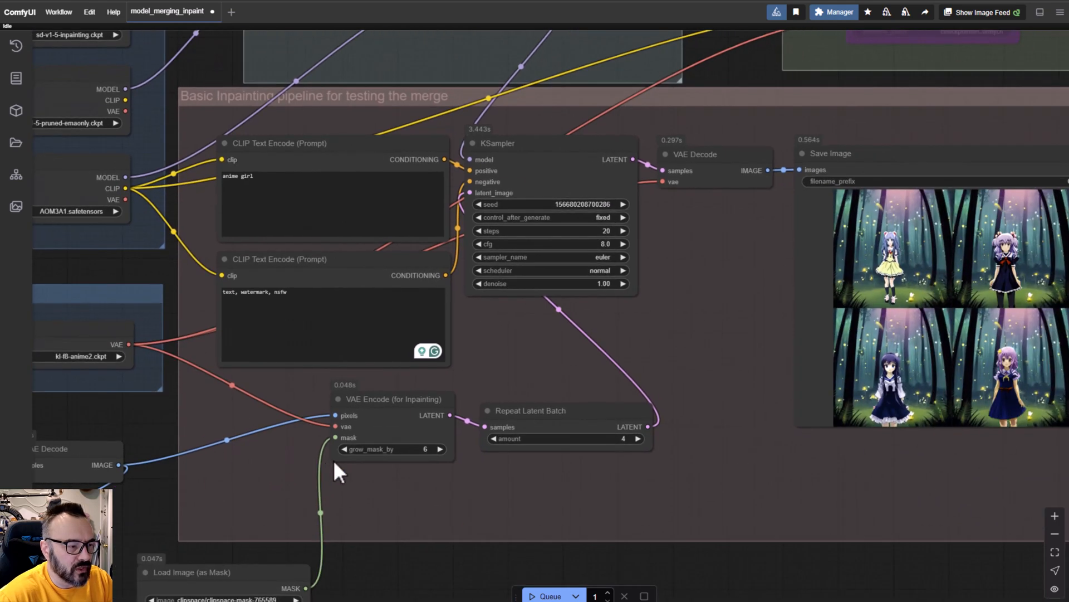
mouse_move(408, 414)
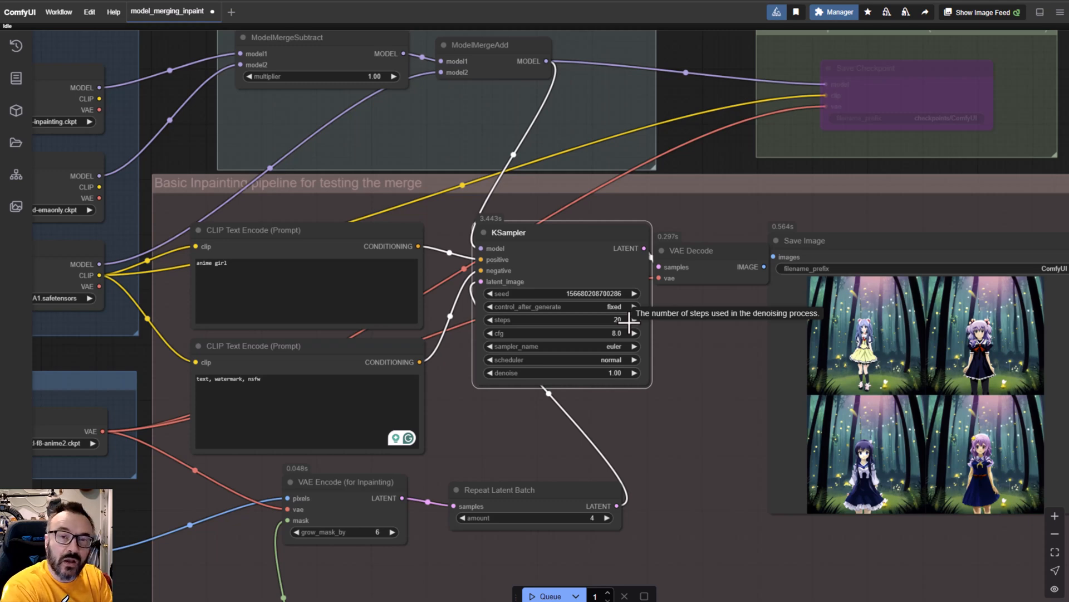
mouse_move(478, 428)
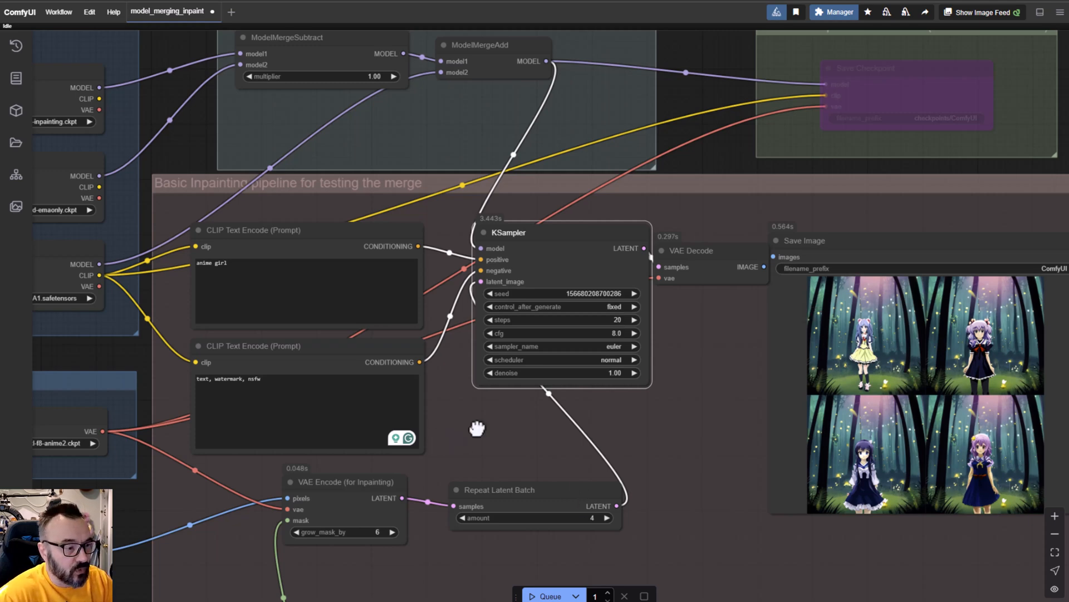
scroll(down, 3)
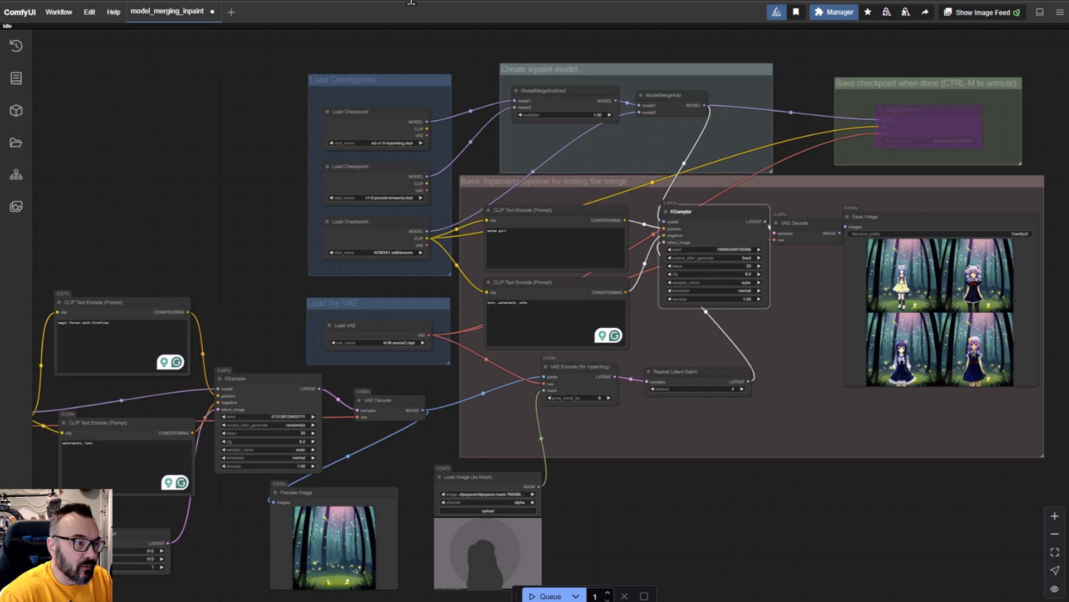
mouse_move(403, 220)
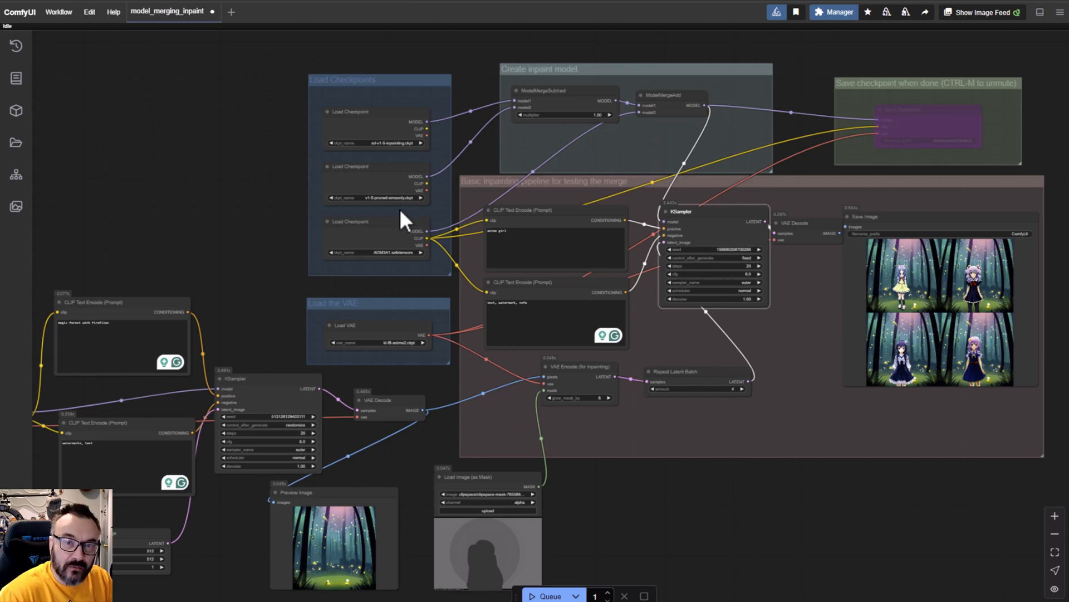
mouse_move(472, 229)
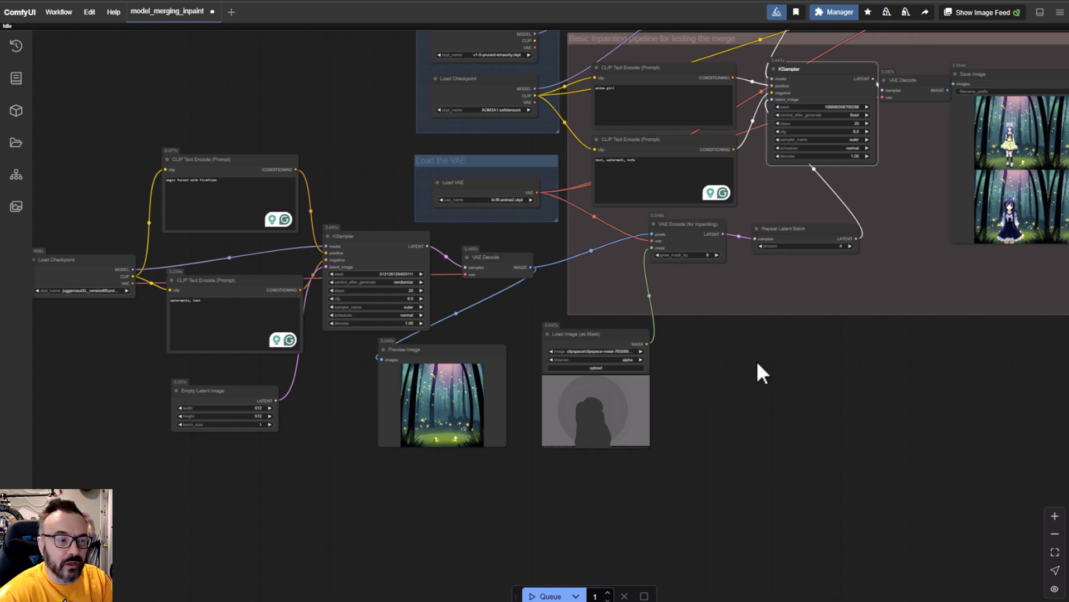
mouse_move(847, 392)
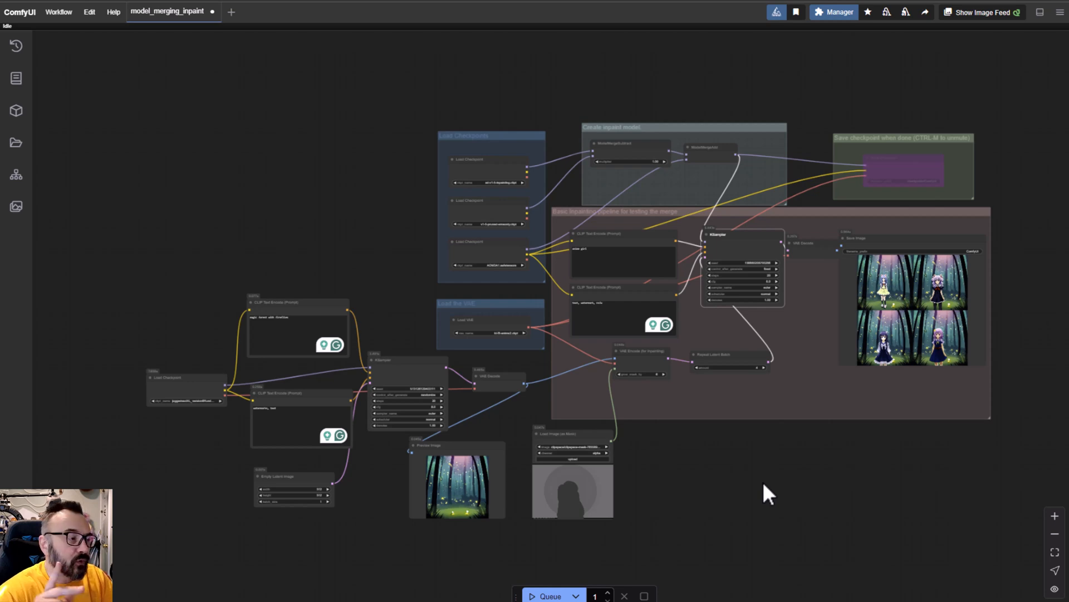
mouse_move(339, 247)
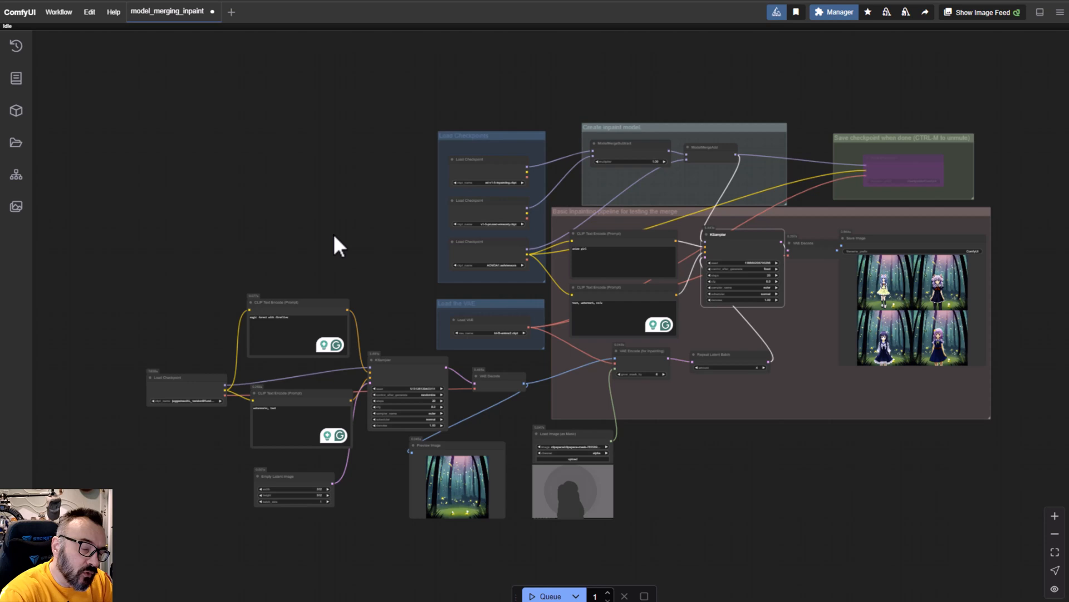
mouse_move(59, 11)
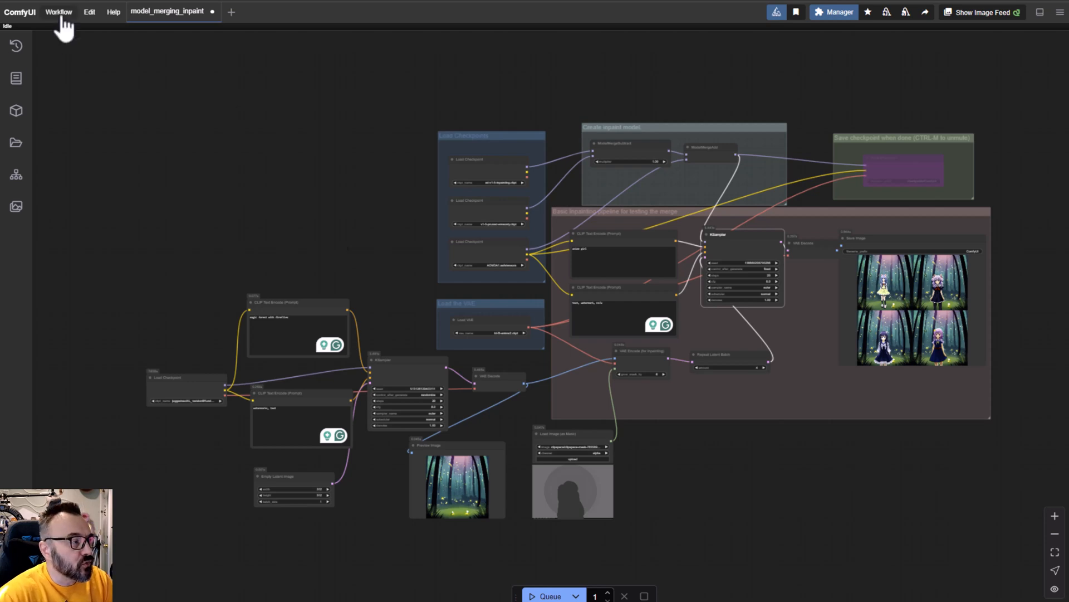
Step: Bring up the Workflow menu to save as Model-Mix-Inpaint and open model_merging_cosxl
click(58, 12)
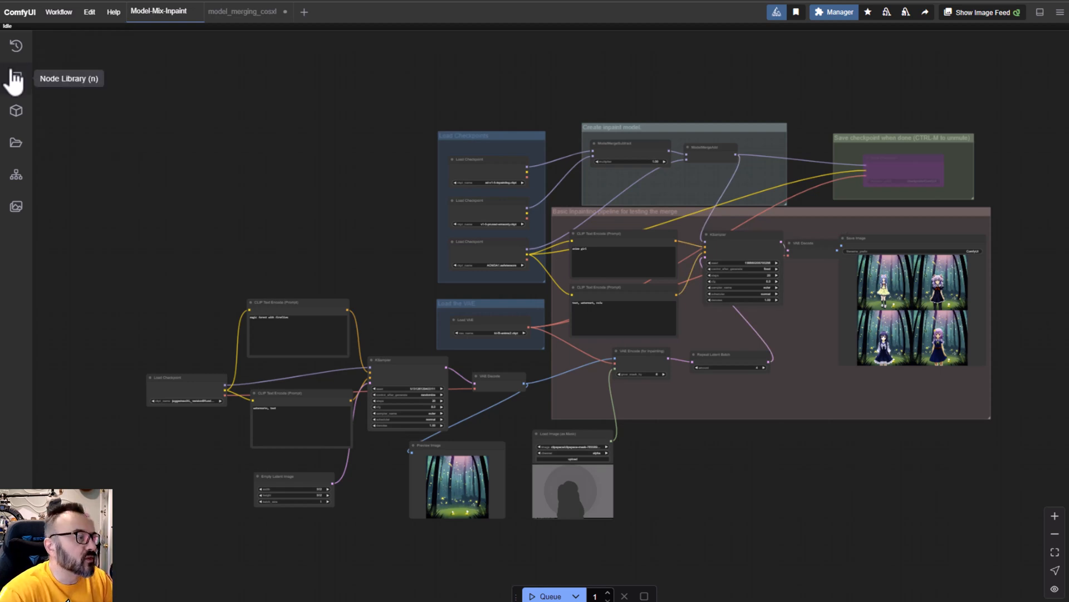
mouse_move(244, 35)
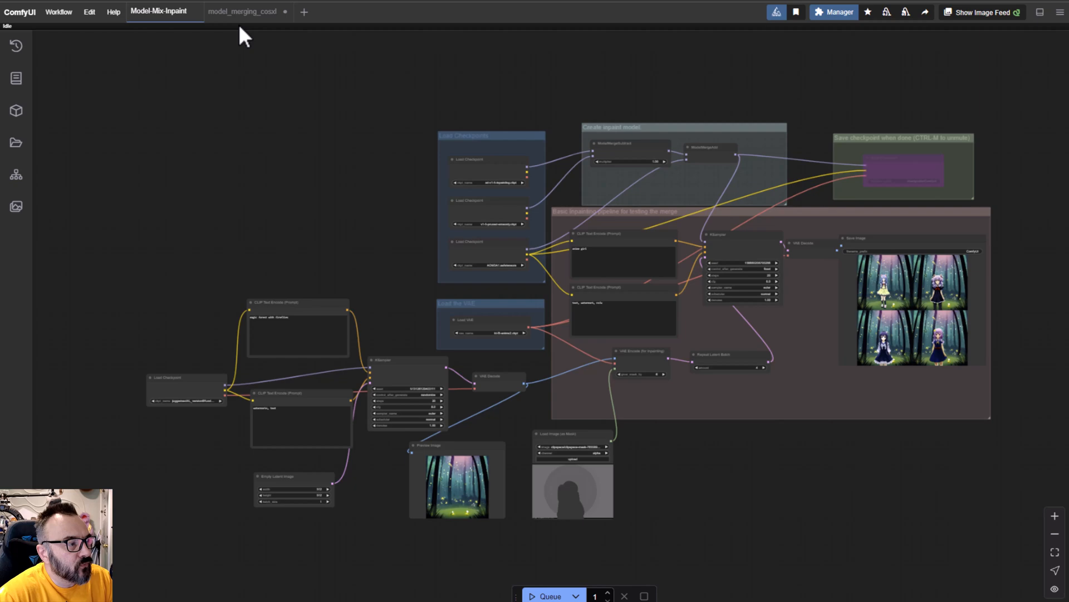
Step: Switch to the model_merging_cosxl workflow and zoom over the ModelMergeSDXL and sampler nodes
click(240, 11)
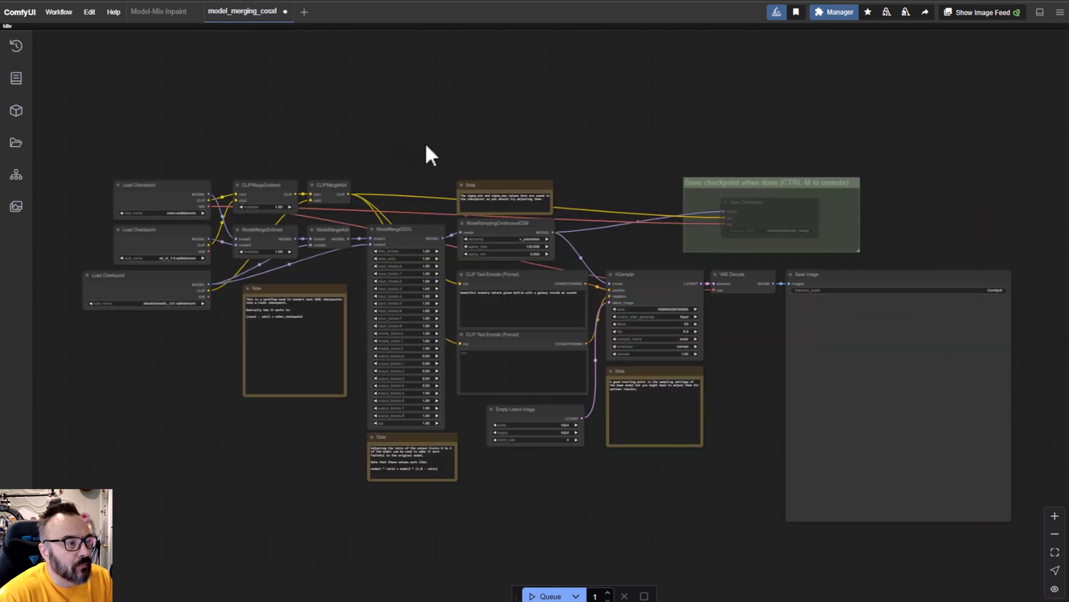
mouse_move(354, 174)
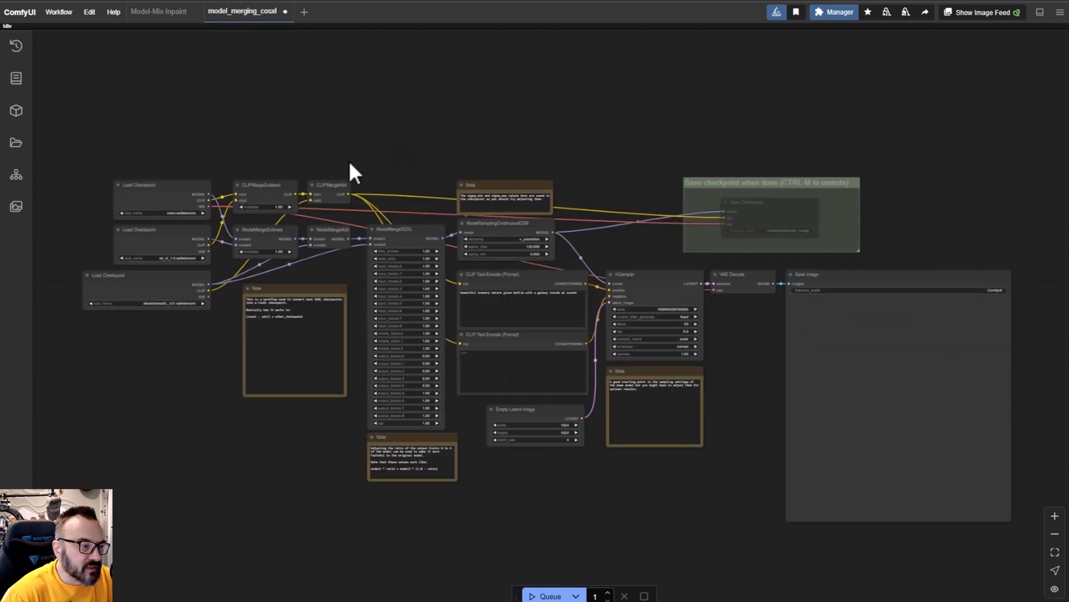
scroll(up, 3)
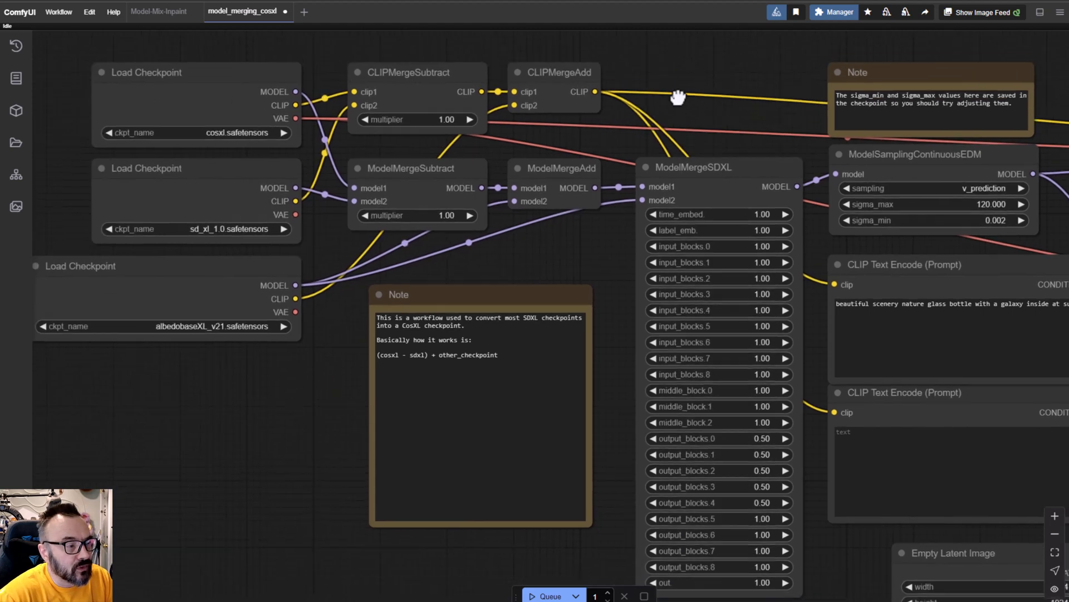
scroll(up, 3)
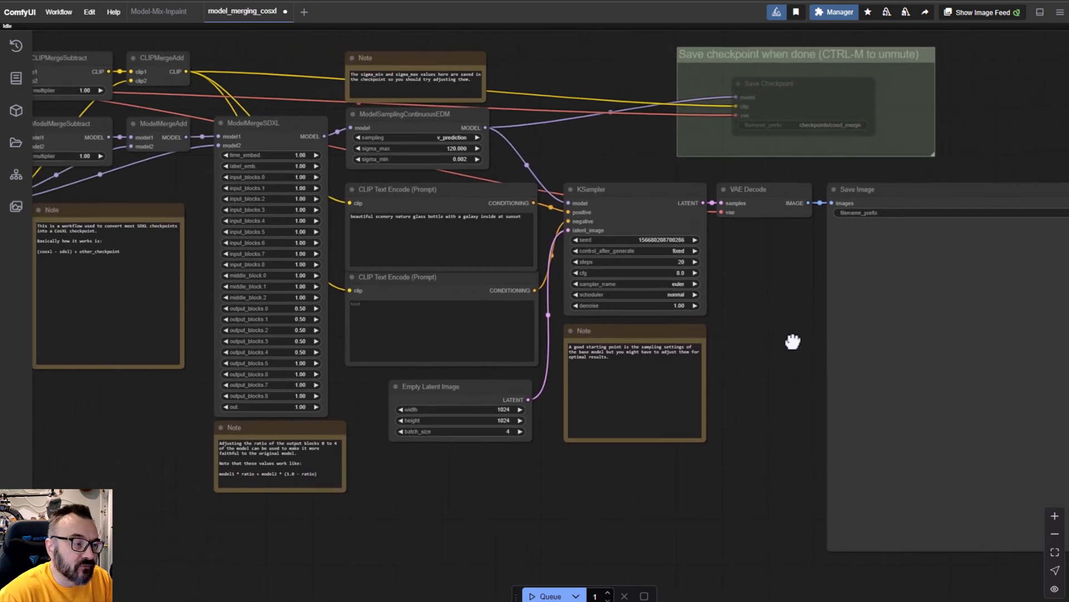
scroll(up, 3)
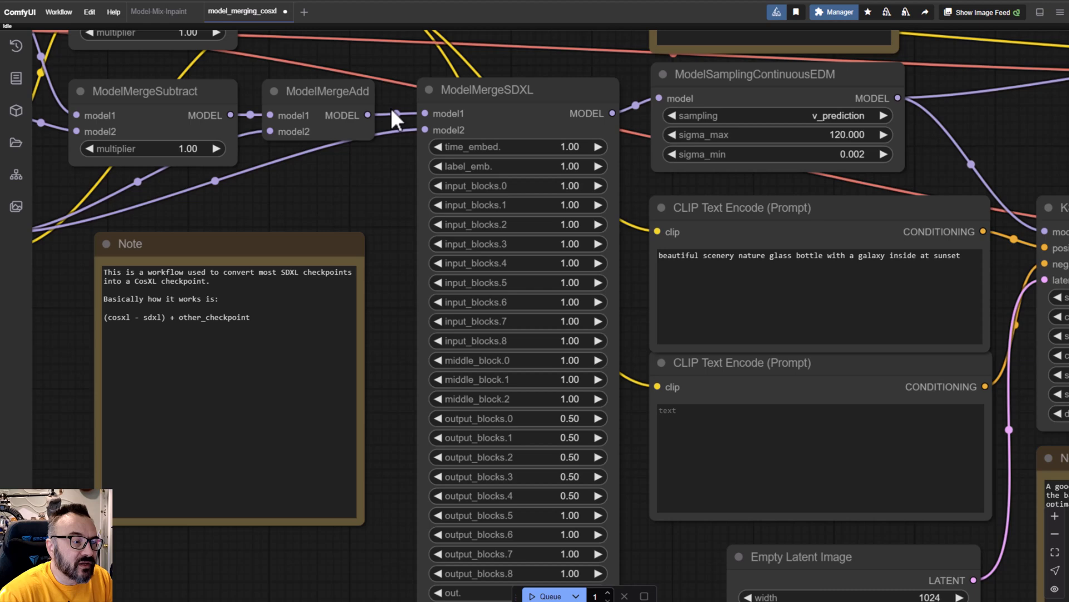
scroll(down, 3)
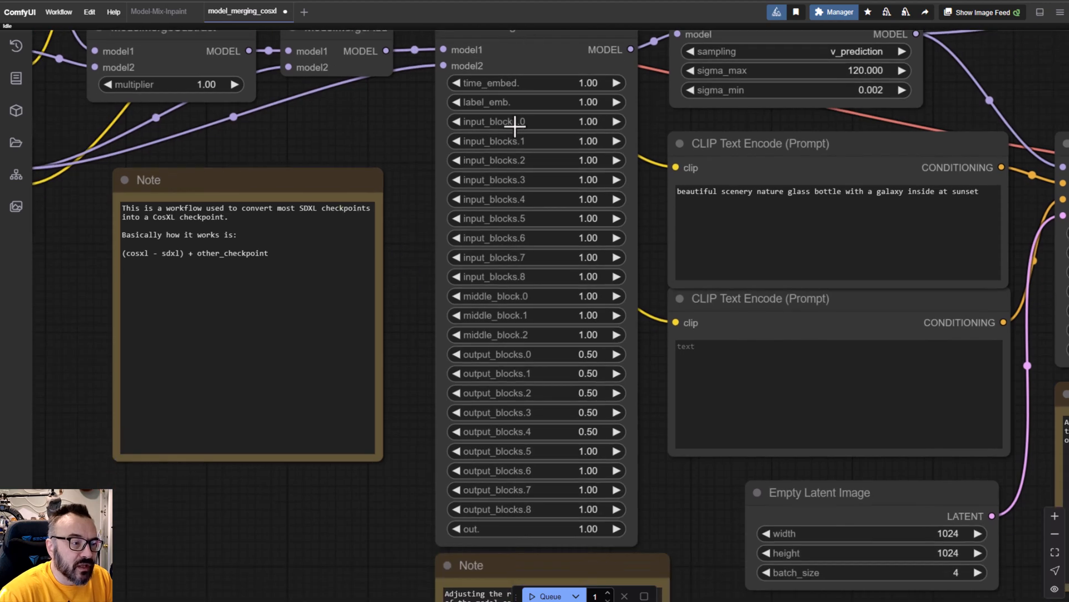
mouse_move(424, 198)
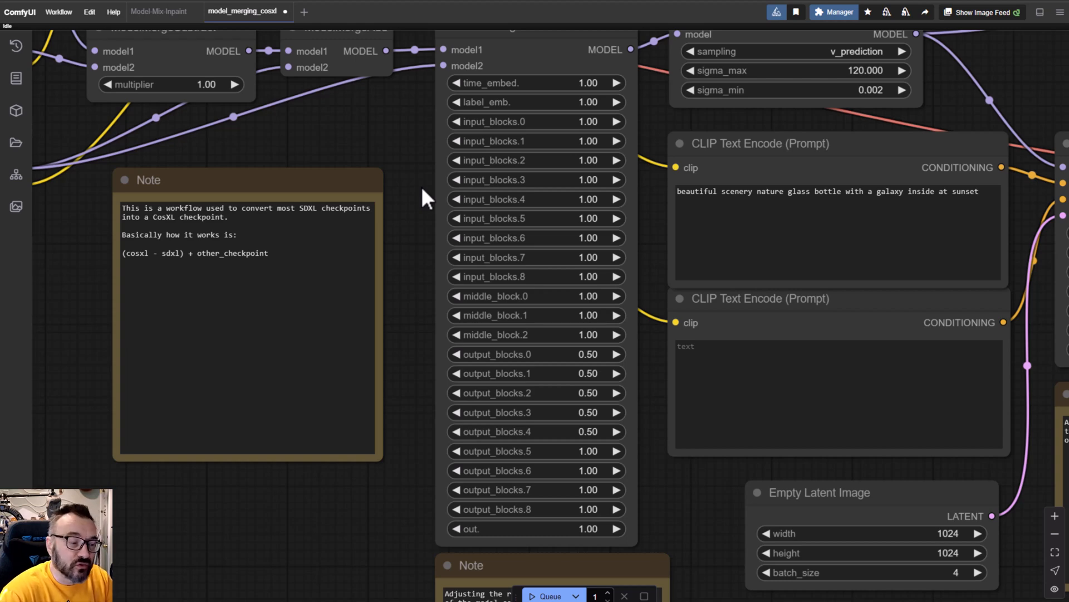
scroll(down, 3)
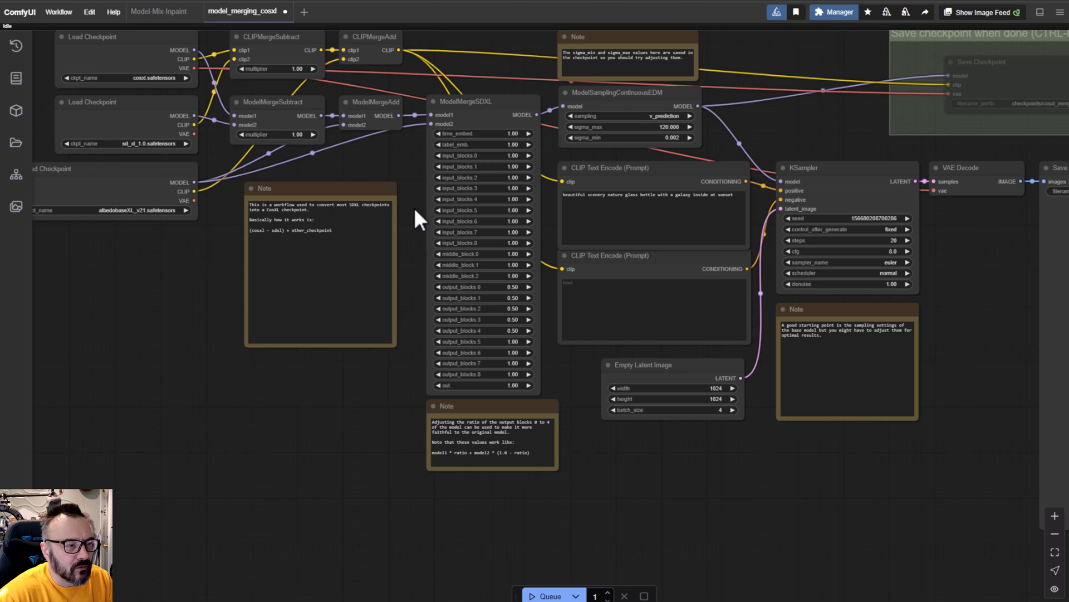
scroll(down, 3)
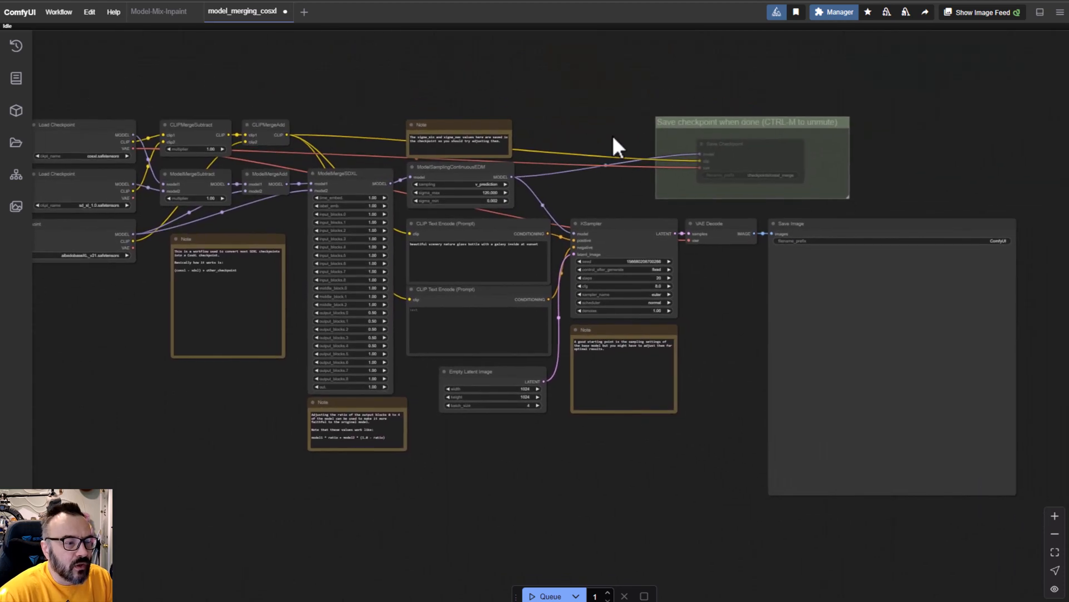